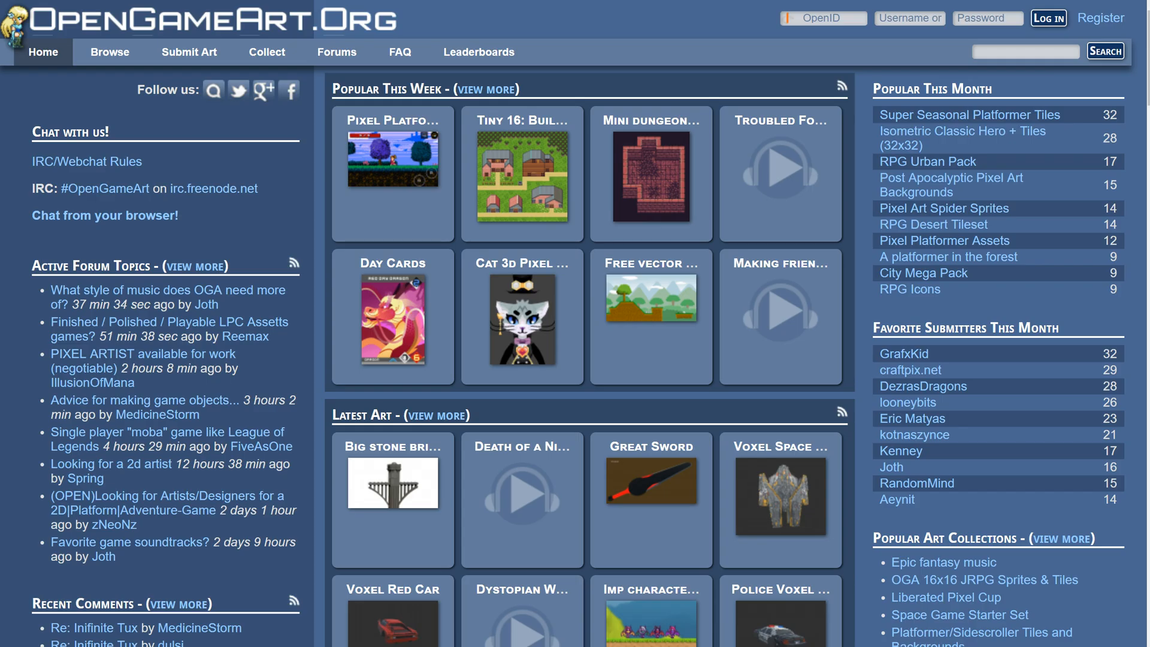
# Step: Search OpenGameArt's 2D Art for 'terrain', narrowing the results to 158 items
pyautogui.click(109, 51)
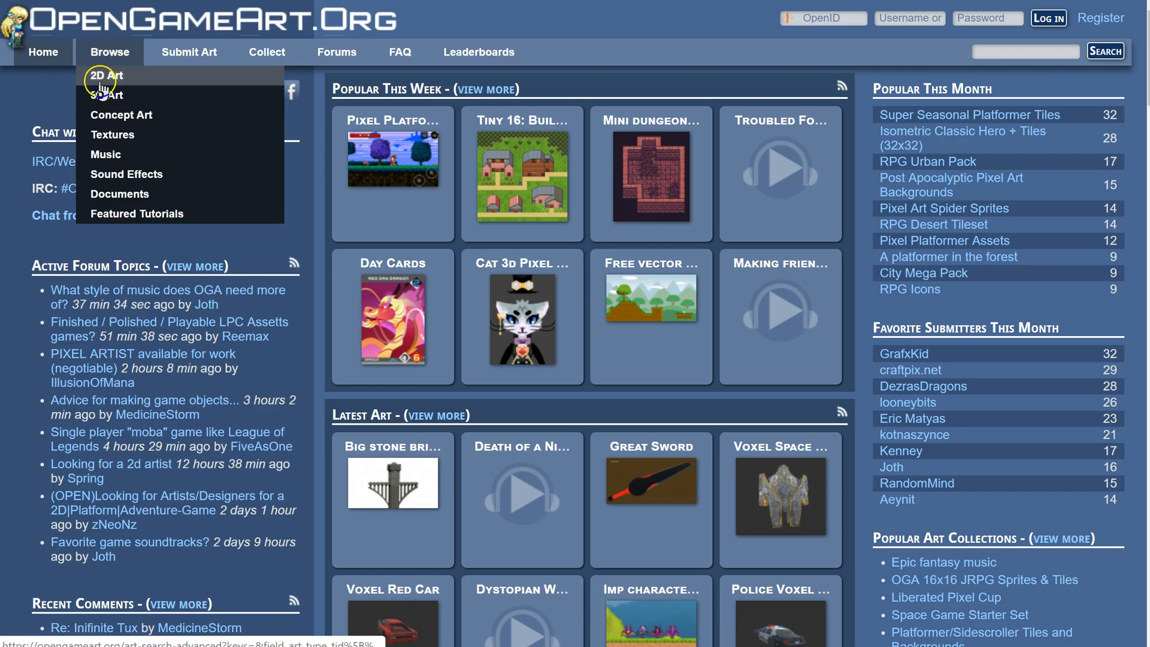
pyautogui.click(105, 76)
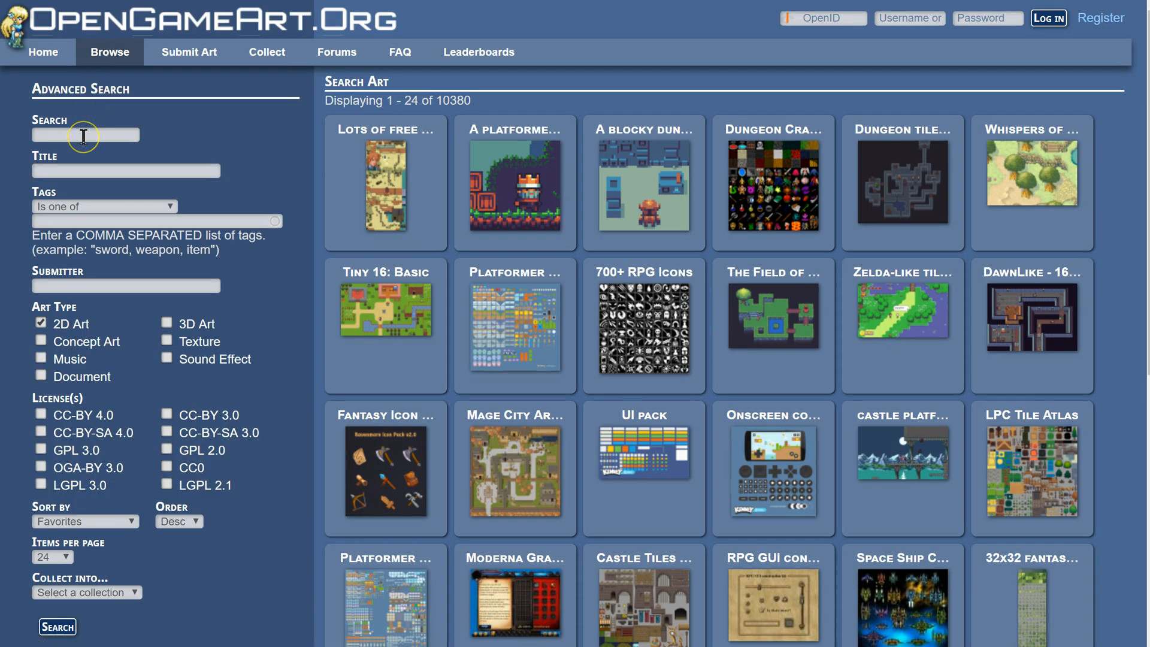
pyautogui.write('terrain')
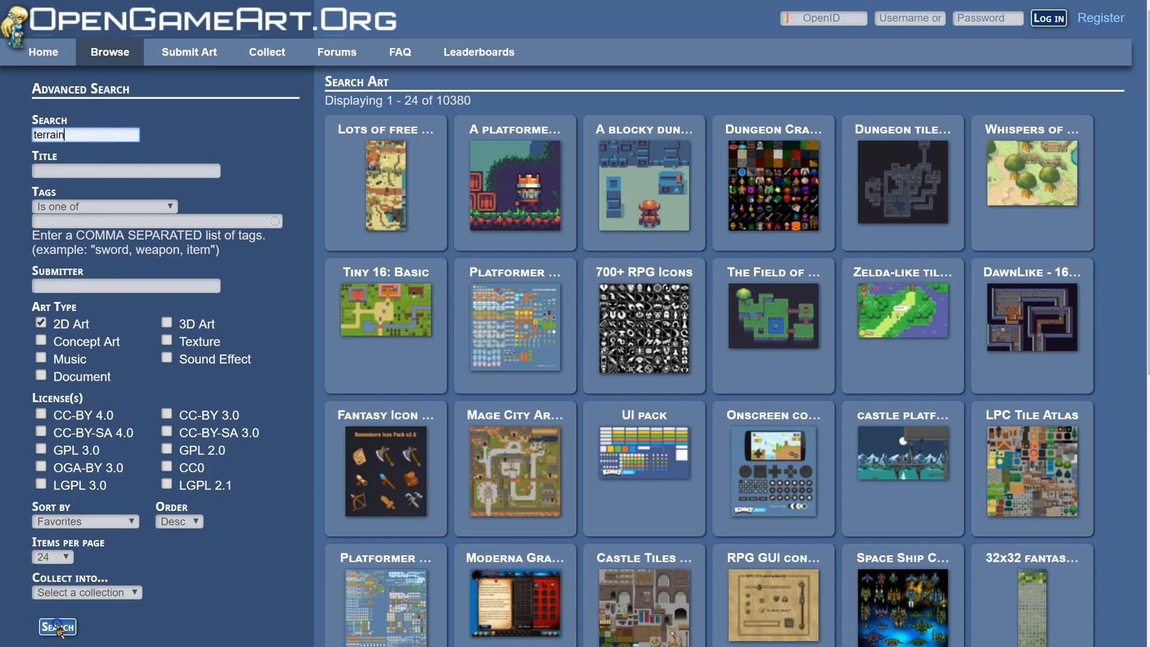
pyautogui.click(58, 627)
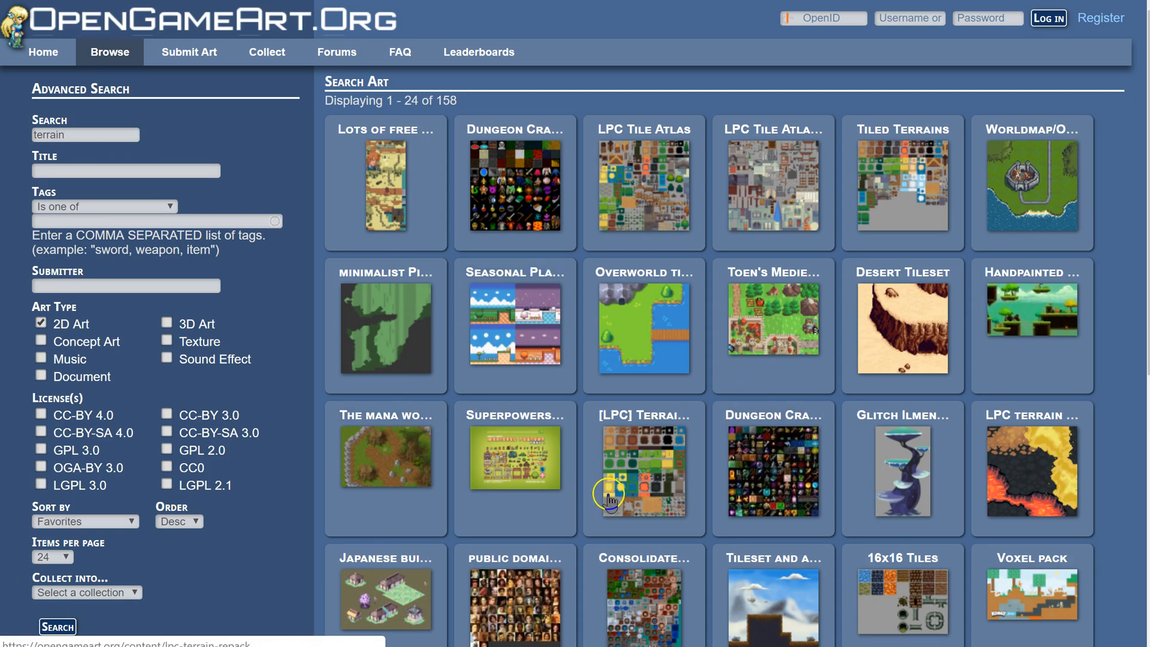
pyautogui.moveTo(607, 490)
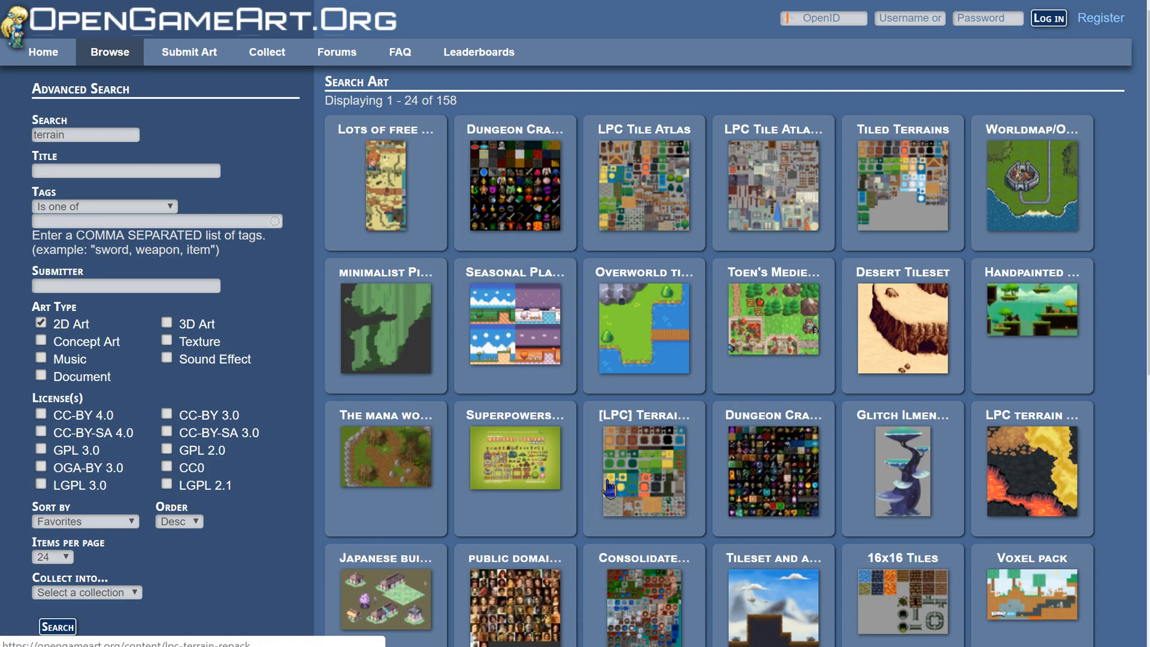
pyautogui.moveTo(902, 183)
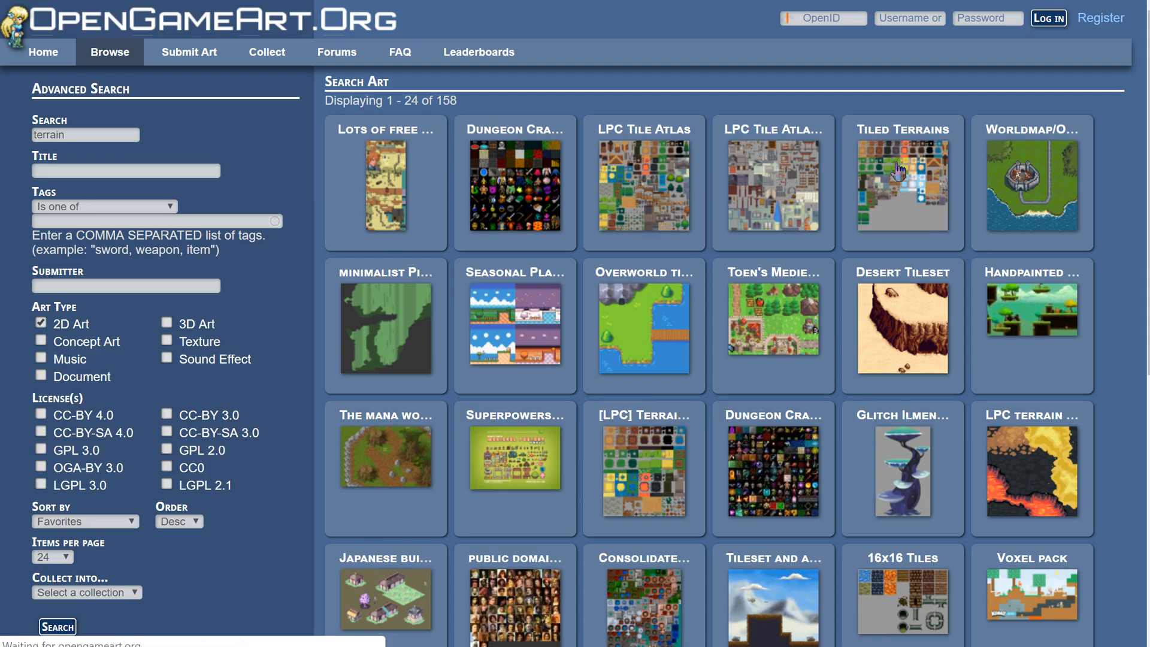
pyautogui.moveTo(884, 174)
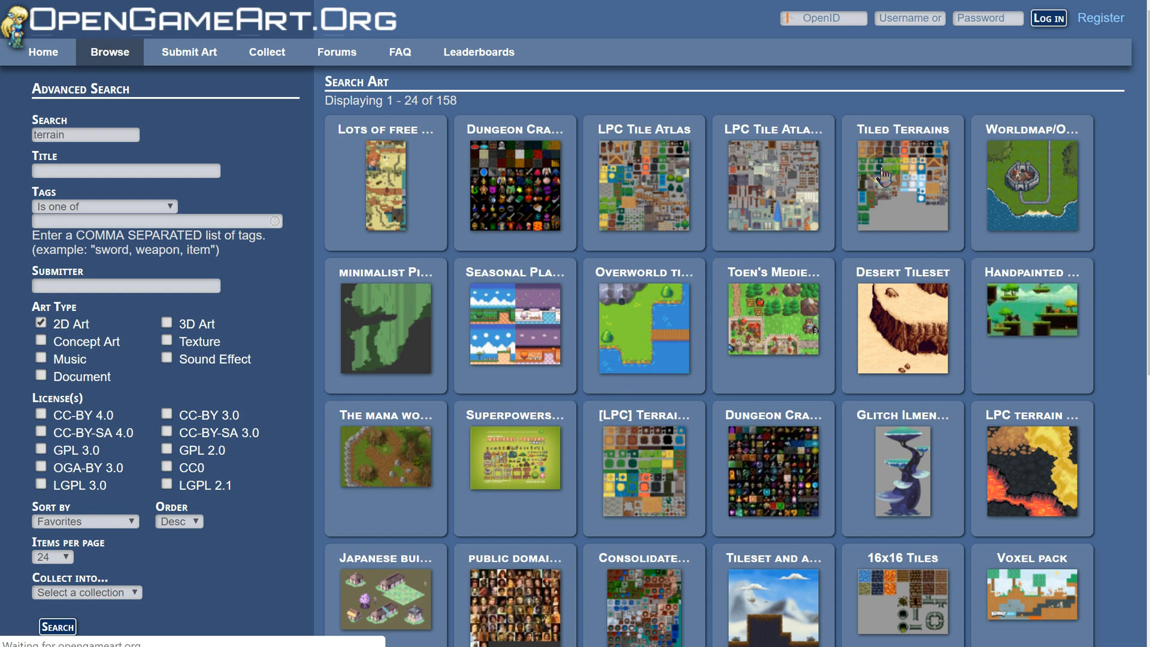
# Step: Open the Tiled Terrains submission from the terrain search results
pyautogui.click(902, 183)
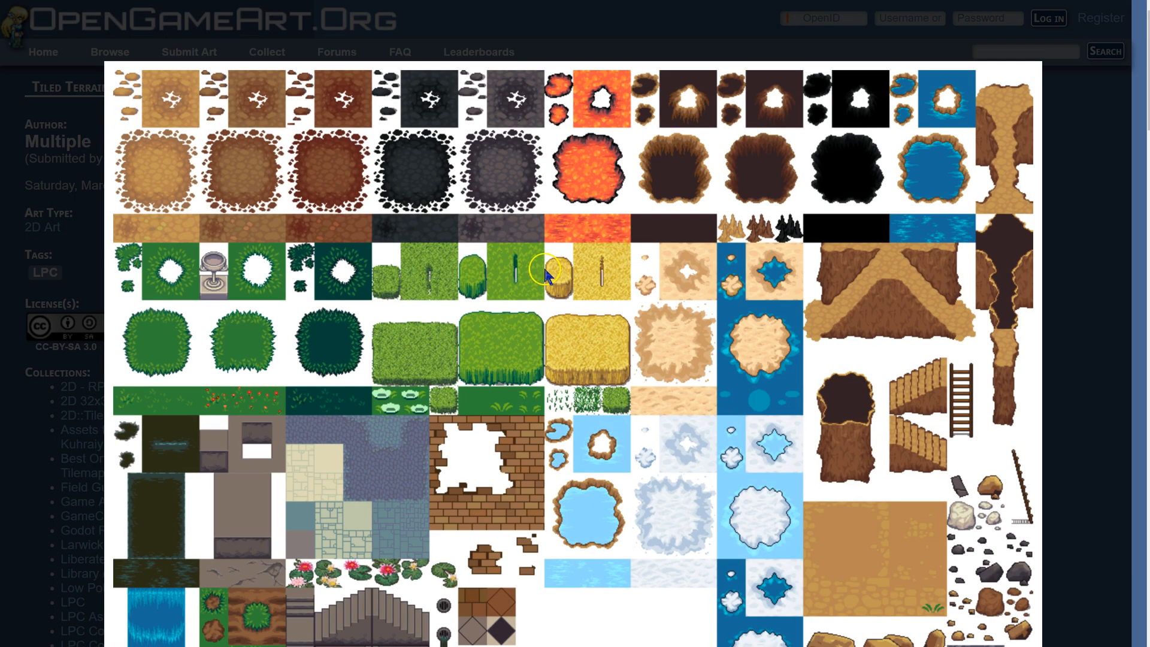
pyautogui.moveTo(359, 337)
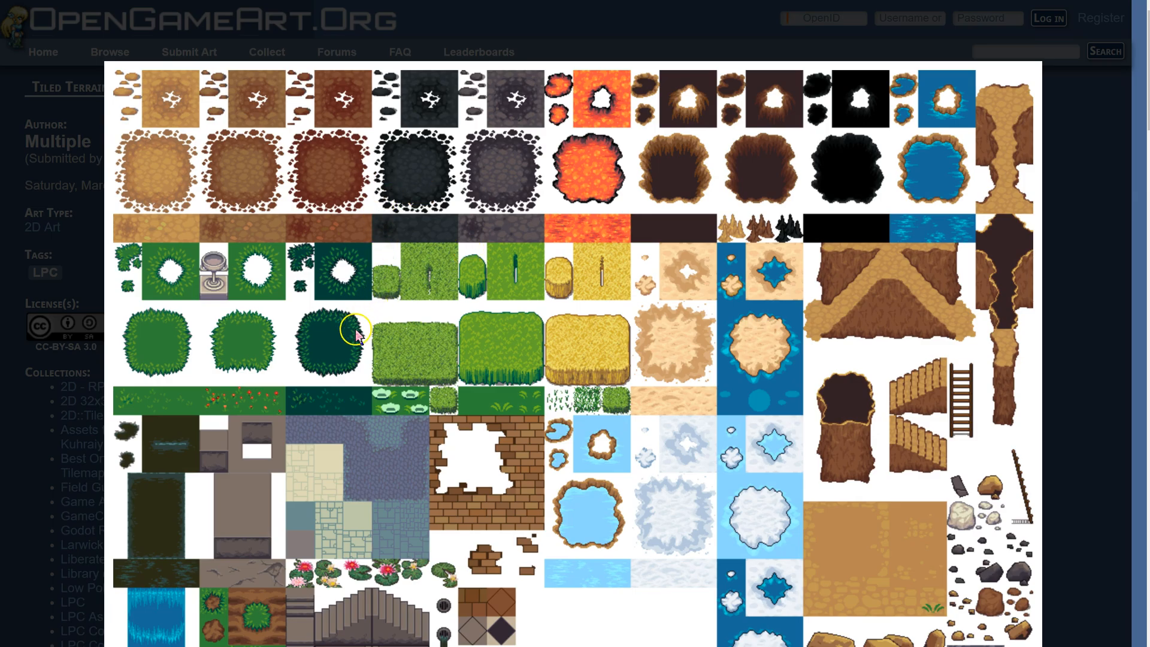
pyautogui.moveTo(327, 328)
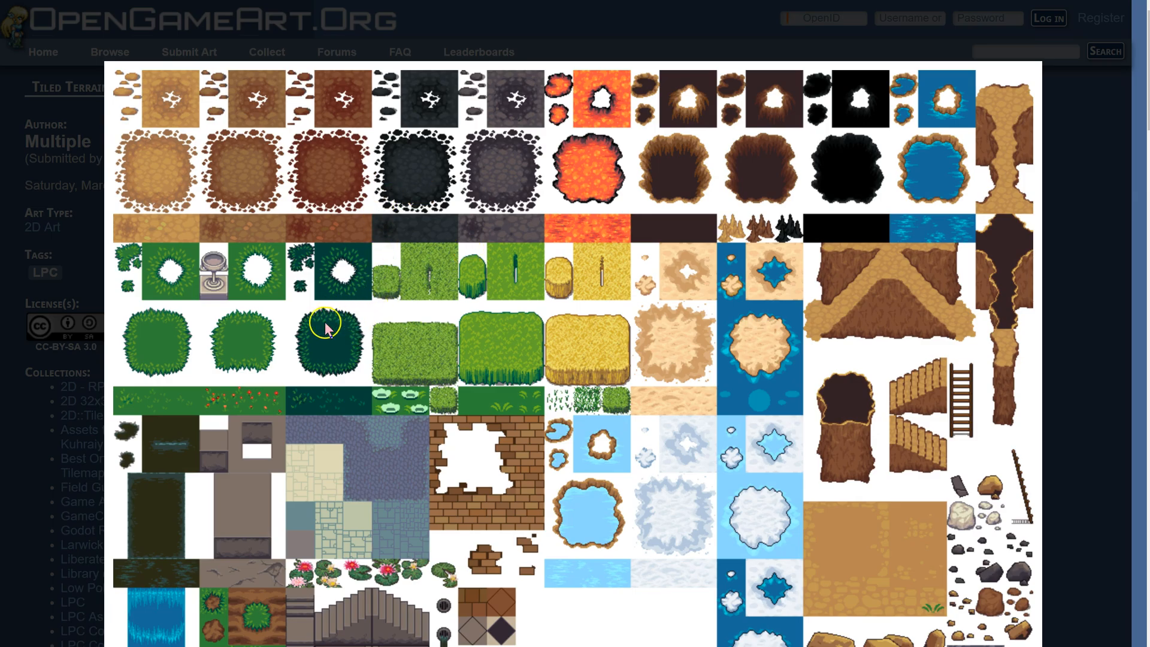
pyautogui.moveTo(352, 364)
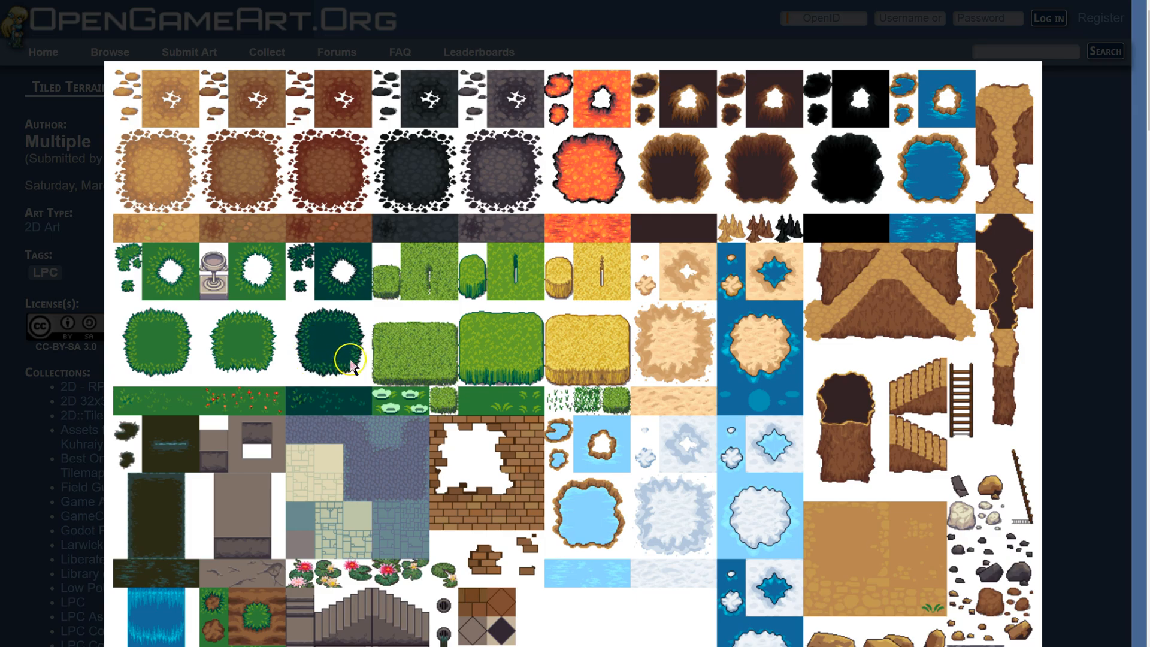
pyautogui.moveTo(356, 252)
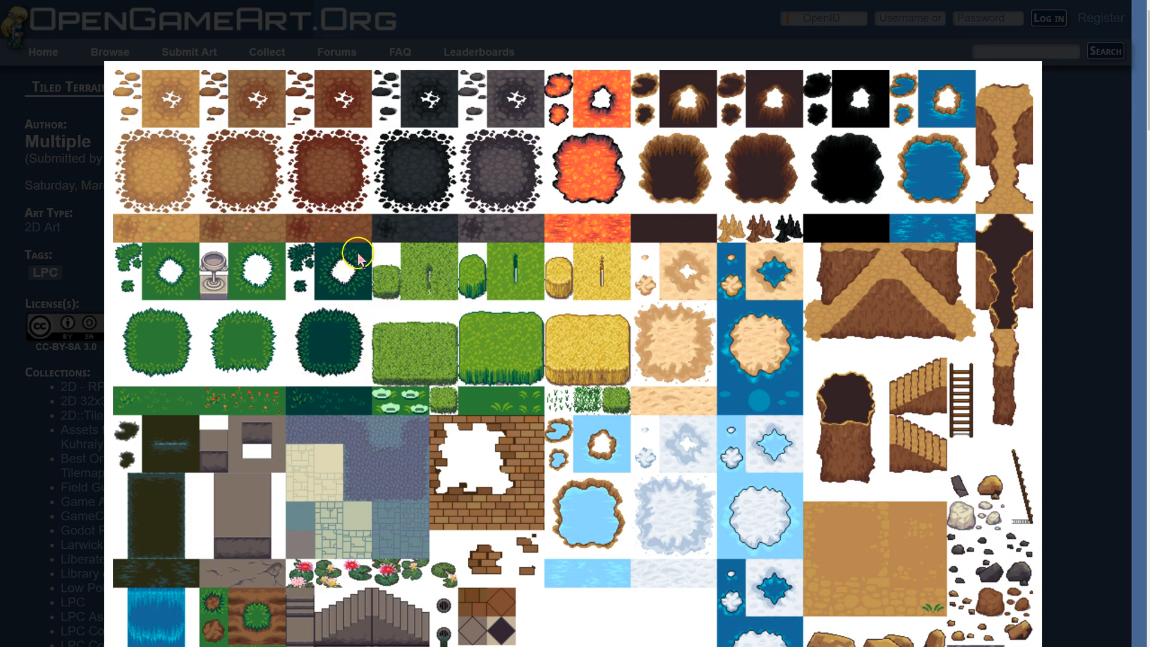
pyautogui.moveTo(337, 286)
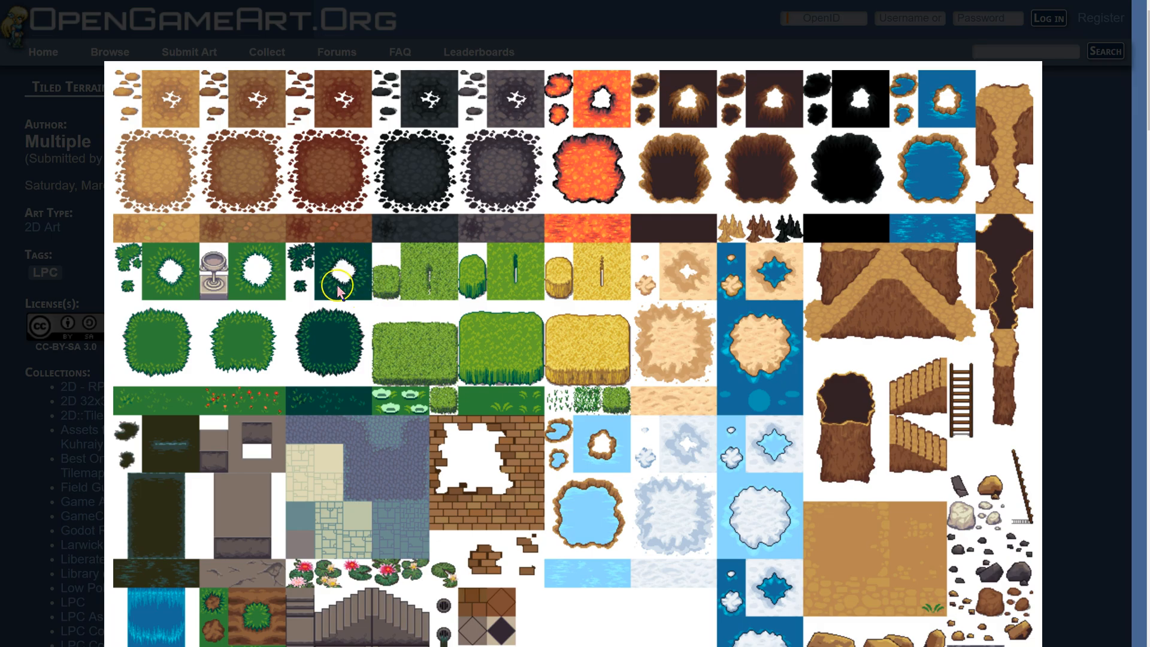
pyautogui.moveTo(418, 181)
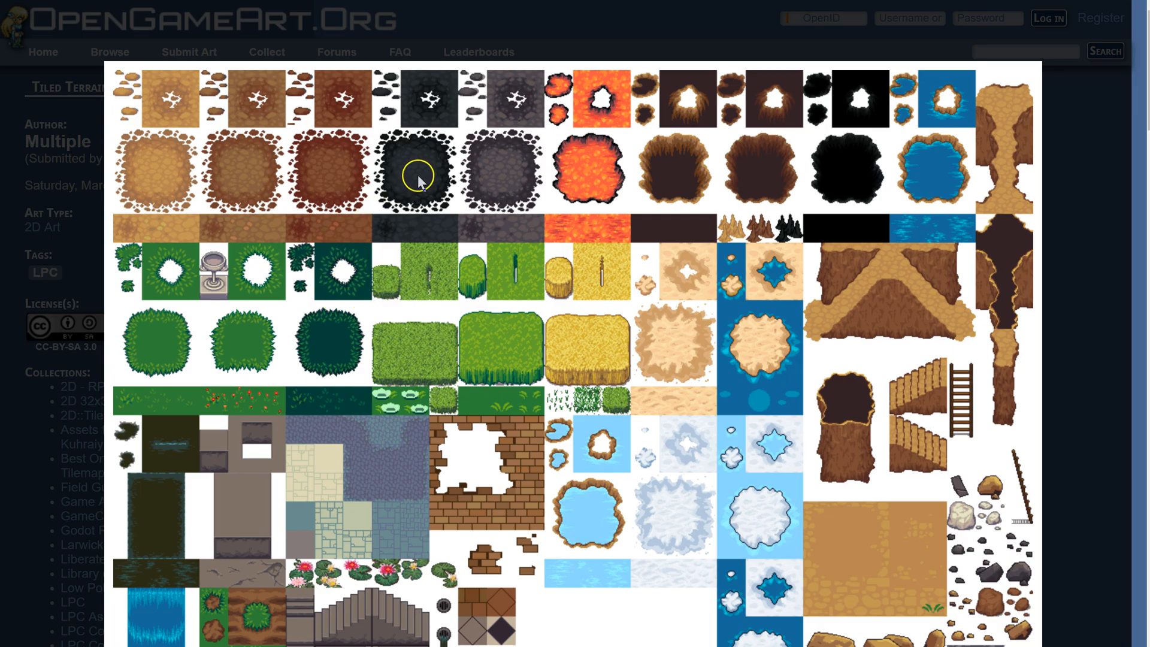
pyautogui.moveTo(583, 163)
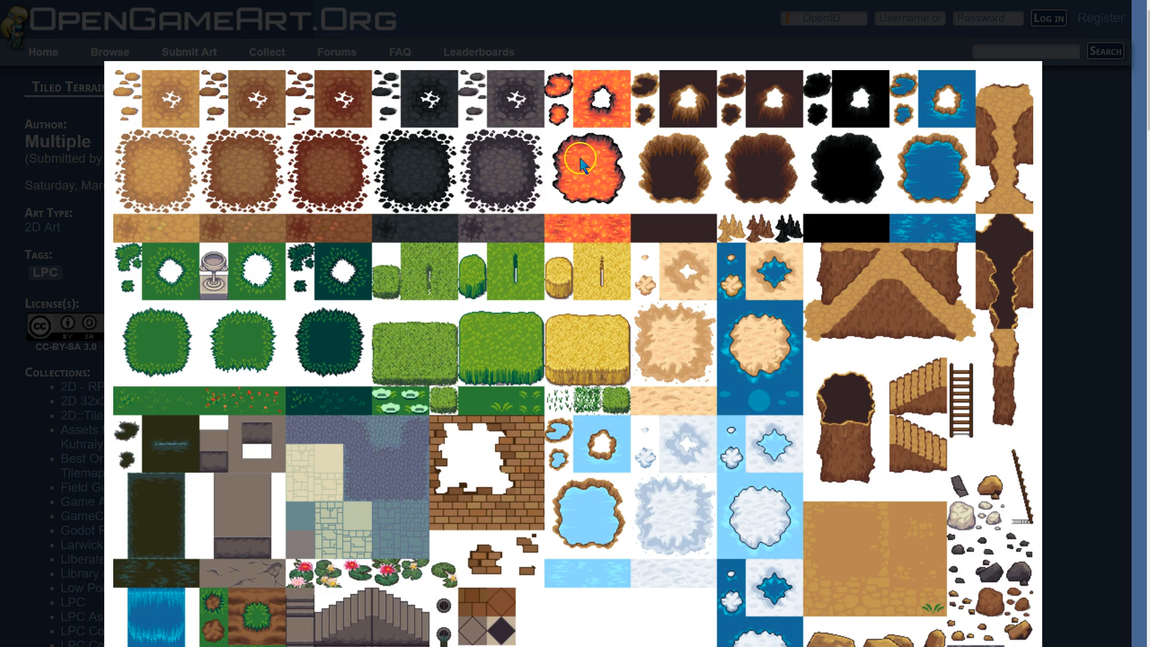
pyautogui.moveTo(598, 187)
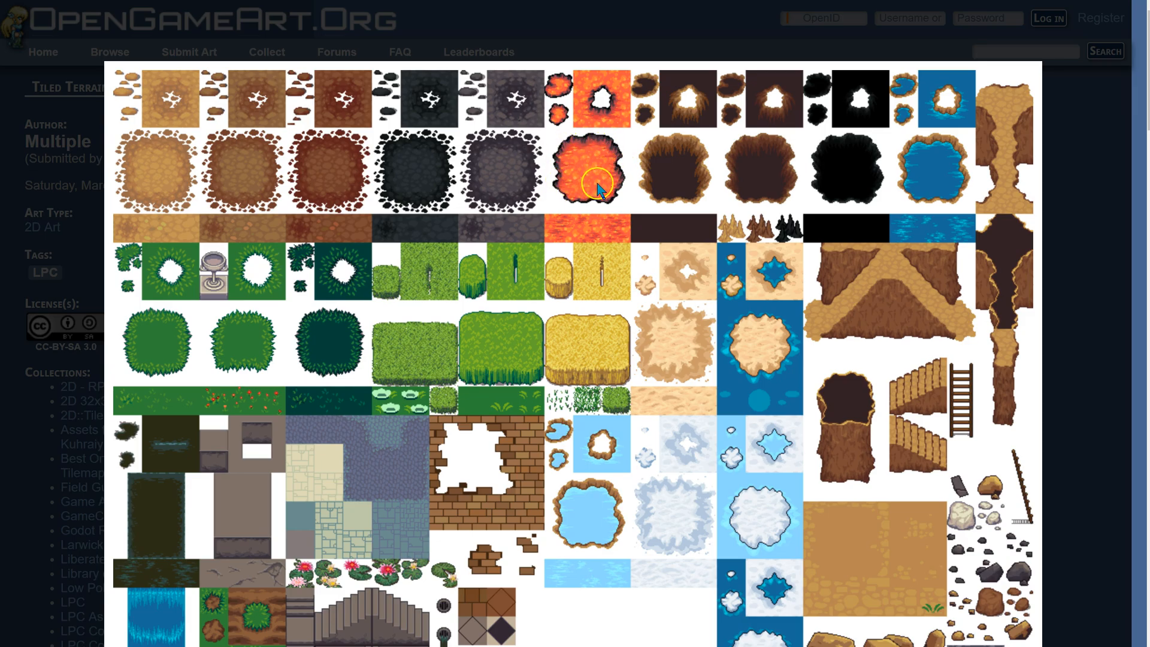
pyautogui.moveTo(631, 92)
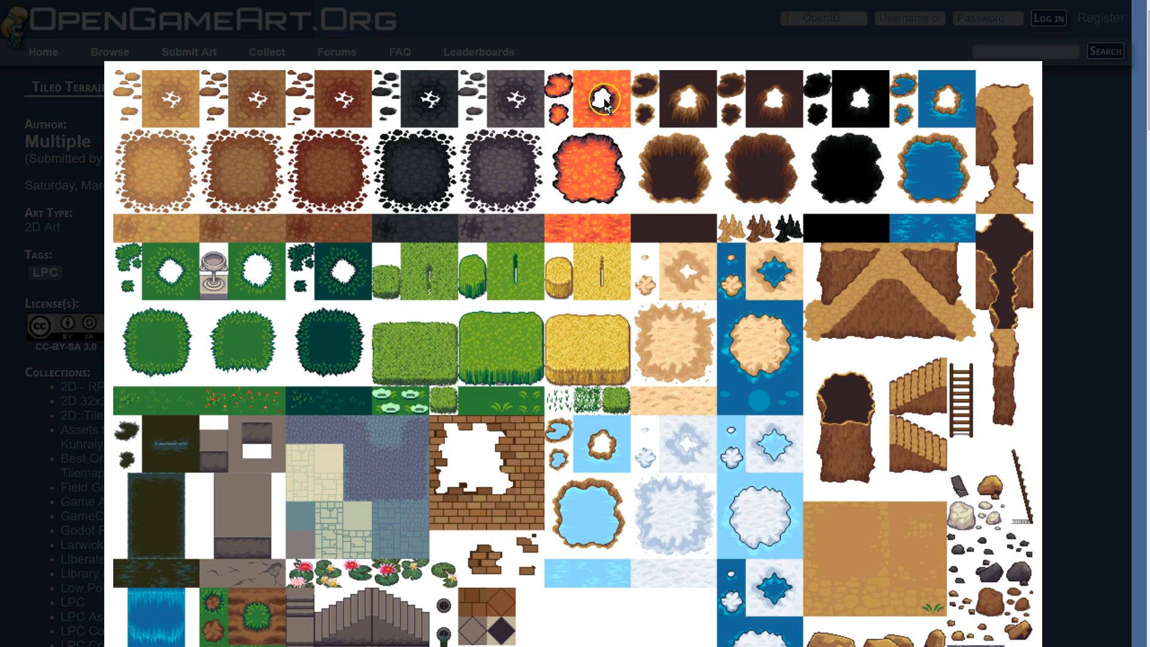
pyautogui.moveTo(608, 105)
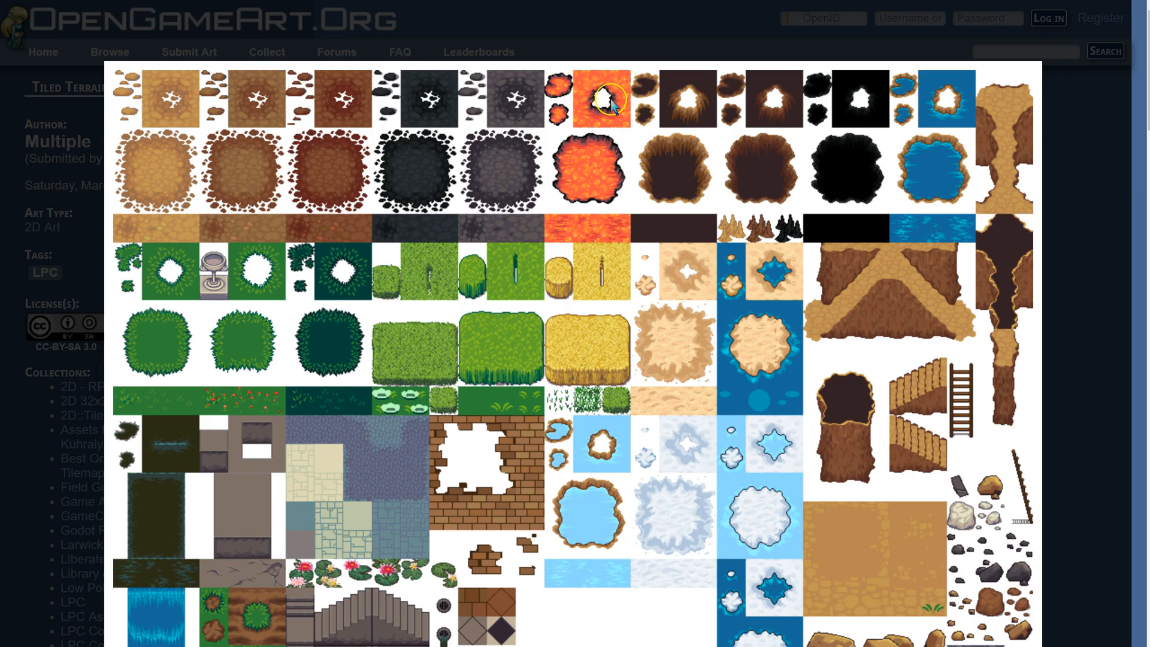
pyautogui.moveTo(611, 102)
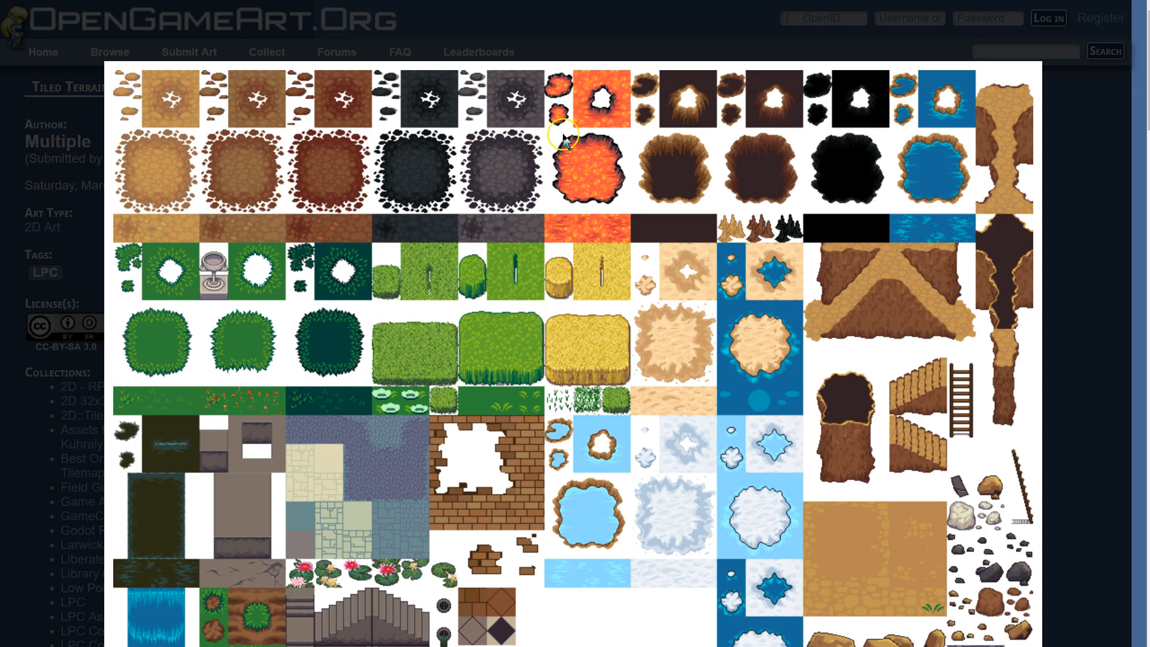
pyautogui.moveTo(588, 359)
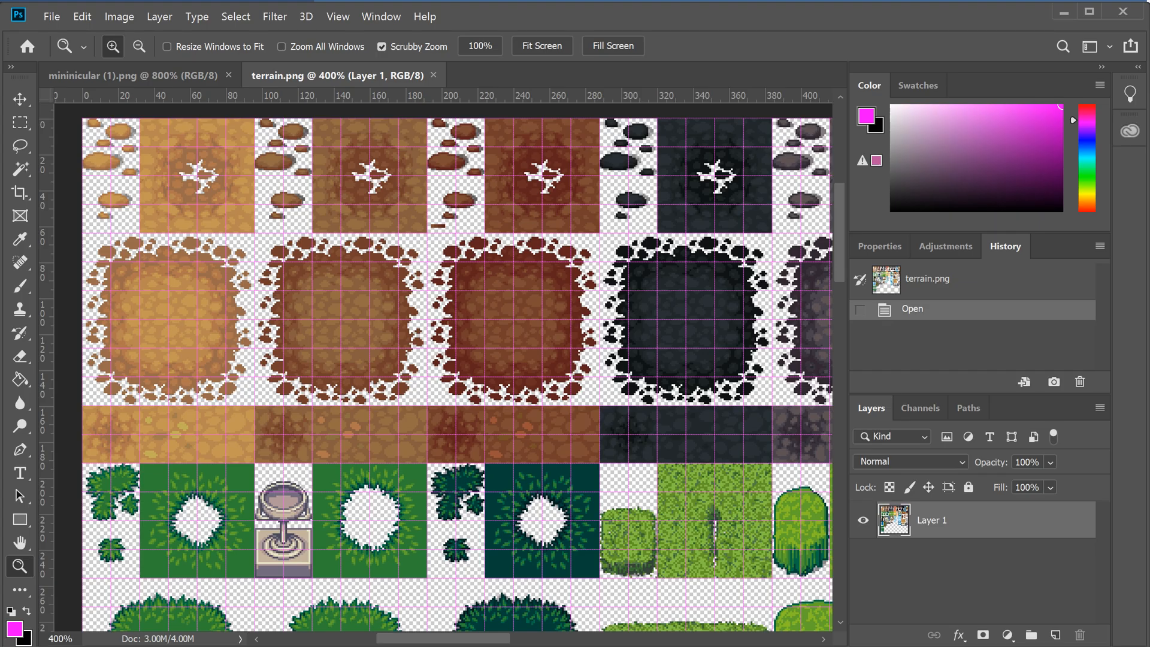
pyautogui.moveTo(117, 232)
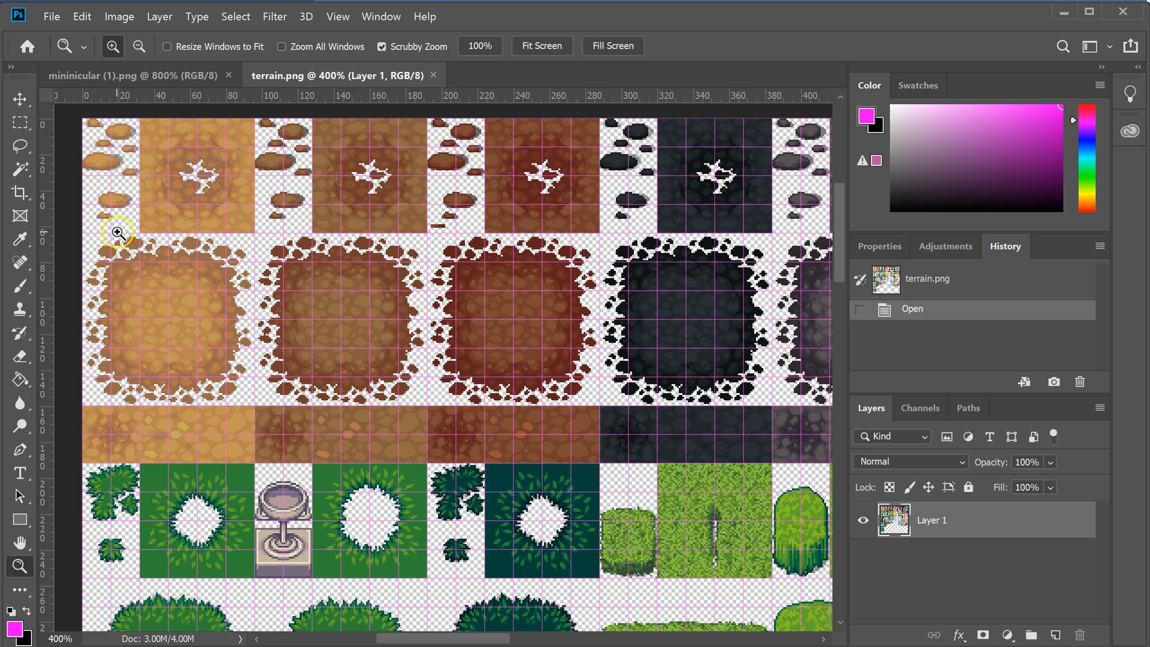
pyautogui.moveTo(530, 324)
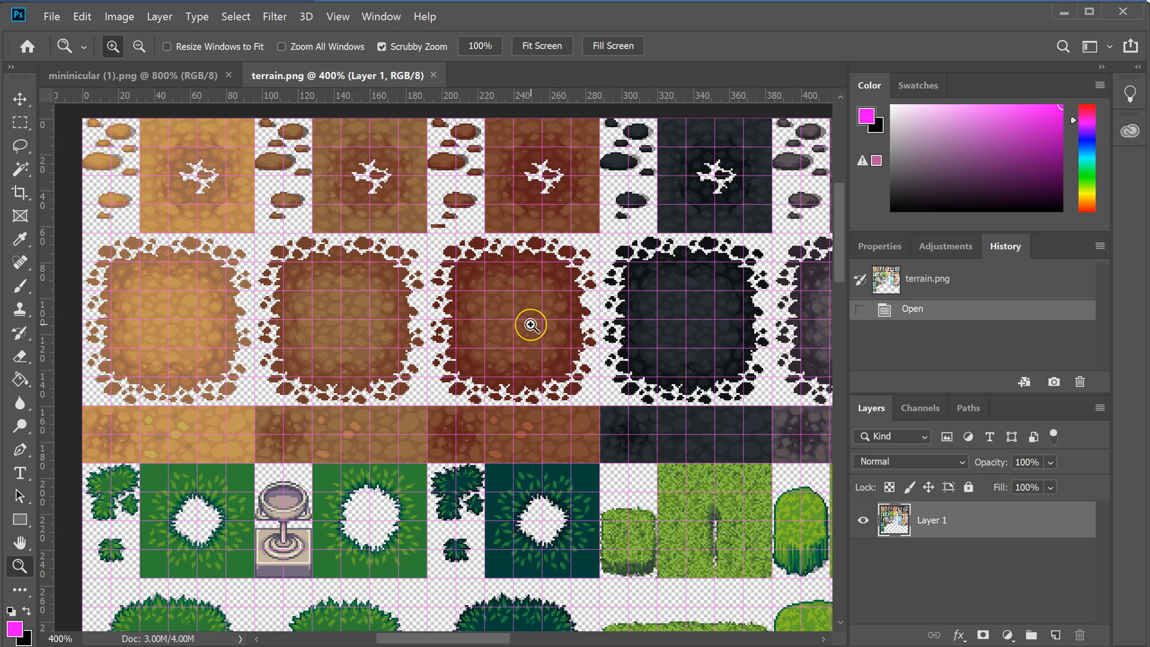
pyautogui.moveTo(462, 338)
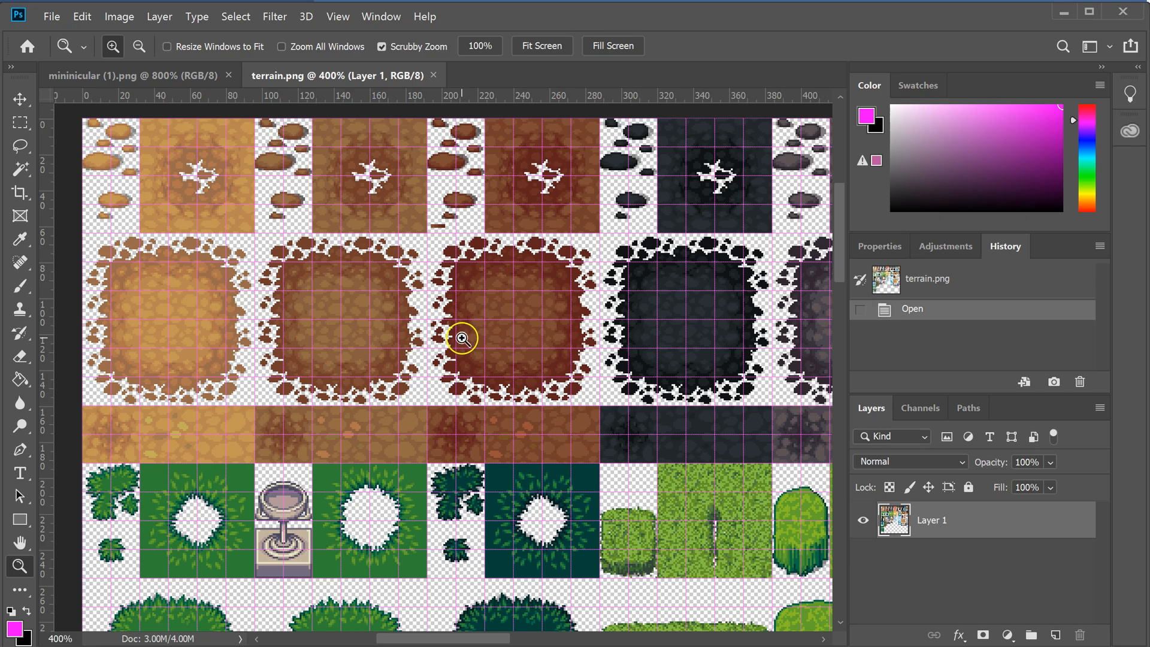
pyautogui.moveTo(123, 143)
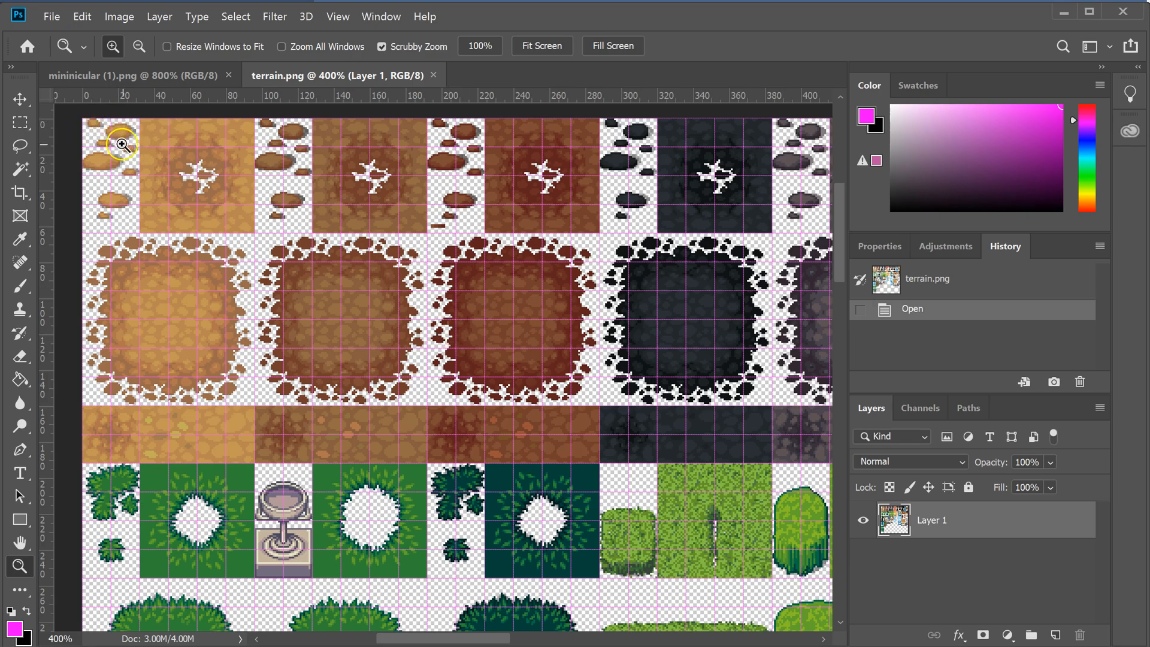
pyautogui.moveTo(130, 156)
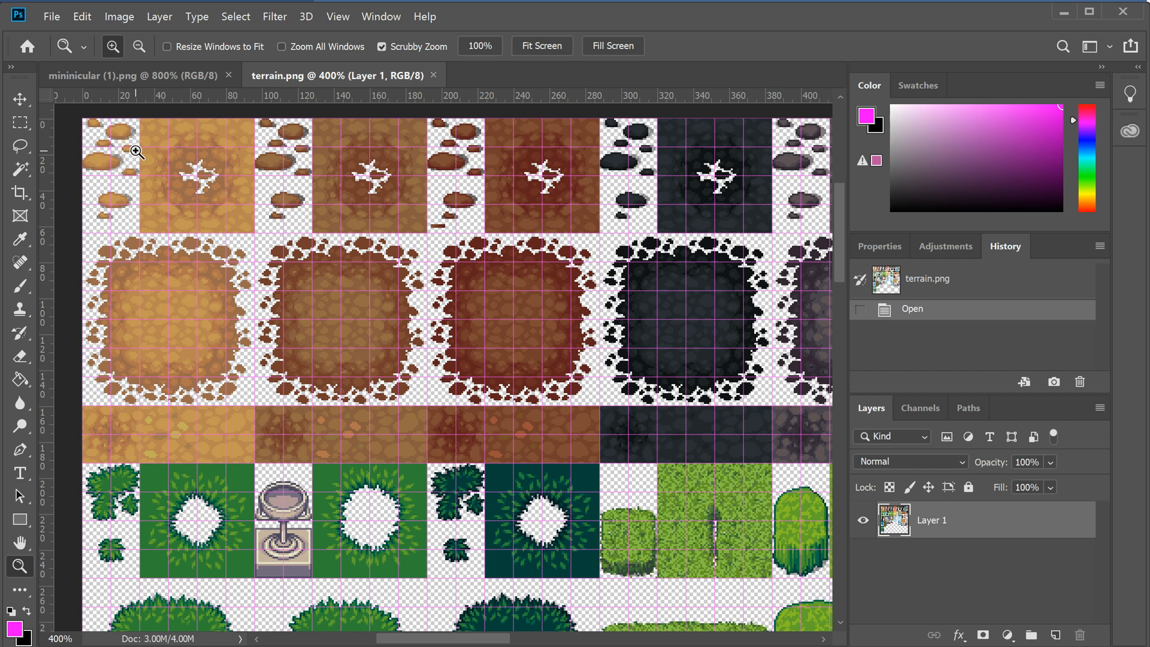
pyautogui.moveTo(84, 144)
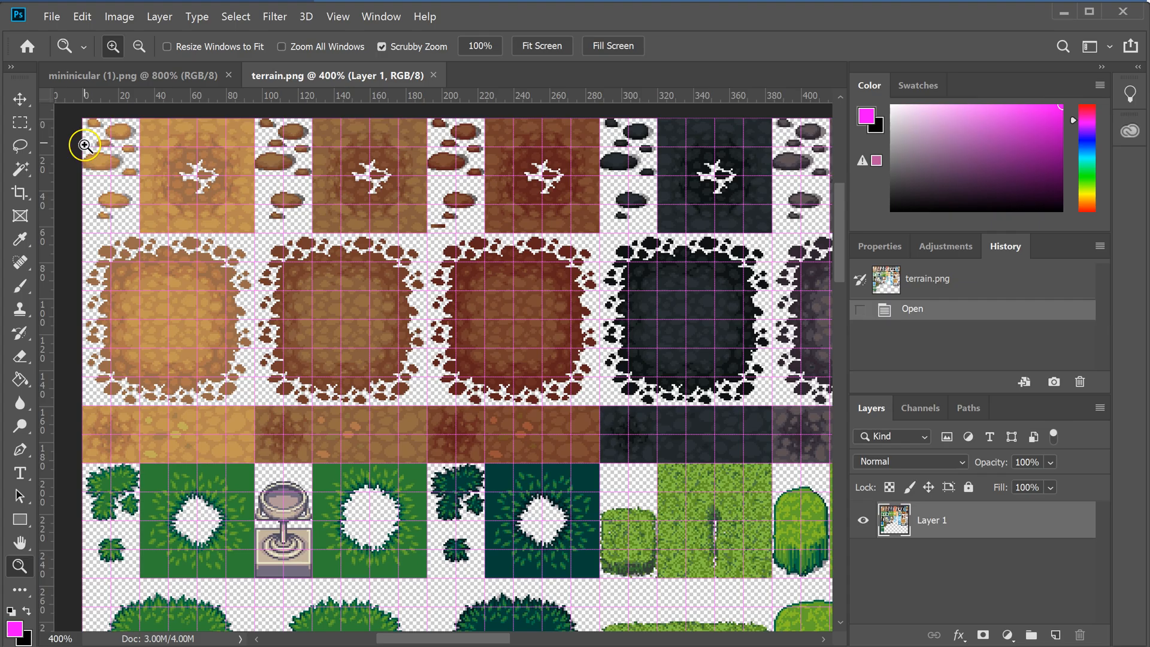
pyautogui.moveTo(102, 164)
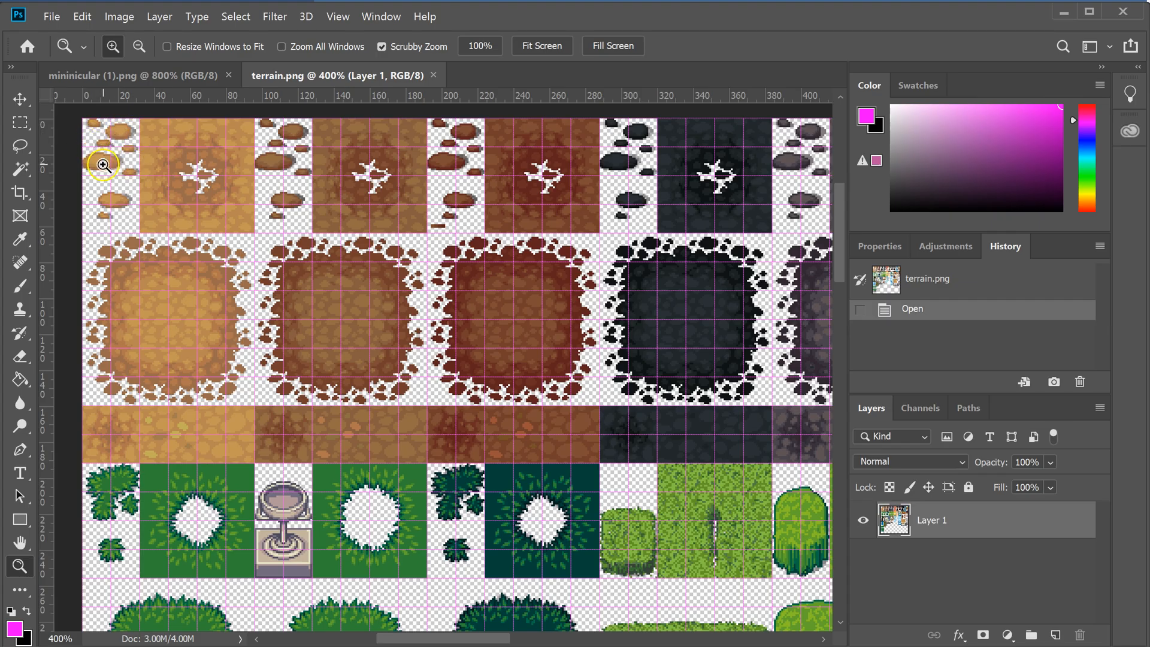
pyautogui.moveTo(95, 191)
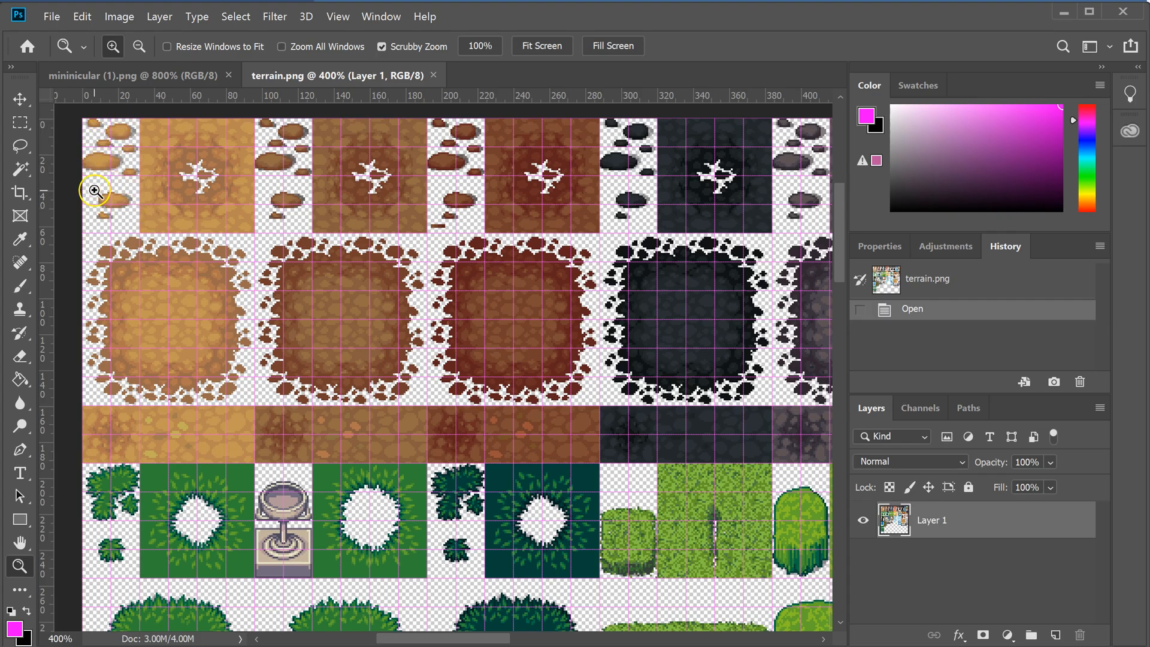
pyautogui.moveTo(130, 186)
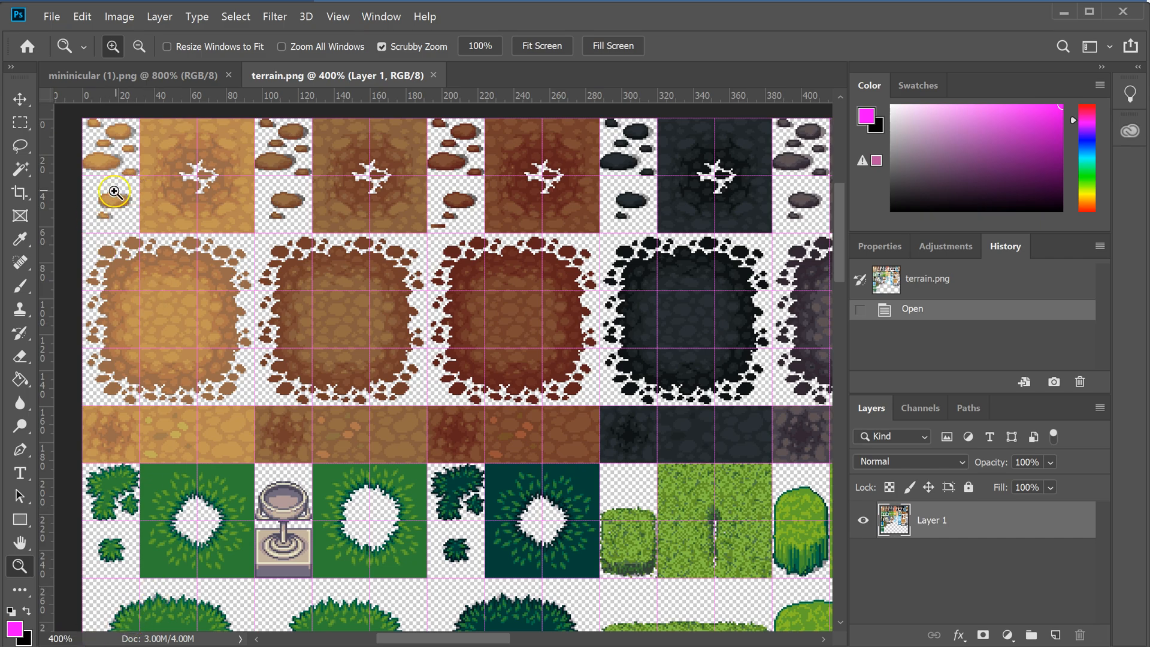
pyautogui.moveTo(223, 206)
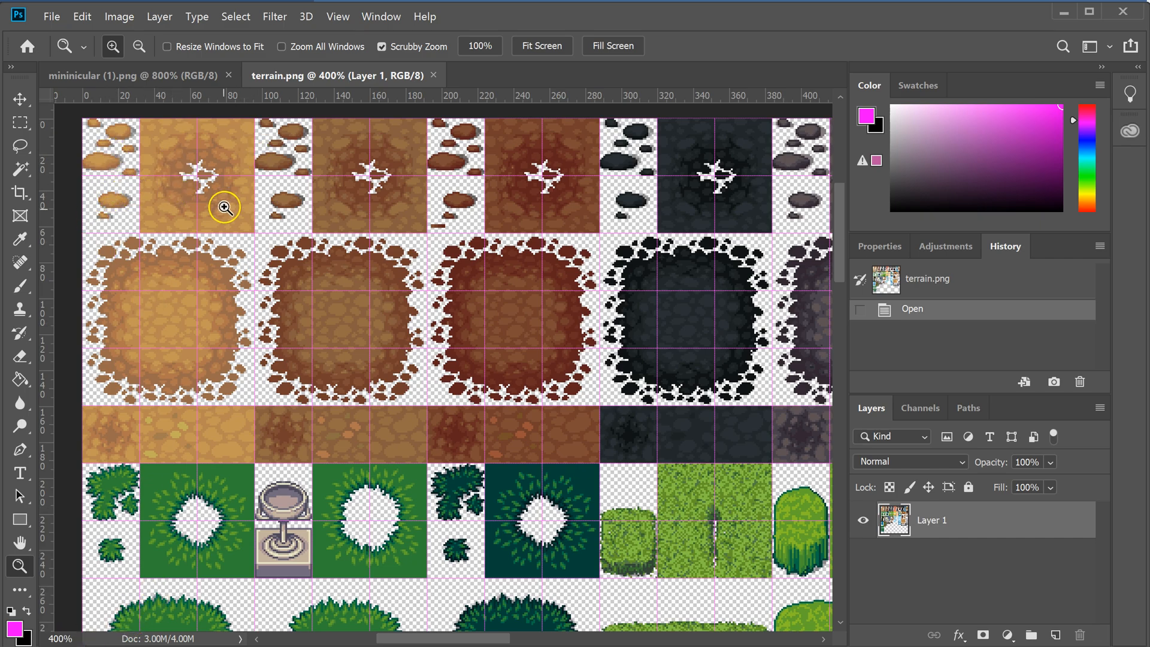
pyautogui.moveTo(282, 213)
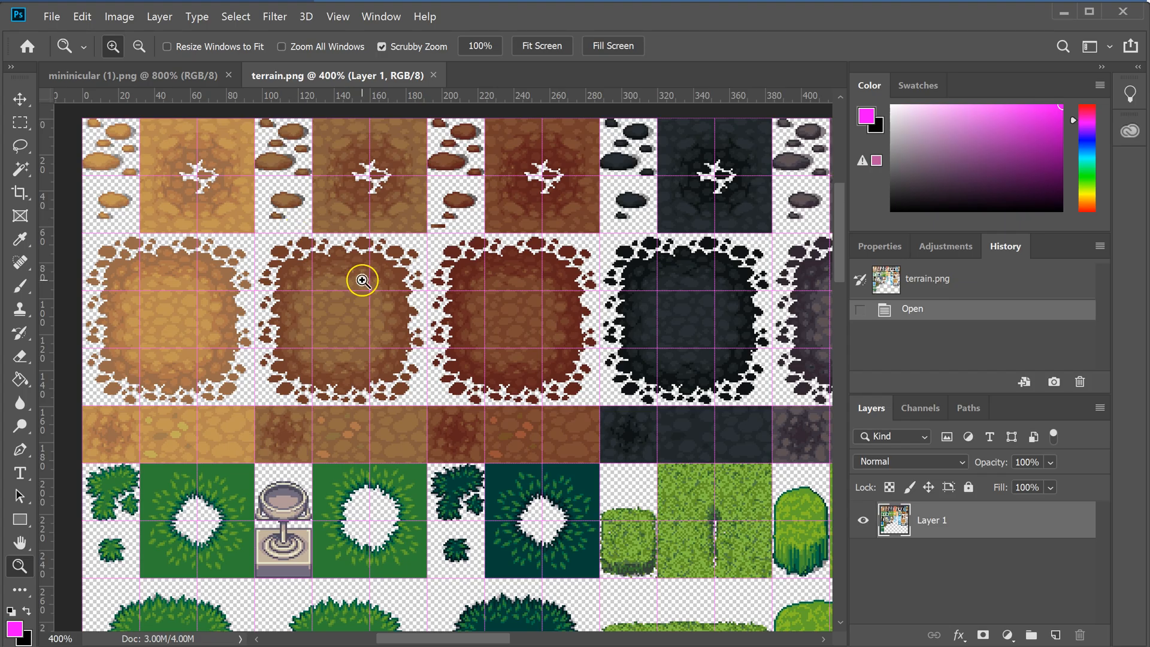
pyautogui.moveTo(147, 181)
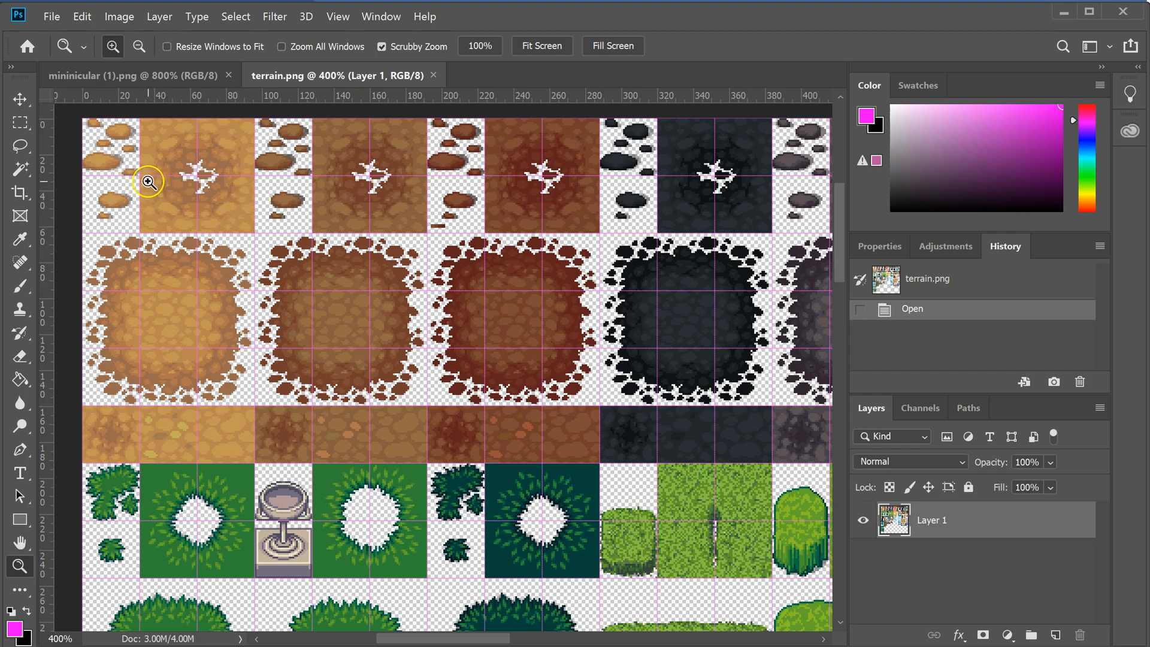
pyautogui.moveTo(154, 225)
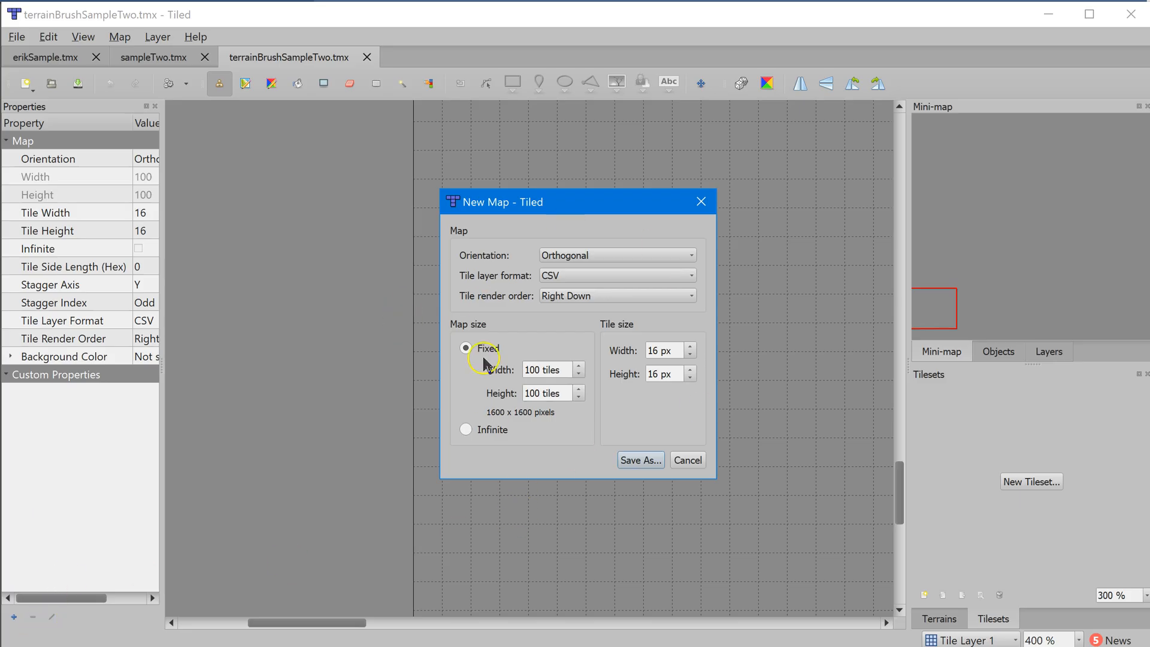
pyautogui.moveTo(617, 249)
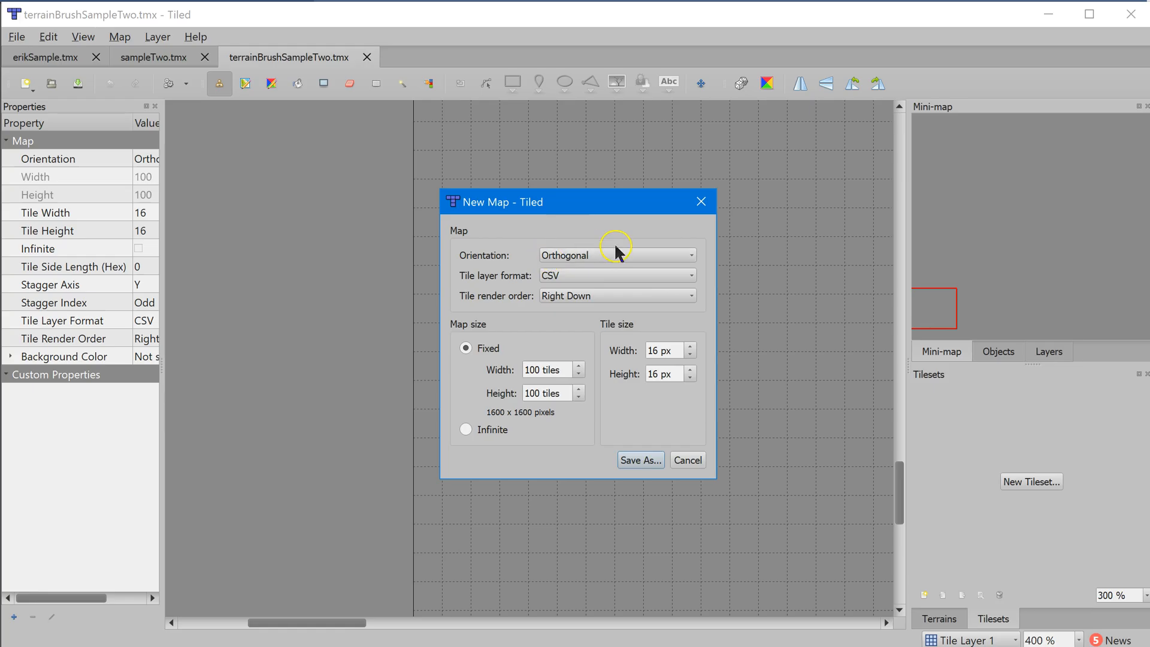
pyautogui.moveTo(634, 275)
pyautogui.write('32')
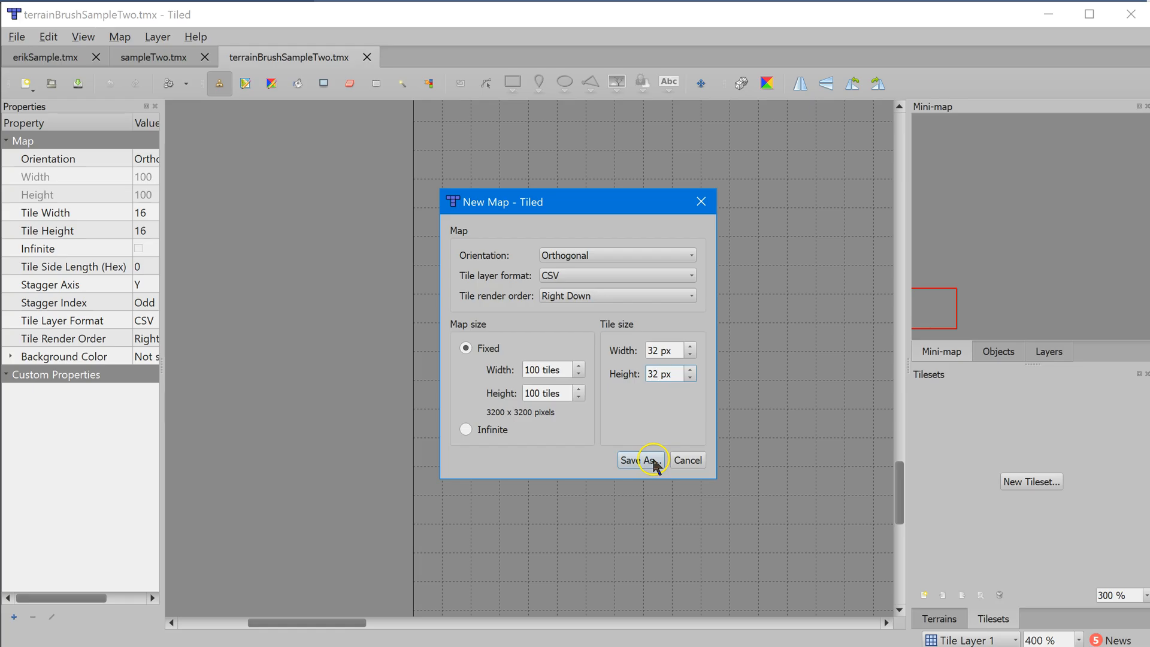
# Step: Save the new 100×100 map with 32 px tiles as terrainBrushSample.tmx
pyautogui.click(637, 460)
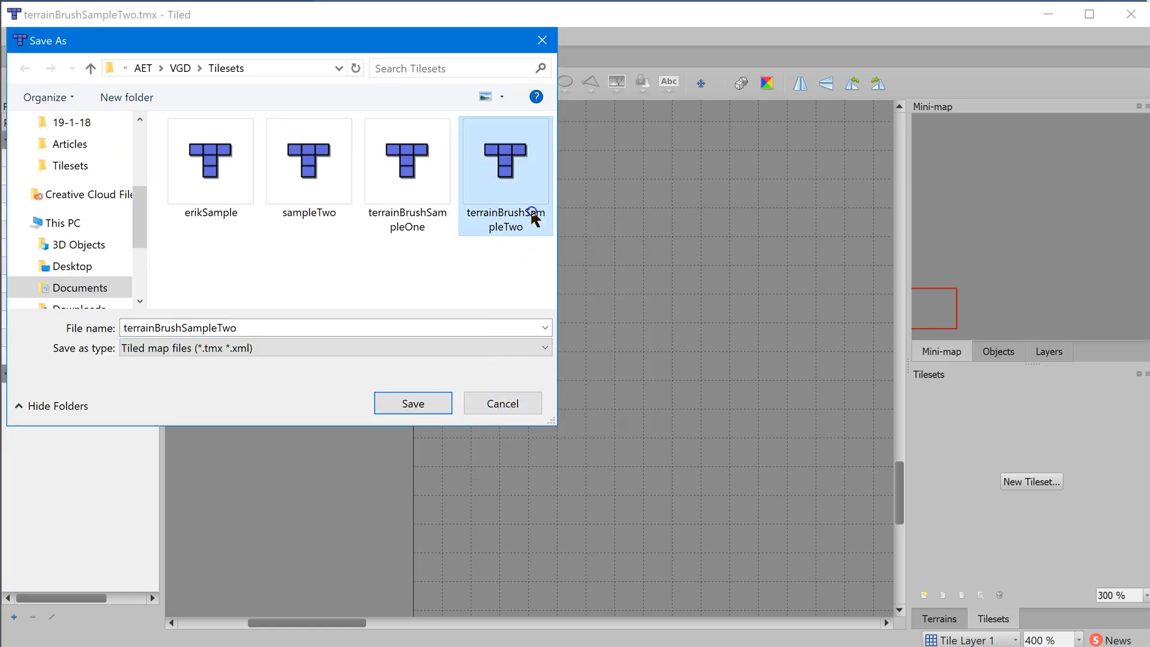
pyautogui.click(330, 327)
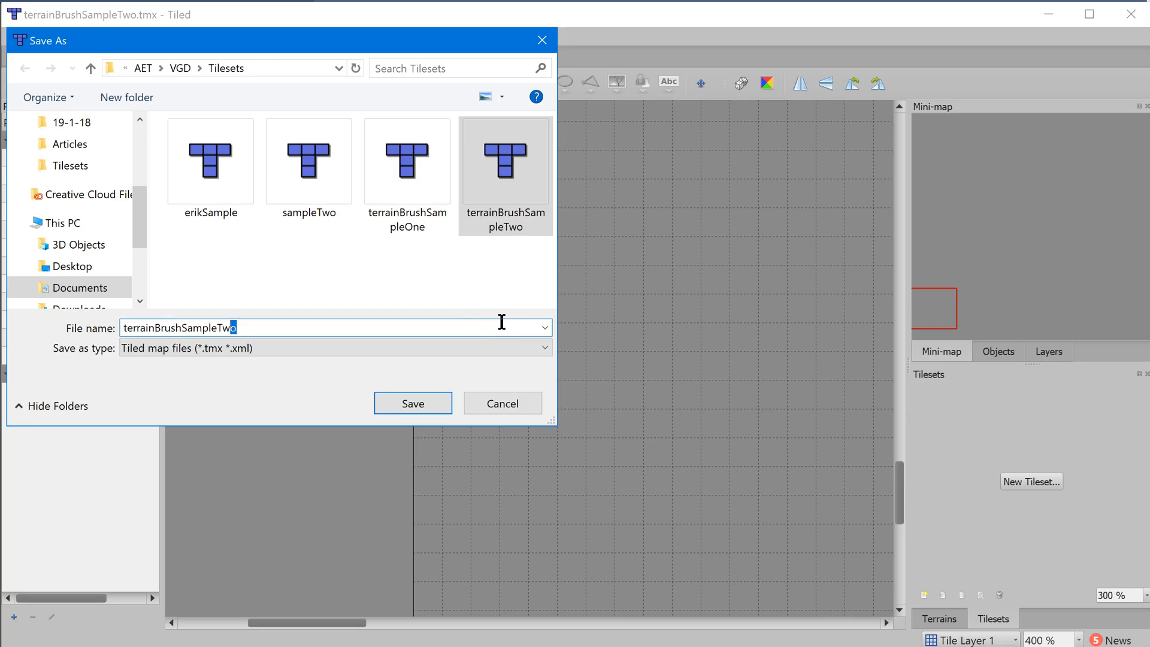
pyautogui.click(412, 402)
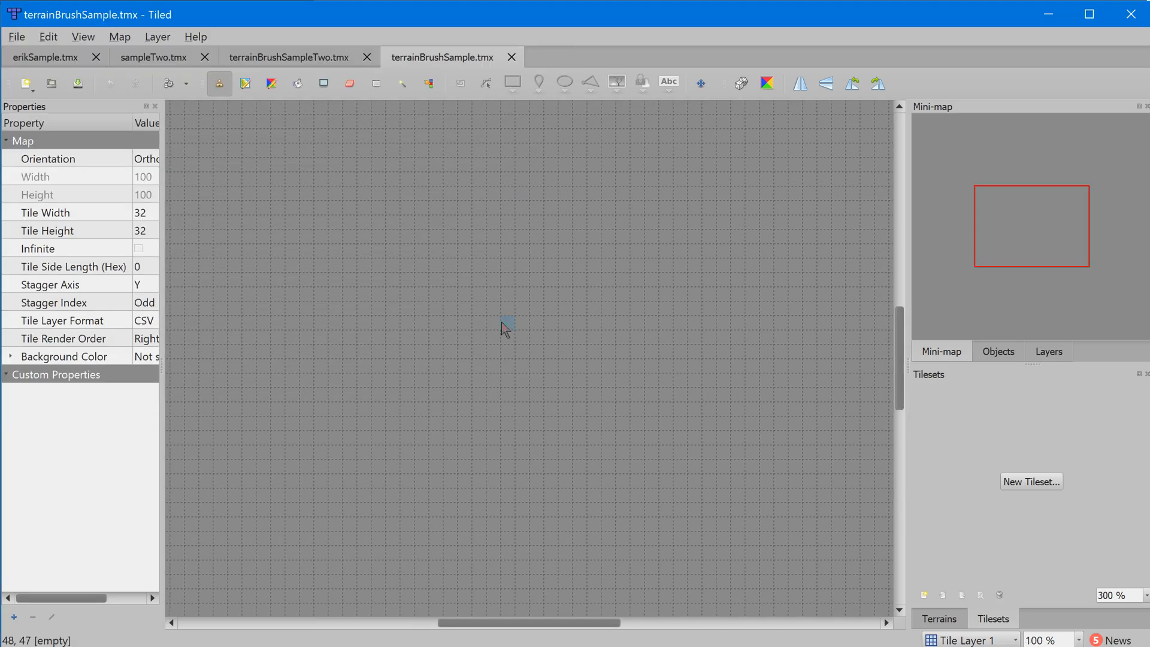
pyautogui.moveTo(742, 365)
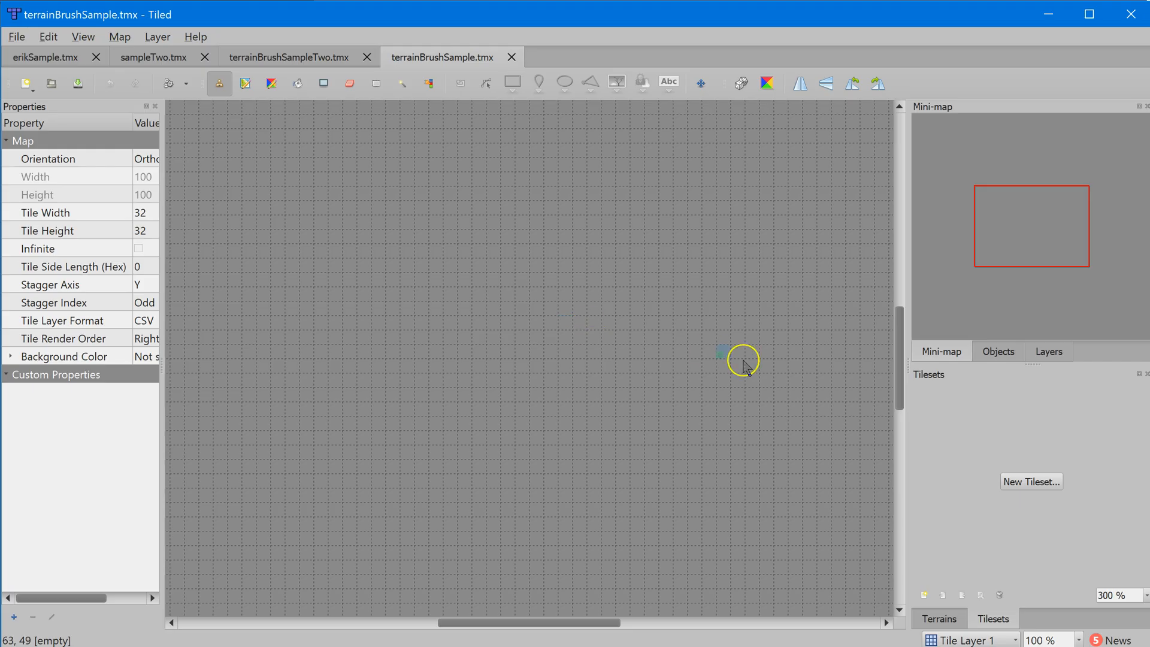
# Step: Add an embedded 32 px tileset named 'terrain' built from terrain.png
pyautogui.click(1029, 481)
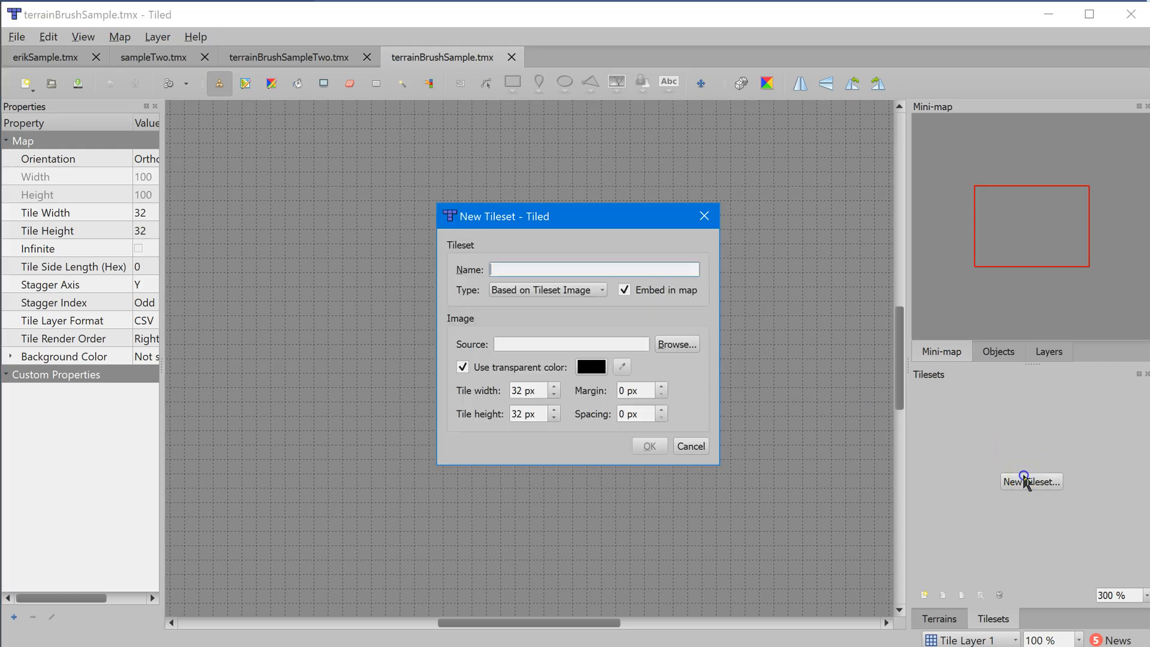
pyautogui.click(676, 343)
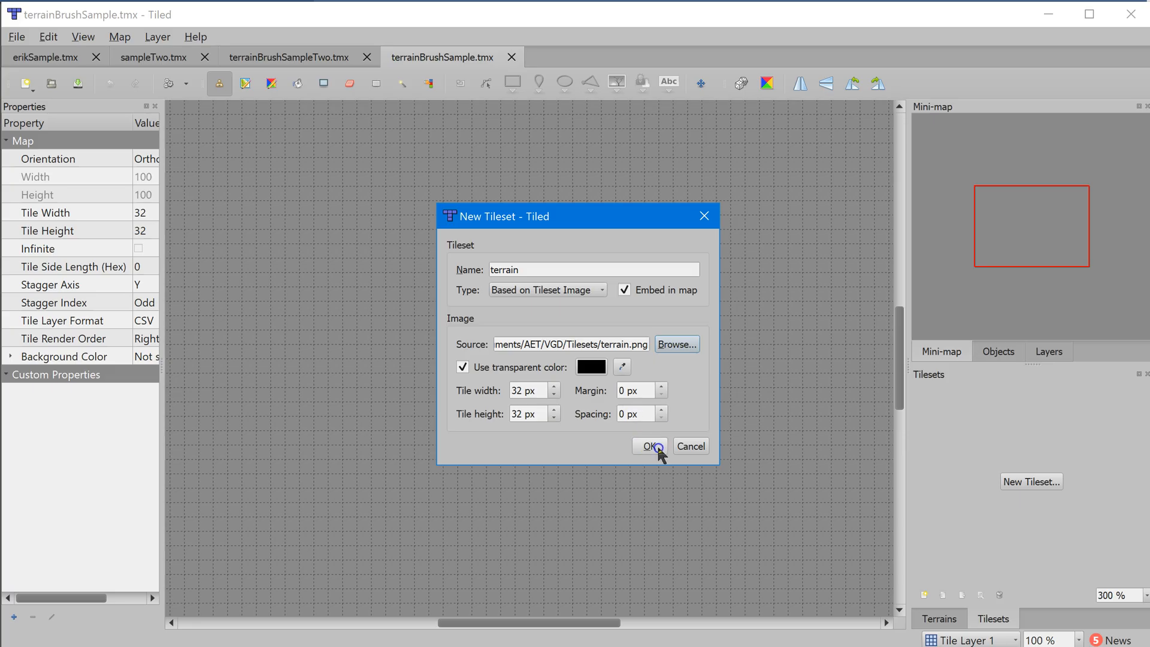
pyautogui.click(648, 445)
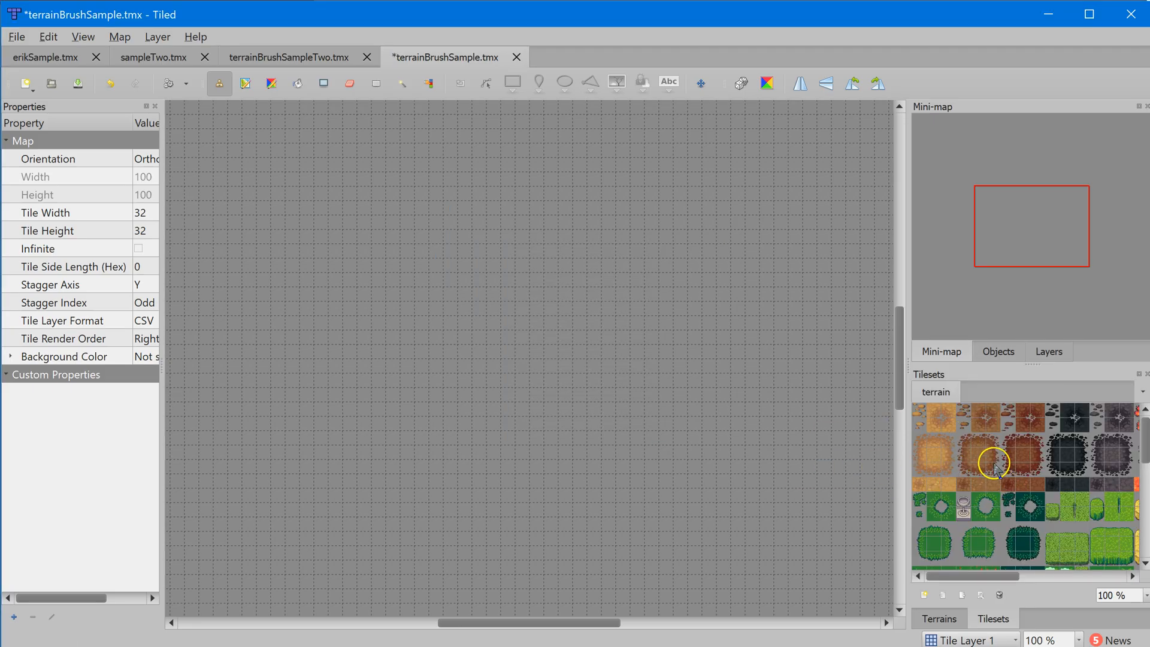
pyautogui.moveTo(941, 443)
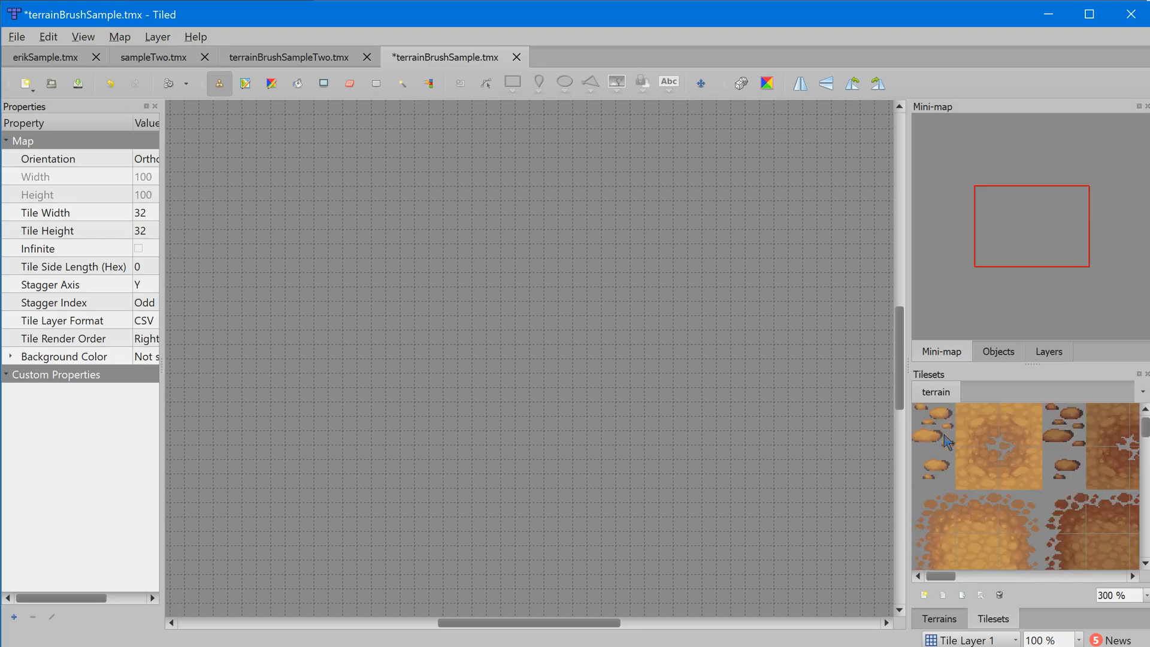
pyautogui.scroll(-3)
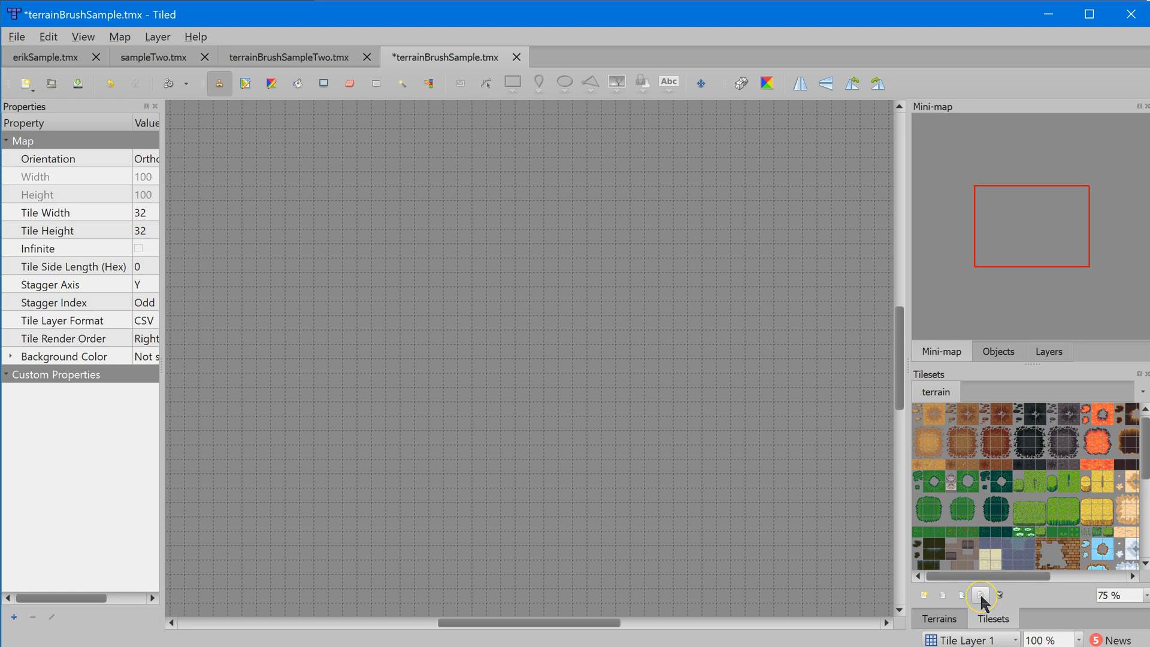
pyautogui.moveTo(980, 594)
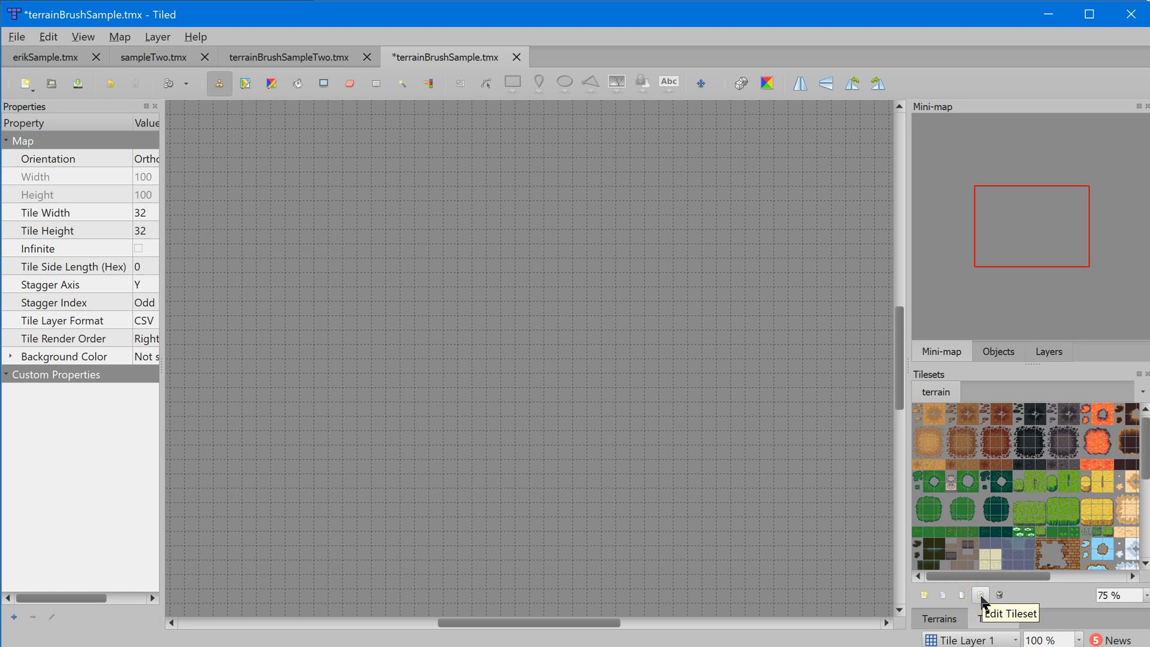
# Step: Open the embedded terrain tileset in the tileset editor
pyautogui.click(978, 595)
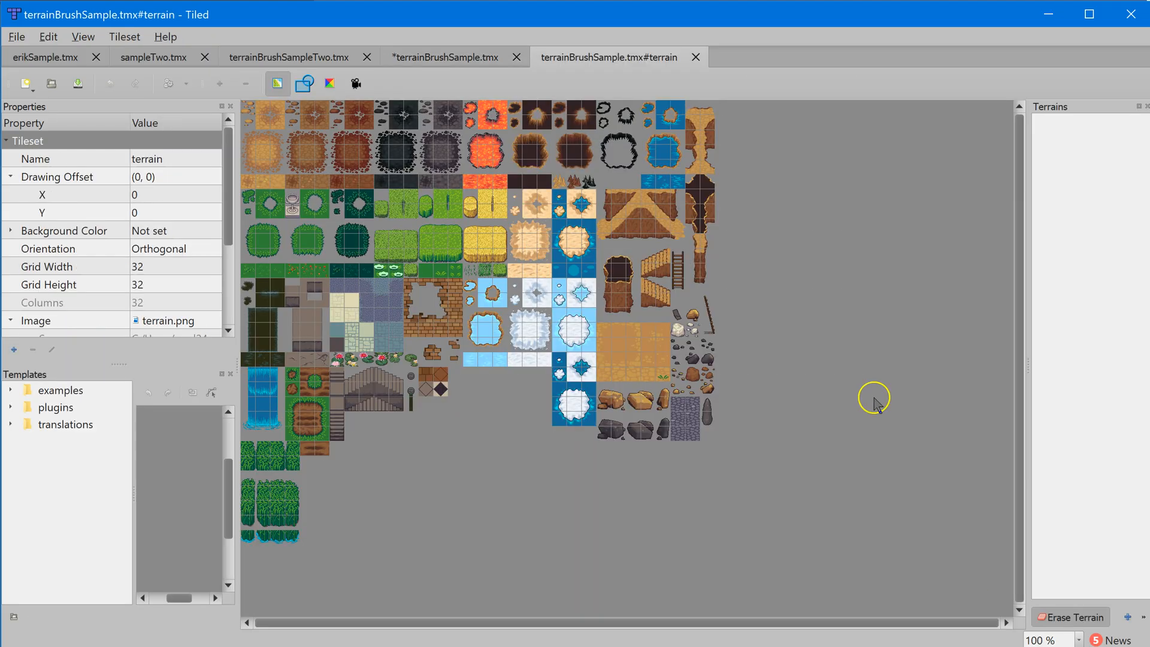
pyautogui.moveTo(461, 111)
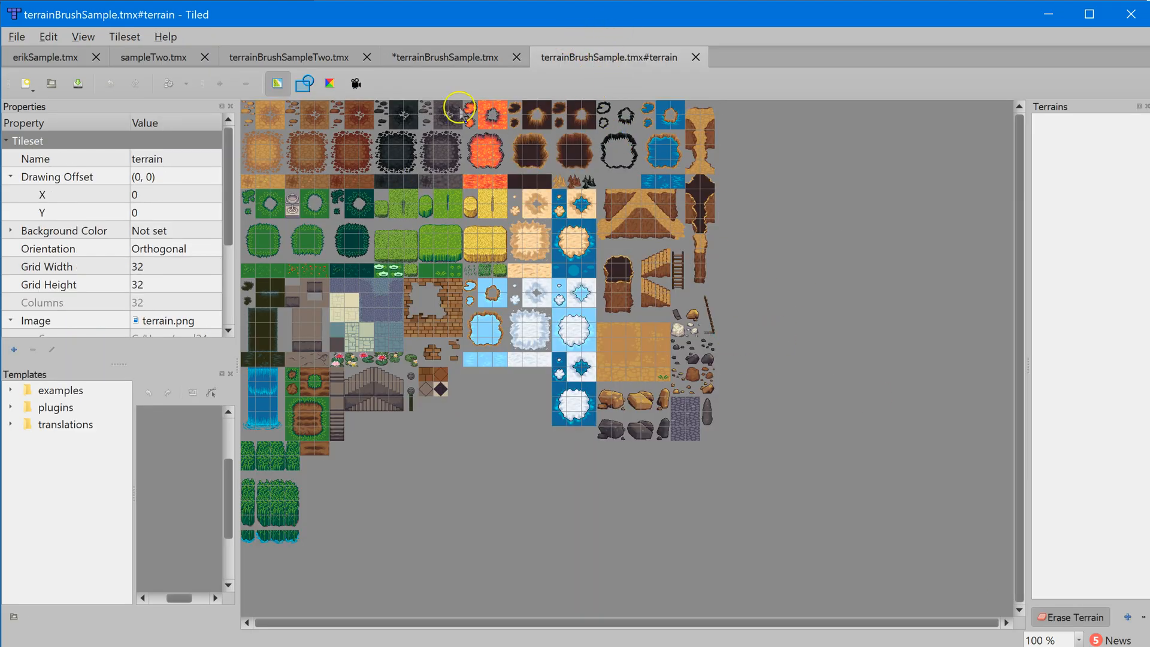
pyautogui.moveTo(513, 215)
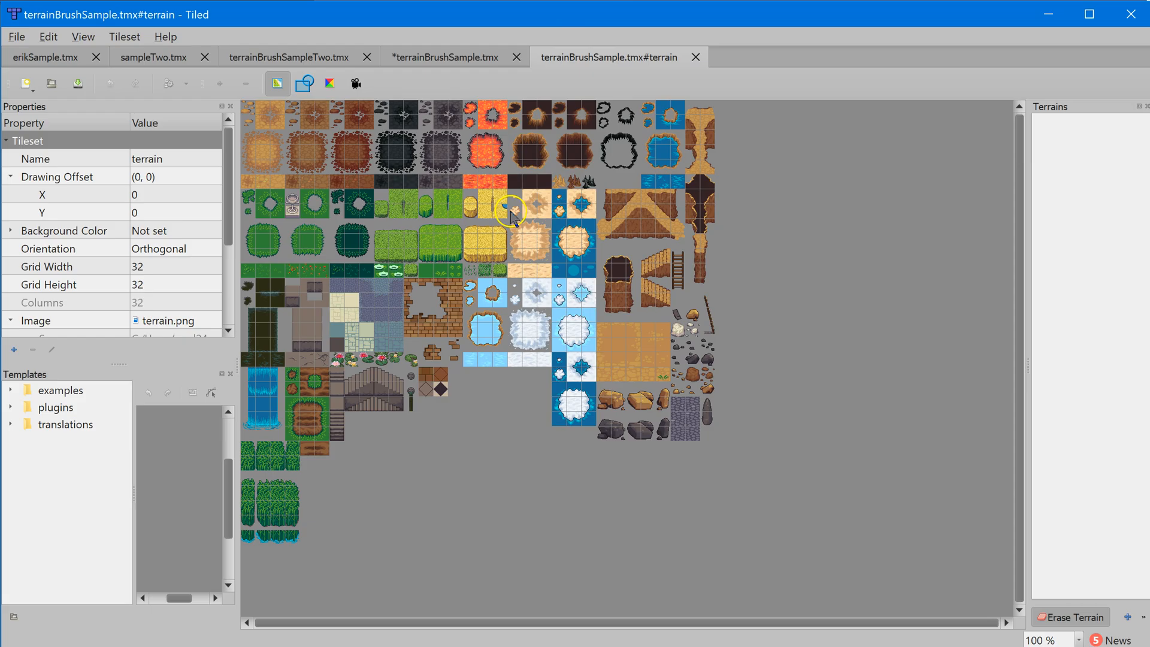
pyautogui.moveTo(602, 281)
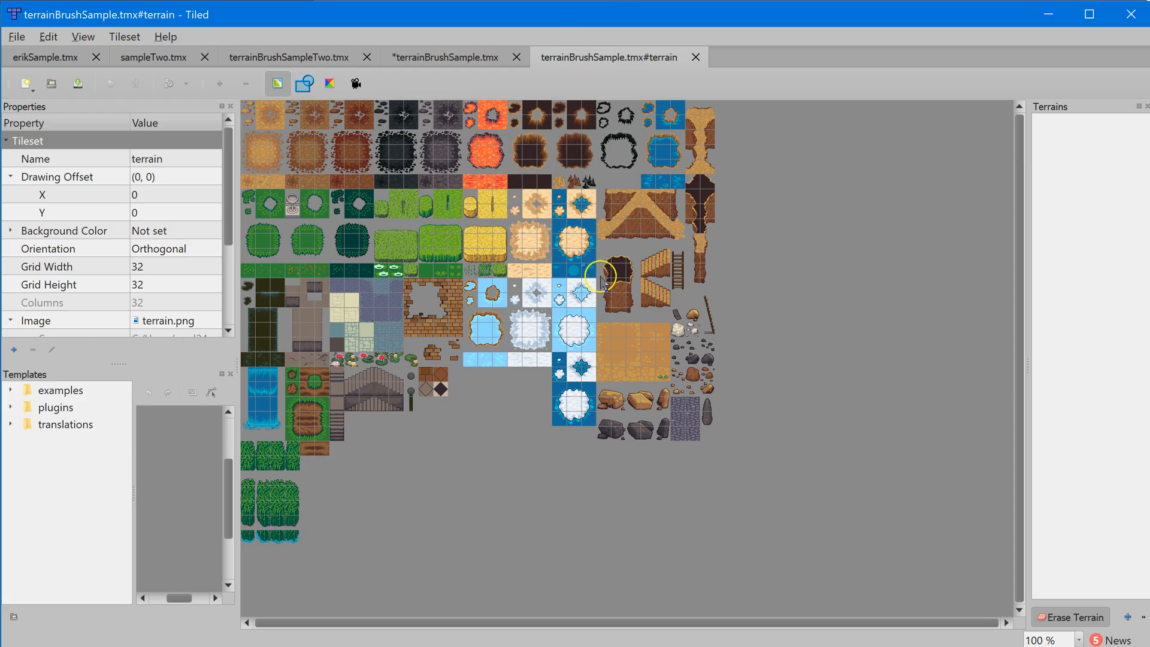
pyautogui.moveTo(529, 211)
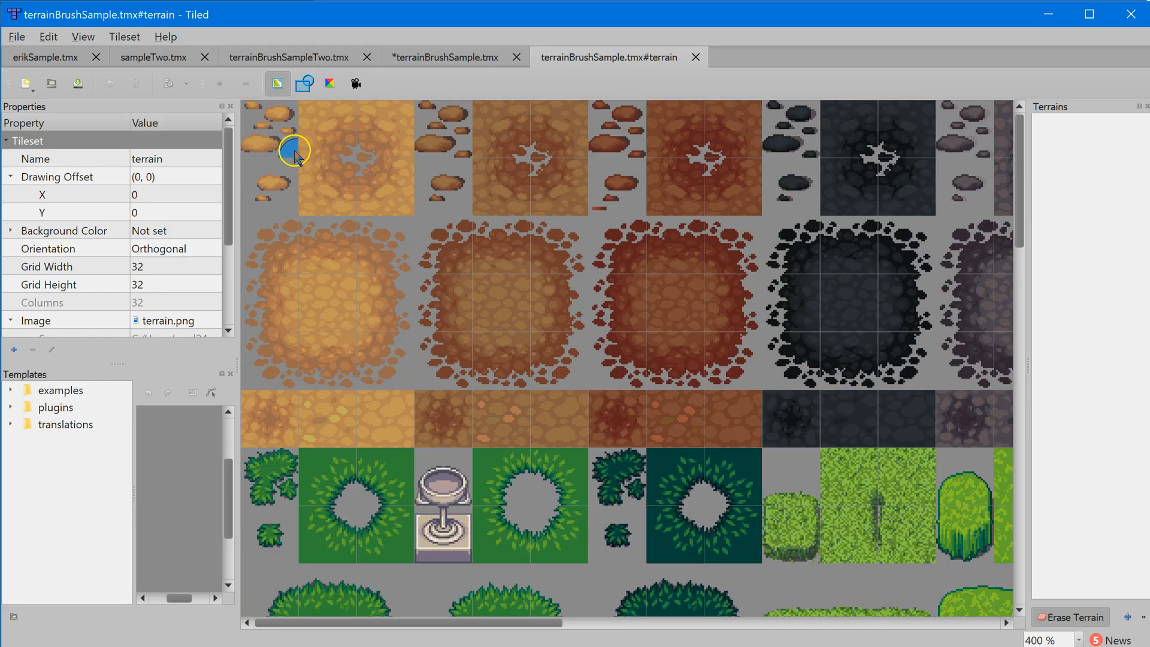
pyautogui.moveTo(348, 199)
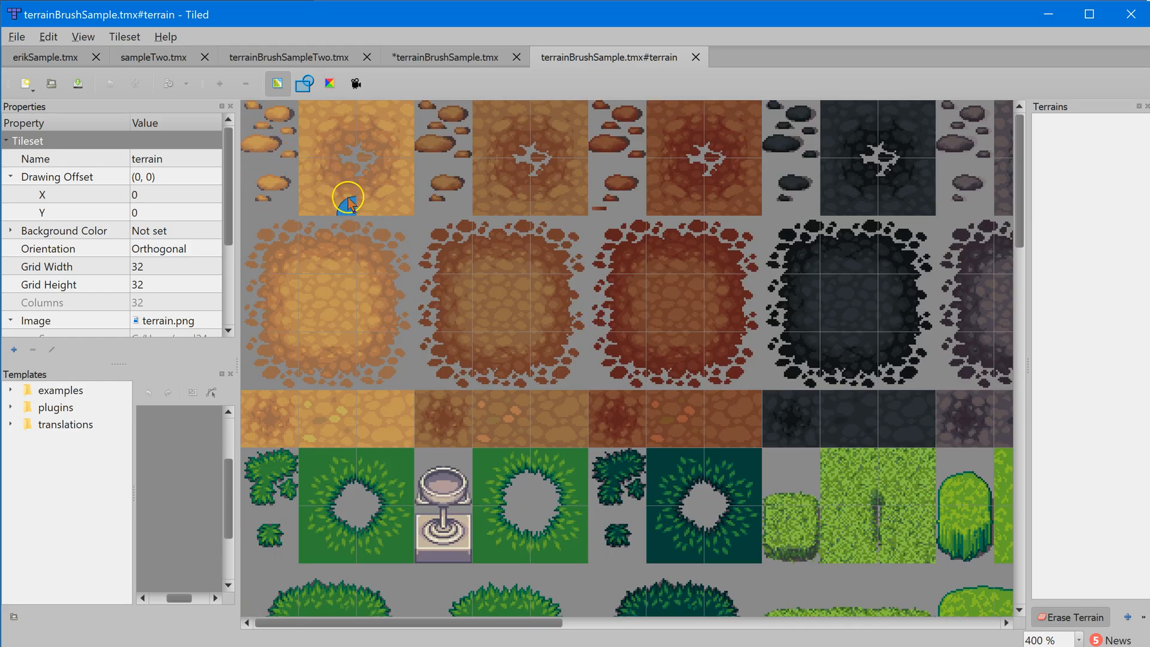
pyautogui.moveTo(334, 297)
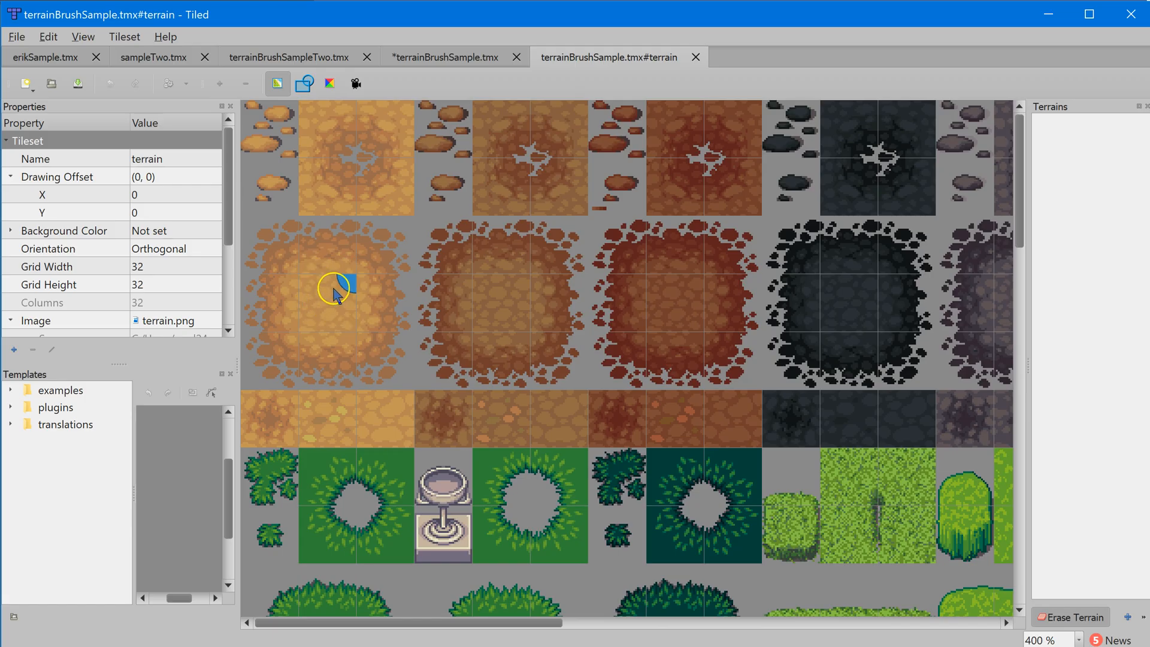
# Step: Add a terrain type from a light rock tile and name it 'Light Rock'
pyautogui.rightClick(335, 301)
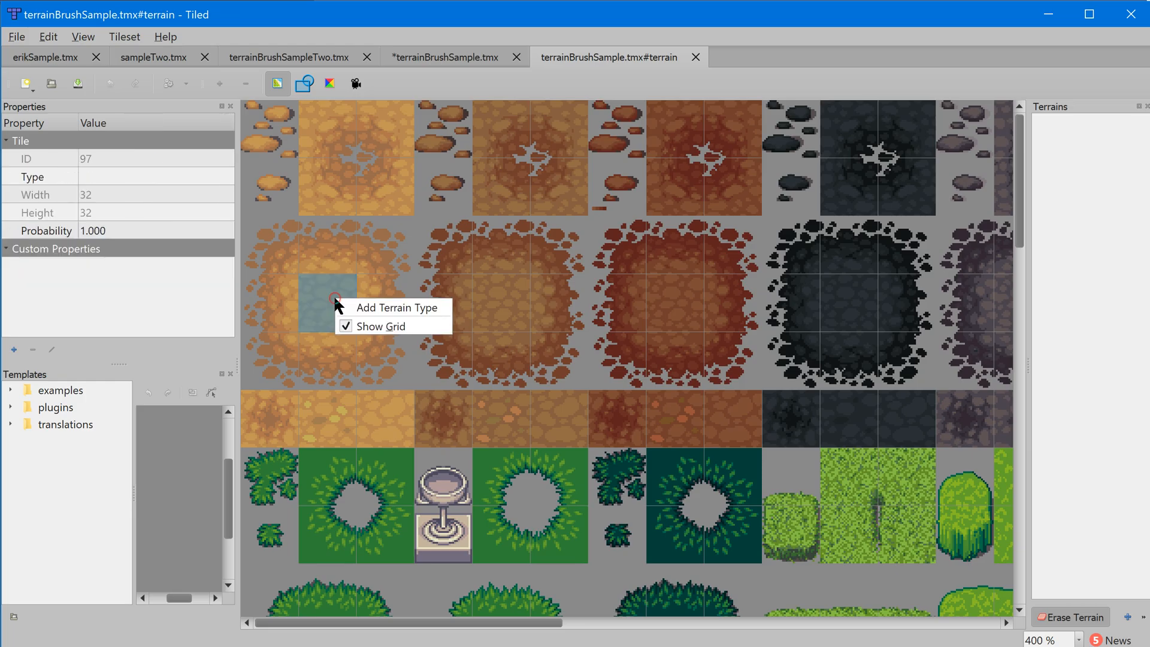
pyautogui.moveTo(366, 307)
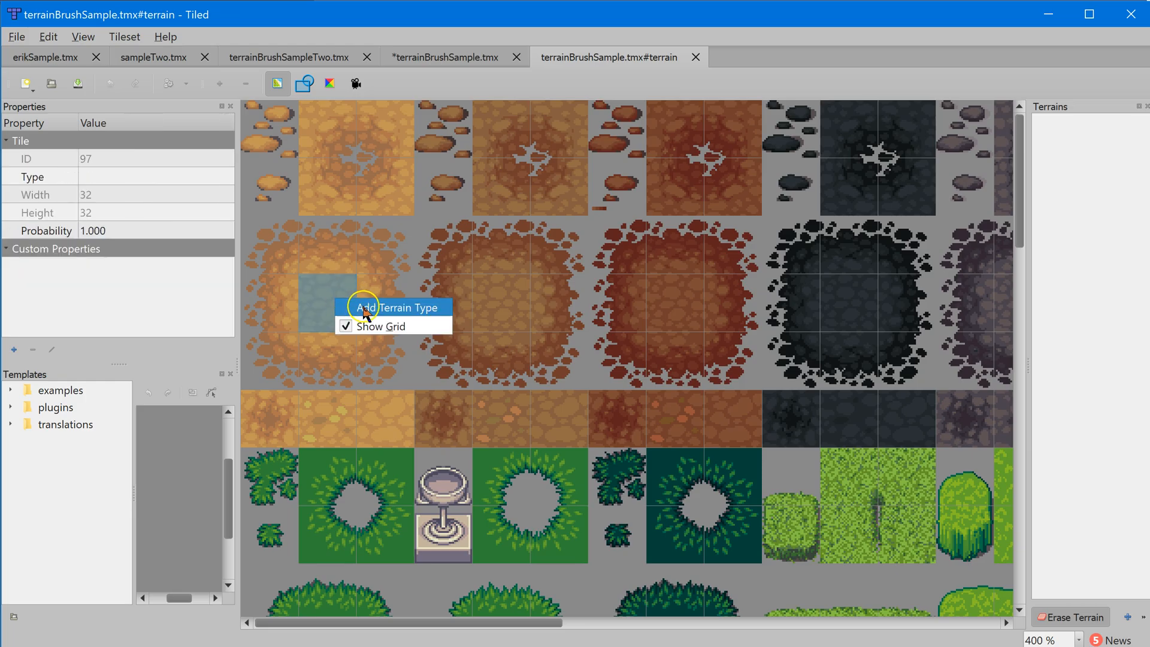
pyautogui.click(396, 307)
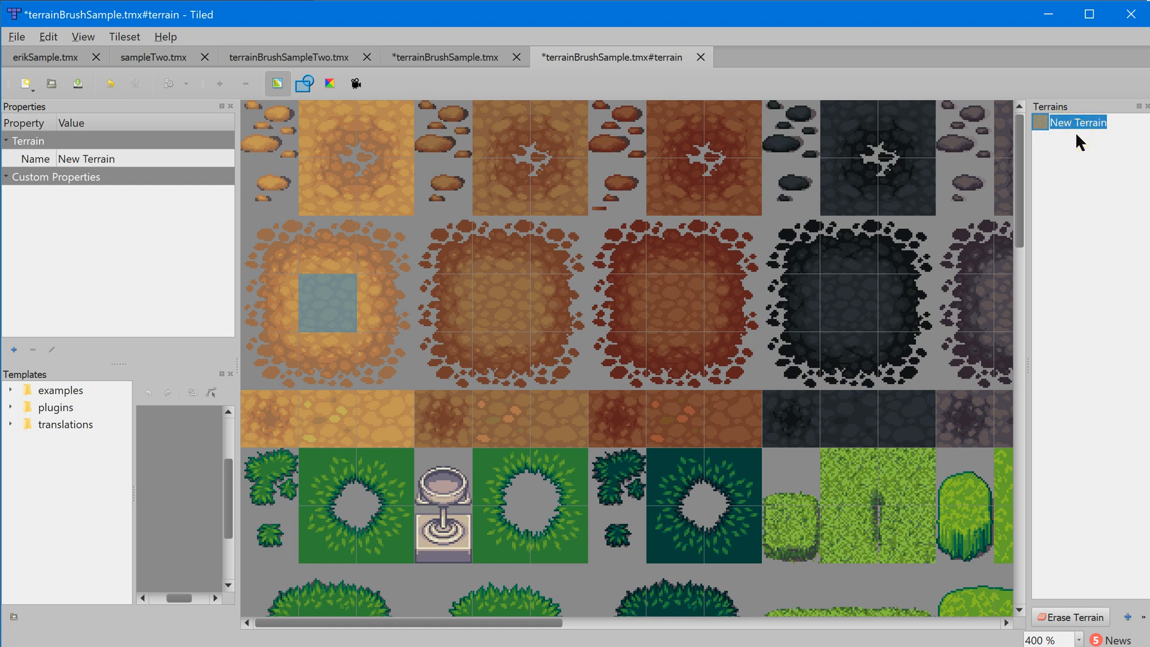
pyautogui.write('Light Rock')
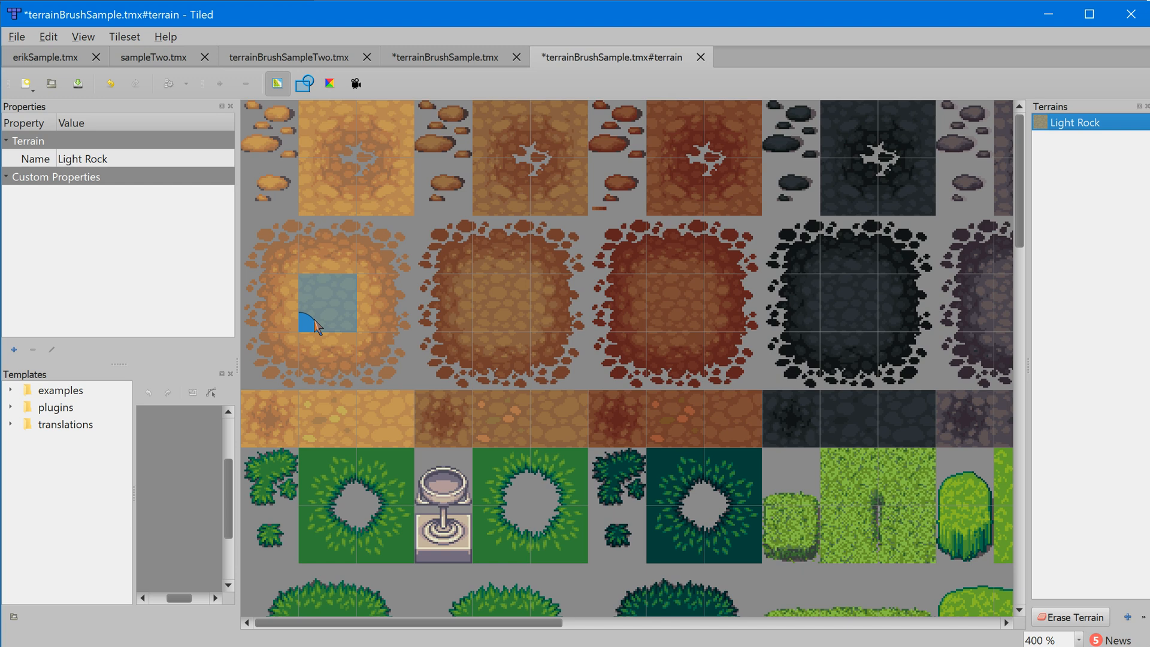
# Step: Paint Light Rock corners onto the 3×3 light rock block and the 2×2 ring tiles above
pyautogui.click(313, 323)
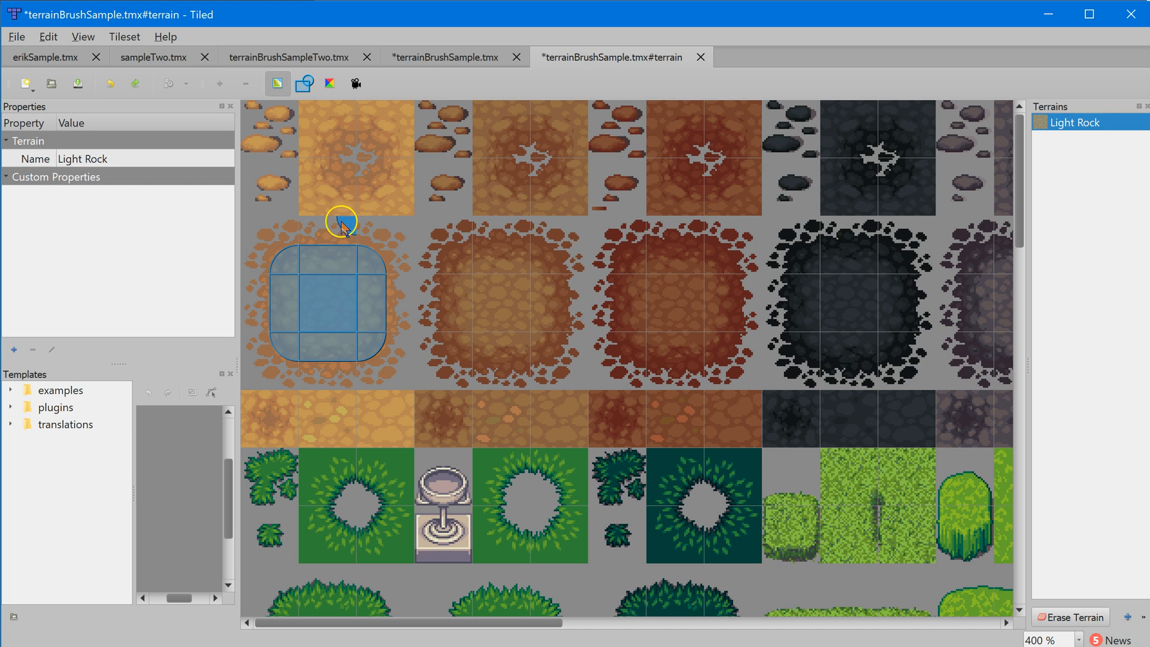
pyautogui.moveTo(323, 186)
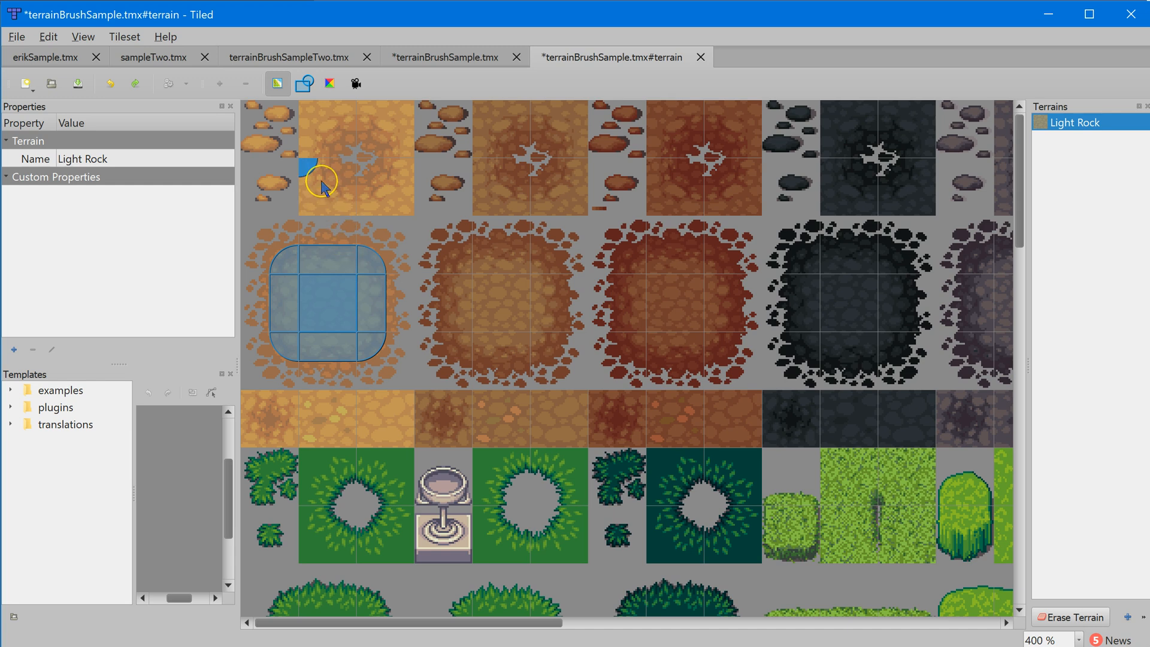
pyautogui.moveTo(323, 187); pyautogui.dragTo(352, 209)
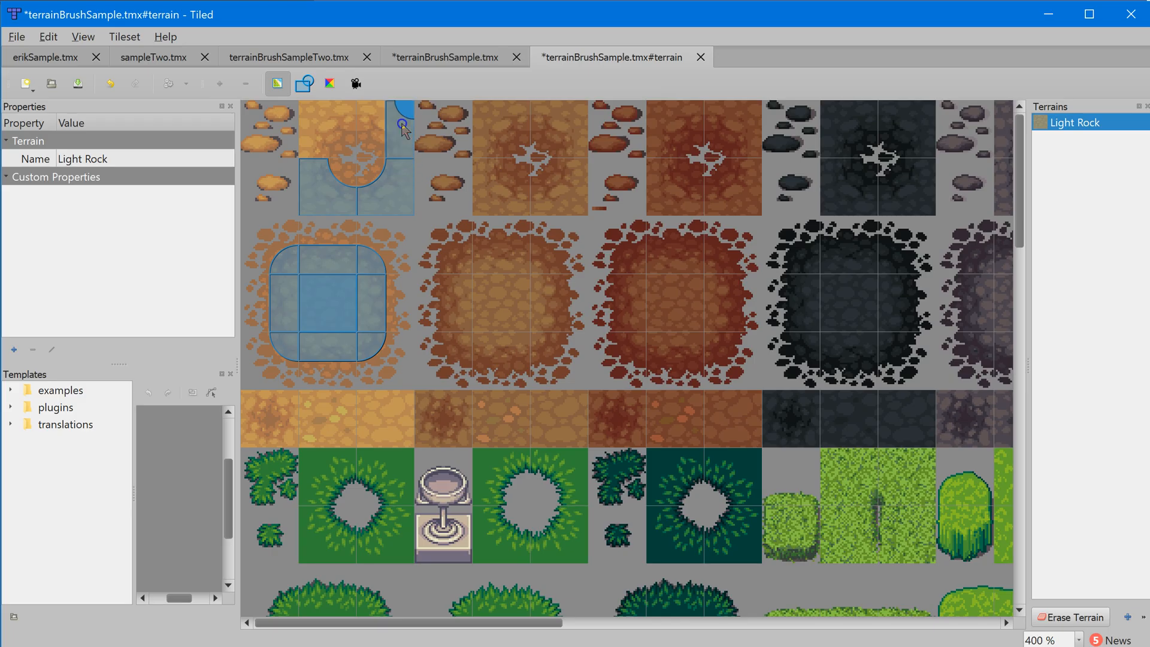
pyautogui.click(315, 154)
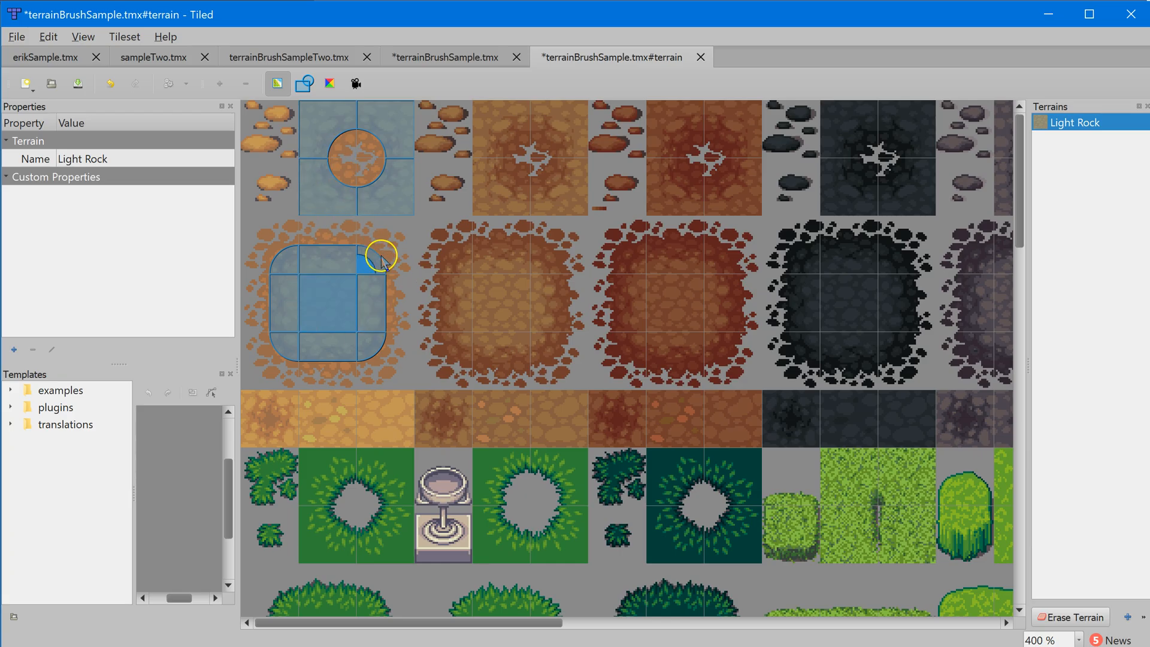
pyautogui.moveTo(376, 403)
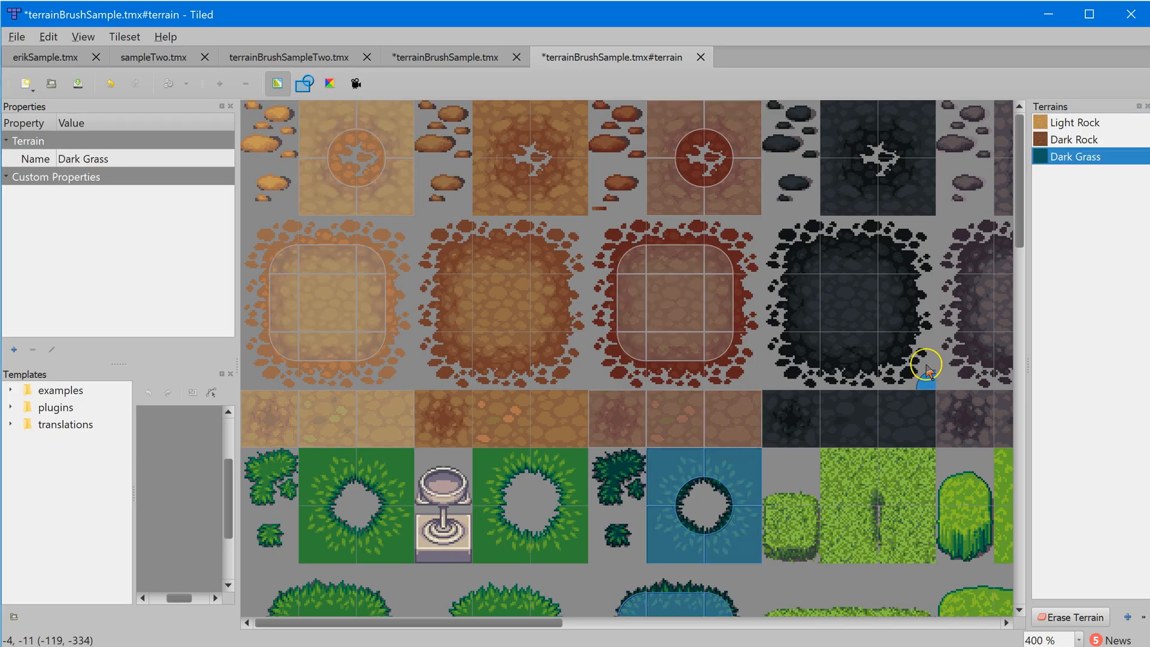
pyautogui.moveTo(926, 374)
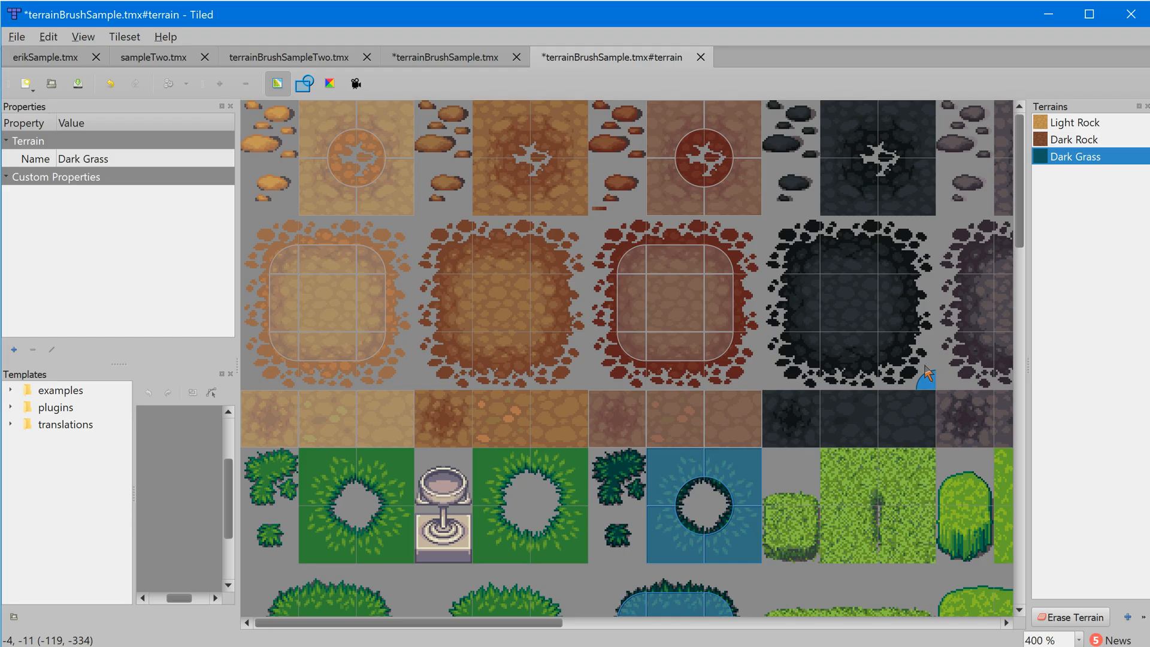
pyautogui.moveTo(663, 231)
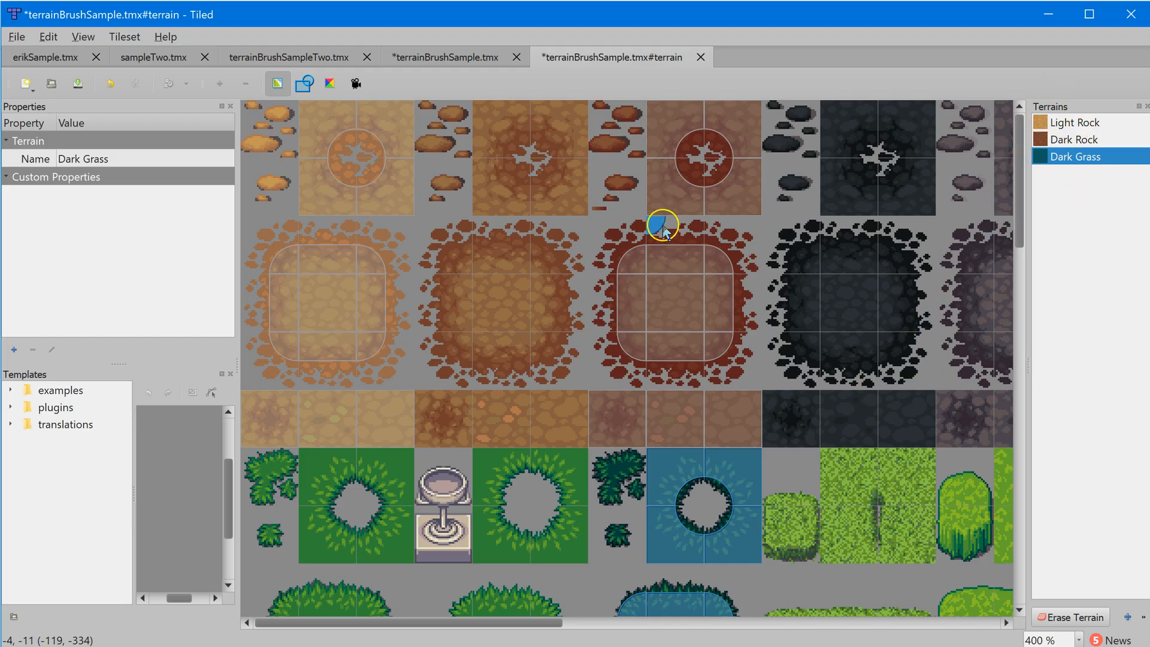
pyautogui.moveTo(722, 212)
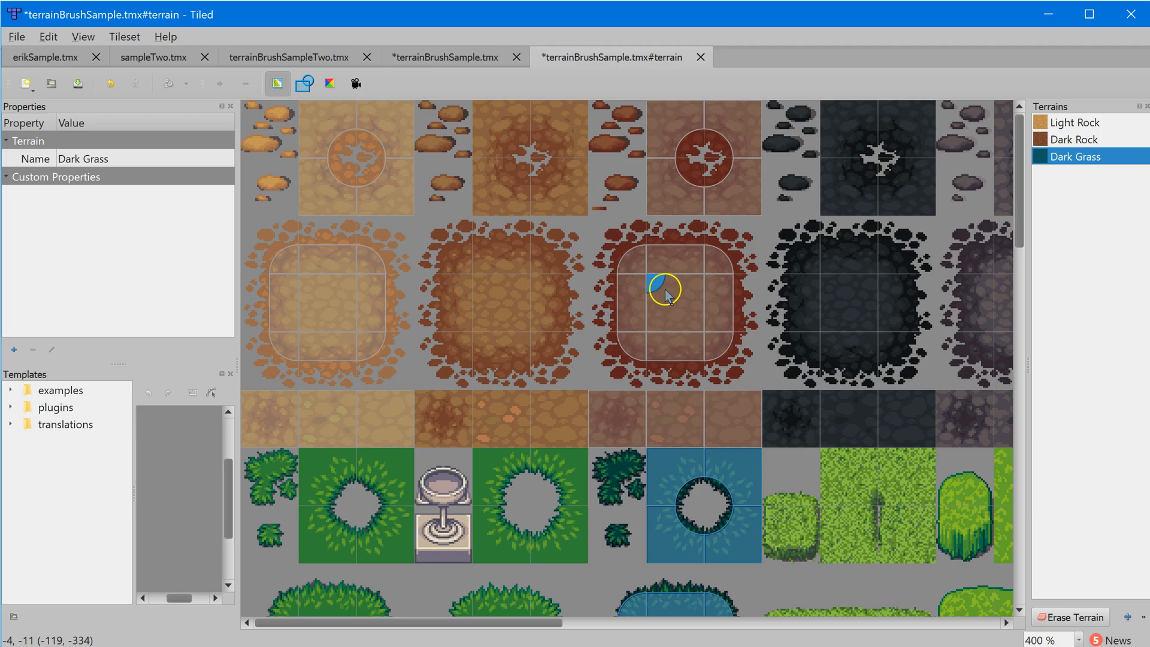
pyautogui.moveTo(1071, 155)
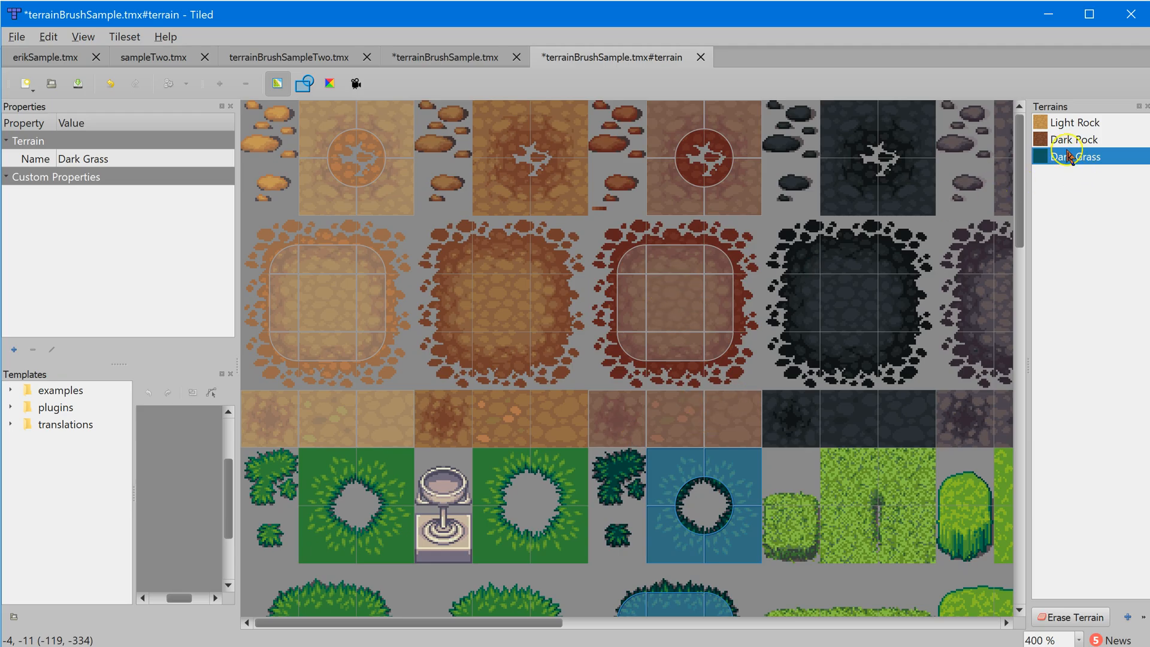
# Step: Select Light Rock in the Terrains panel to mark the light-rock strip tiles
pyautogui.click(1074, 122)
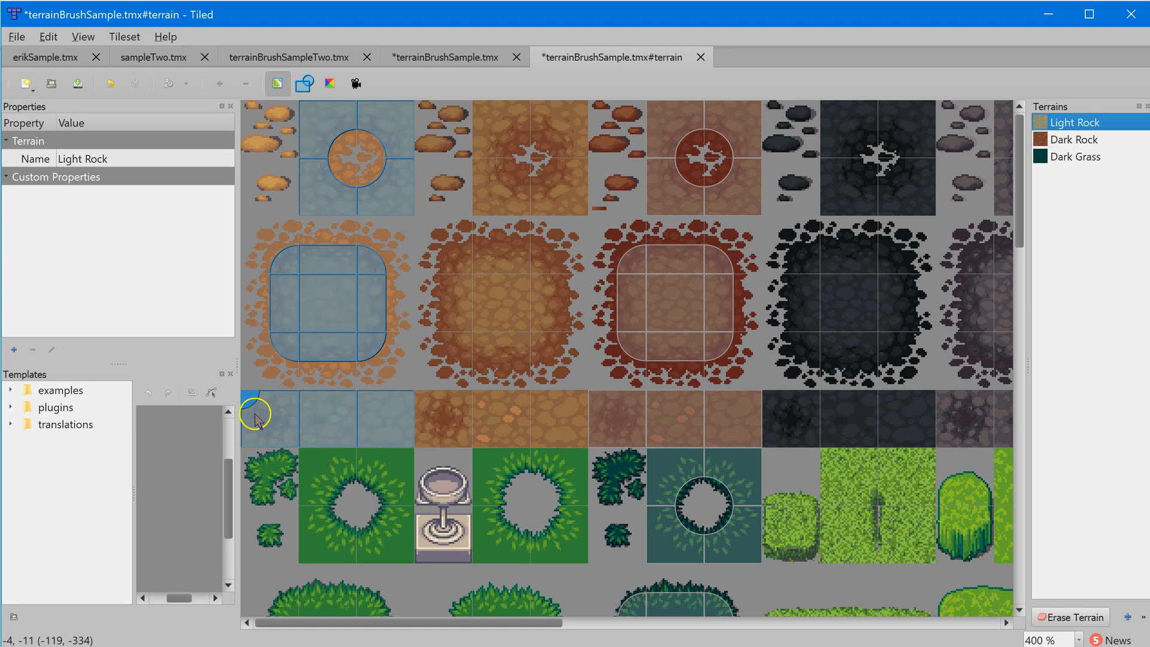
pyautogui.moveTo(359, 414)
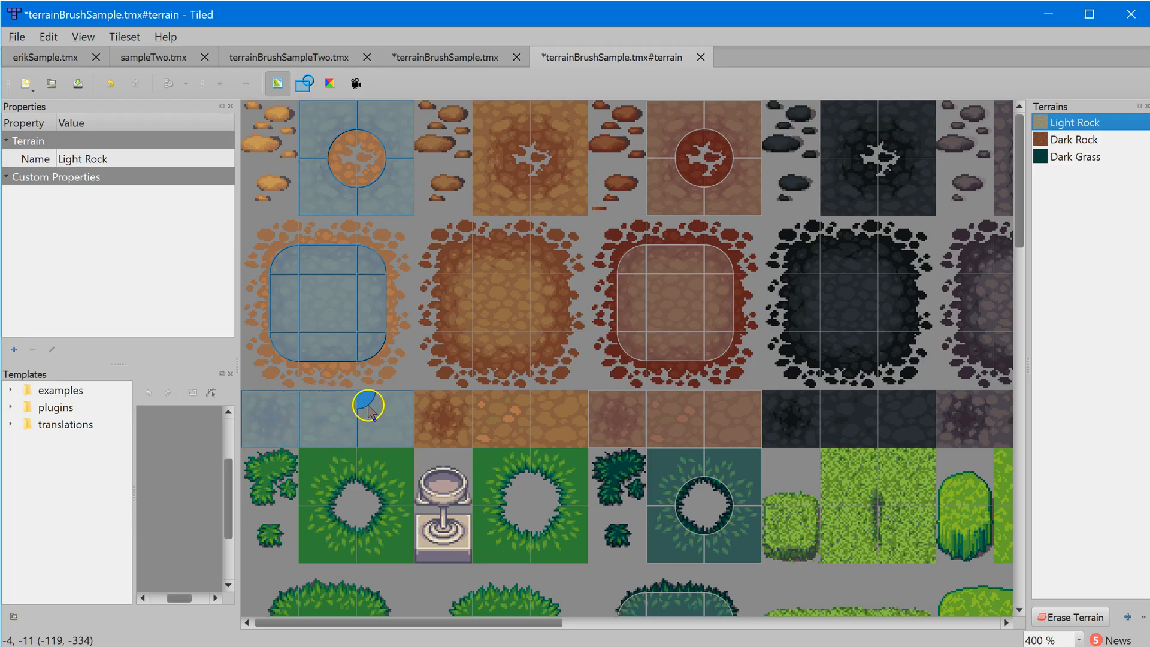
pyautogui.moveTo(304, 429)
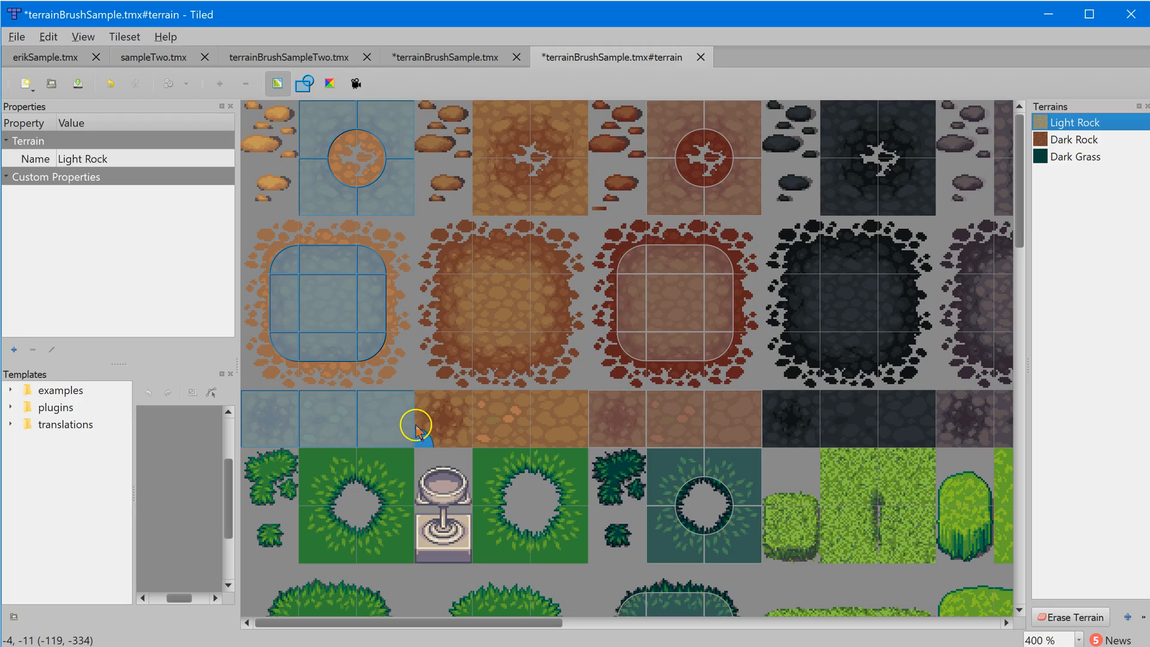
pyautogui.moveTo(615, 513)
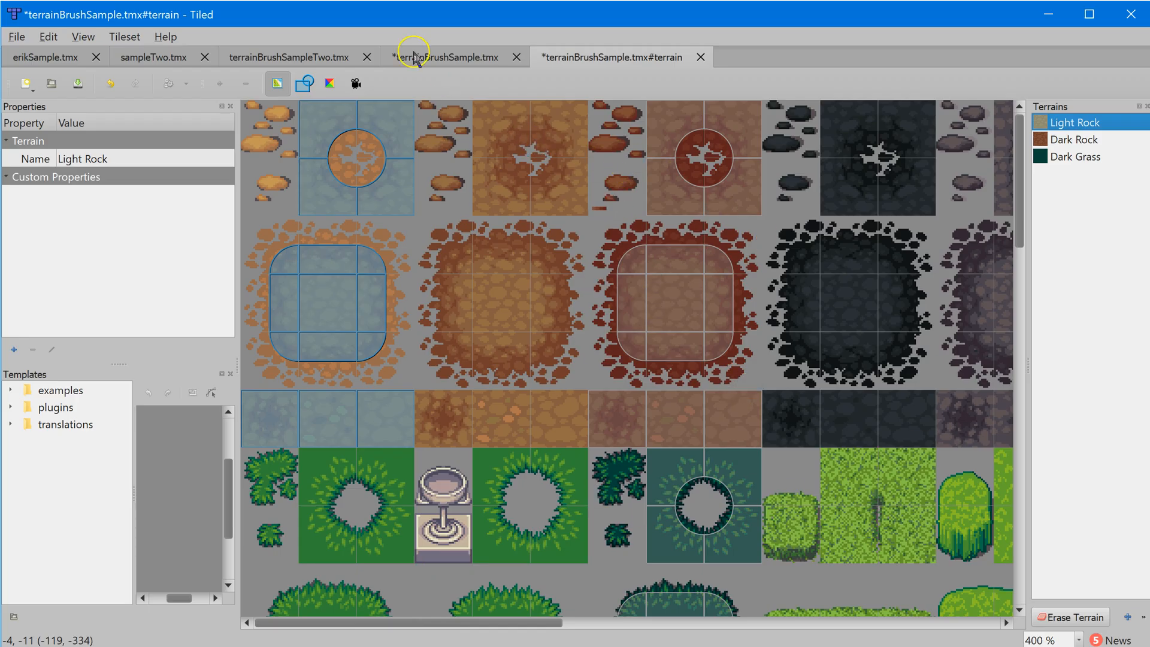
# Step: Return to the terrainBrushSample map, review its terrain types, then go back to the tileset tiles
pyautogui.click(448, 57)
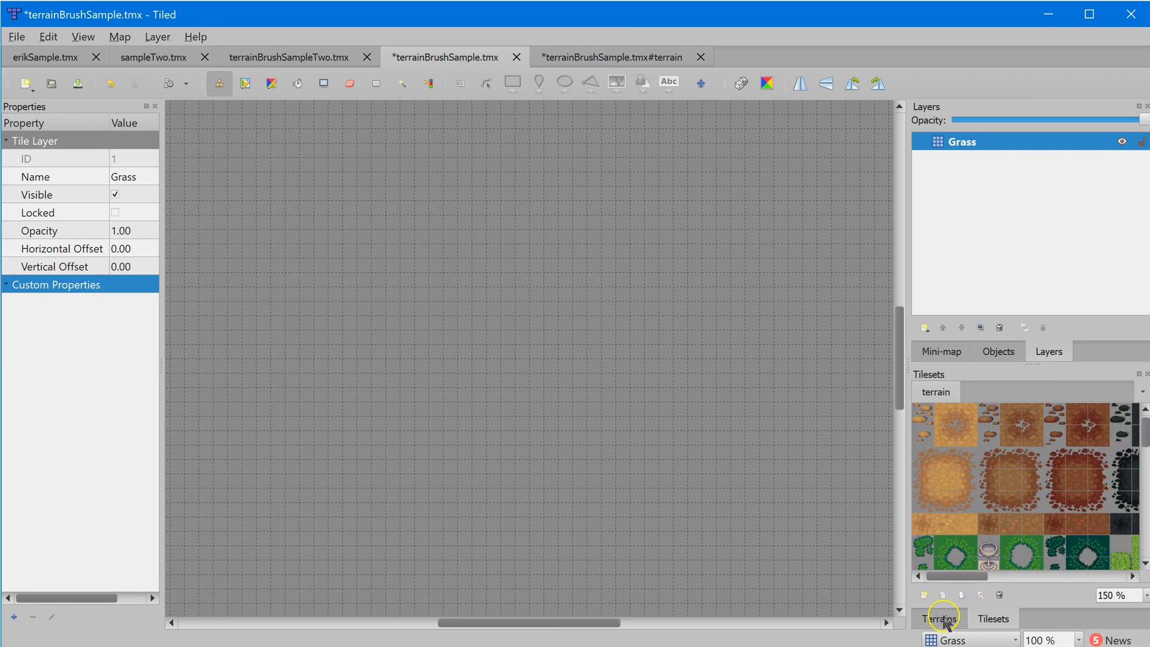
pyautogui.click(938, 618)
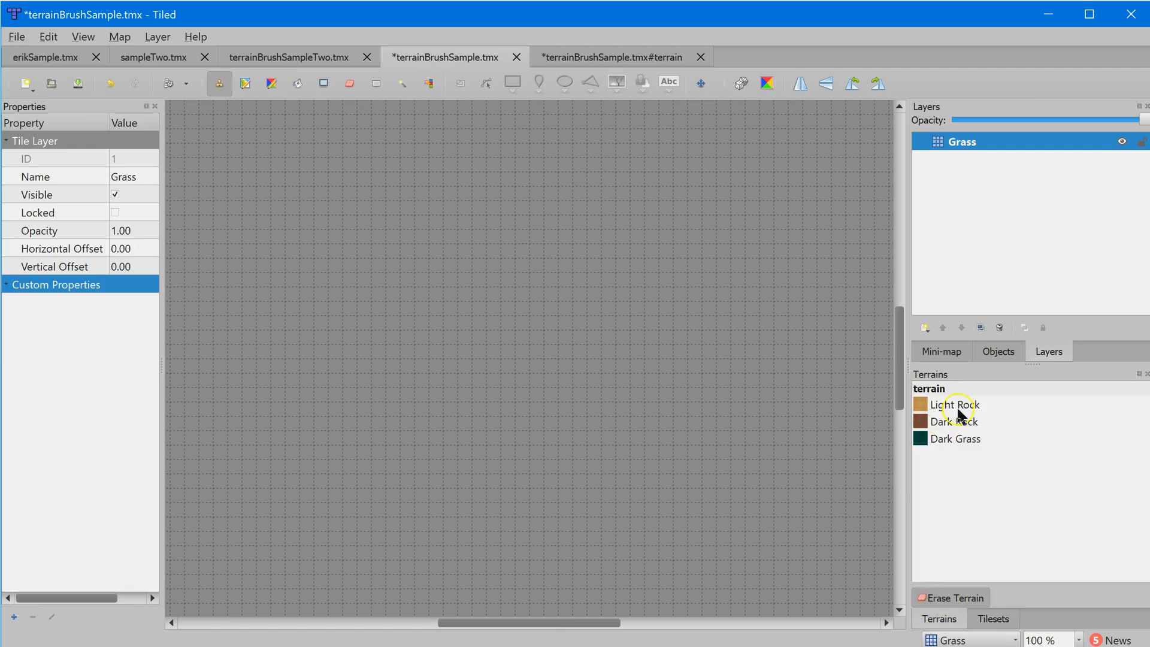
pyautogui.moveTo(969, 432)
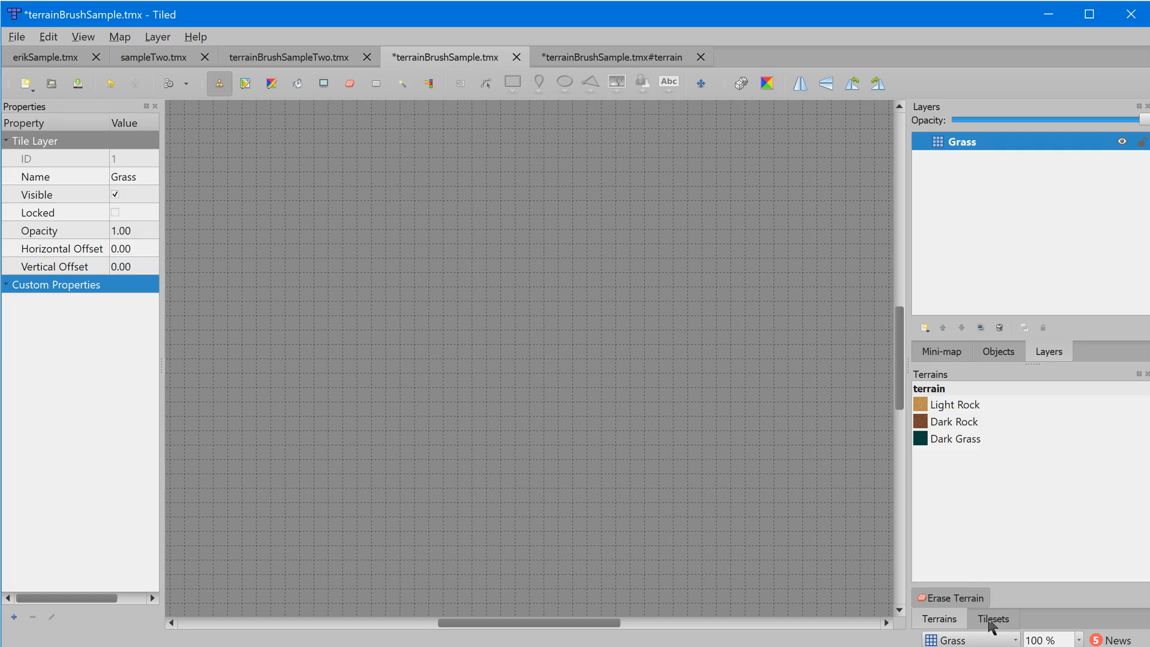
pyautogui.click(991, 618)
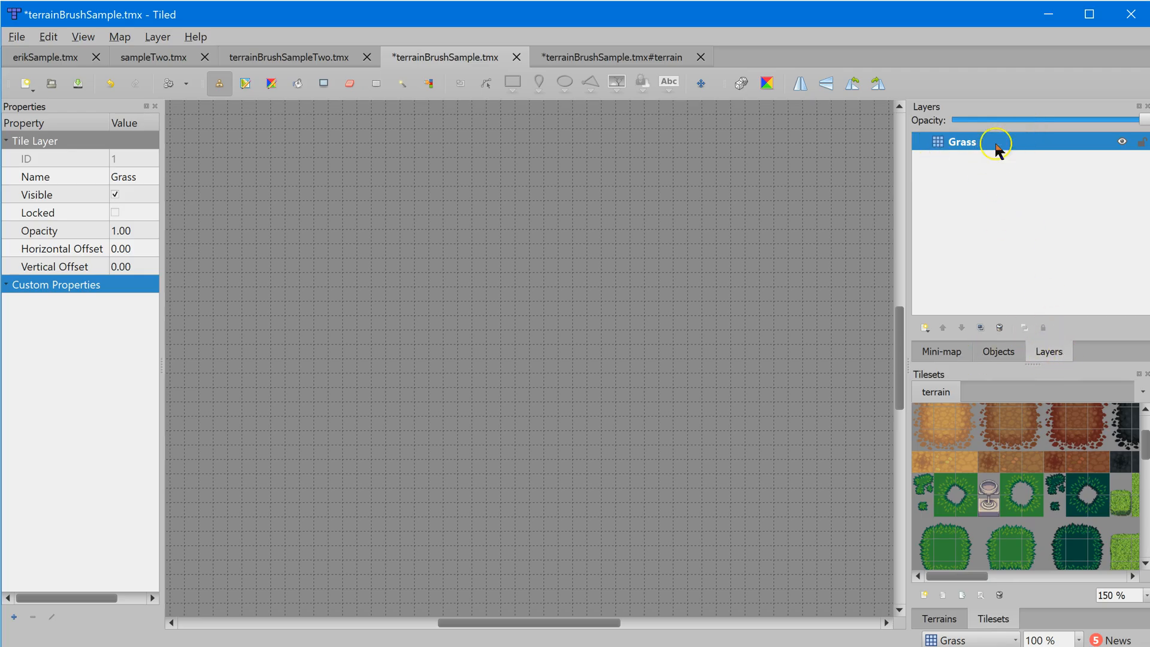
pyautogui.moveTo(983, 149)
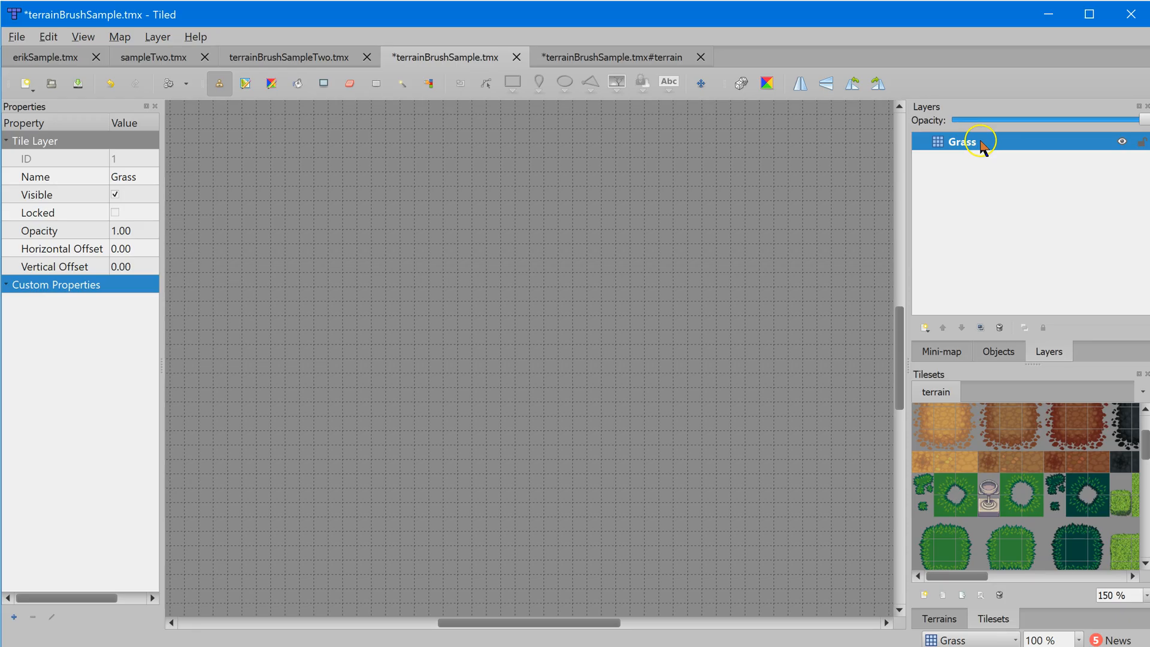
pyautogui.moveTo(1021, 277)
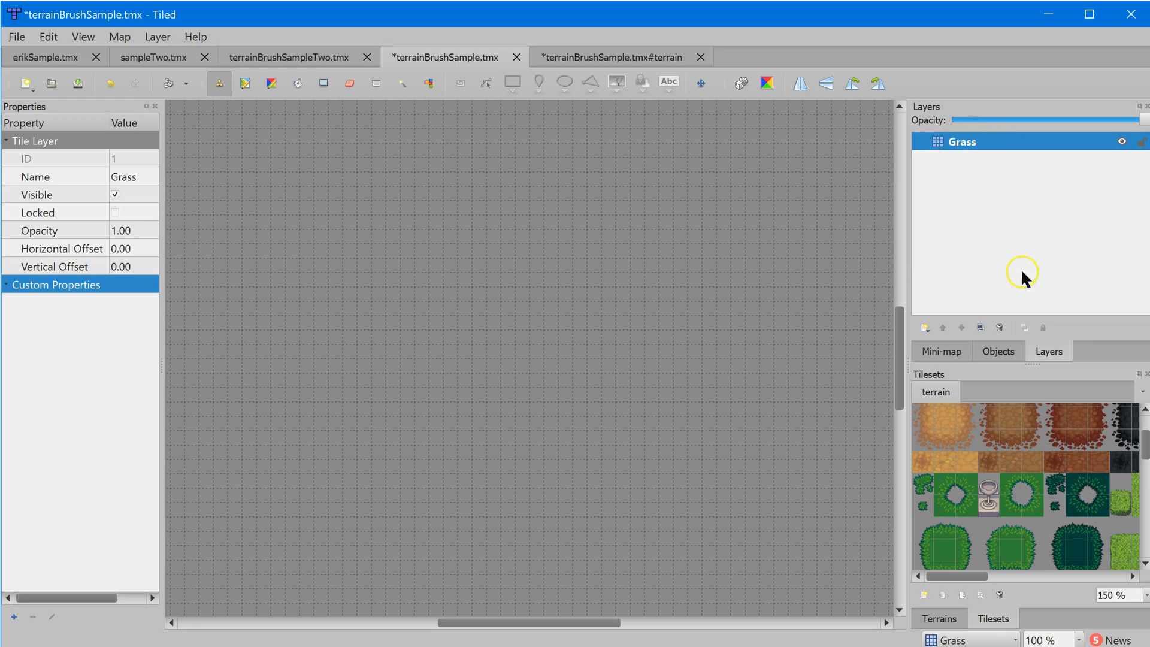
pyautogui.moveTo(1014, 517)
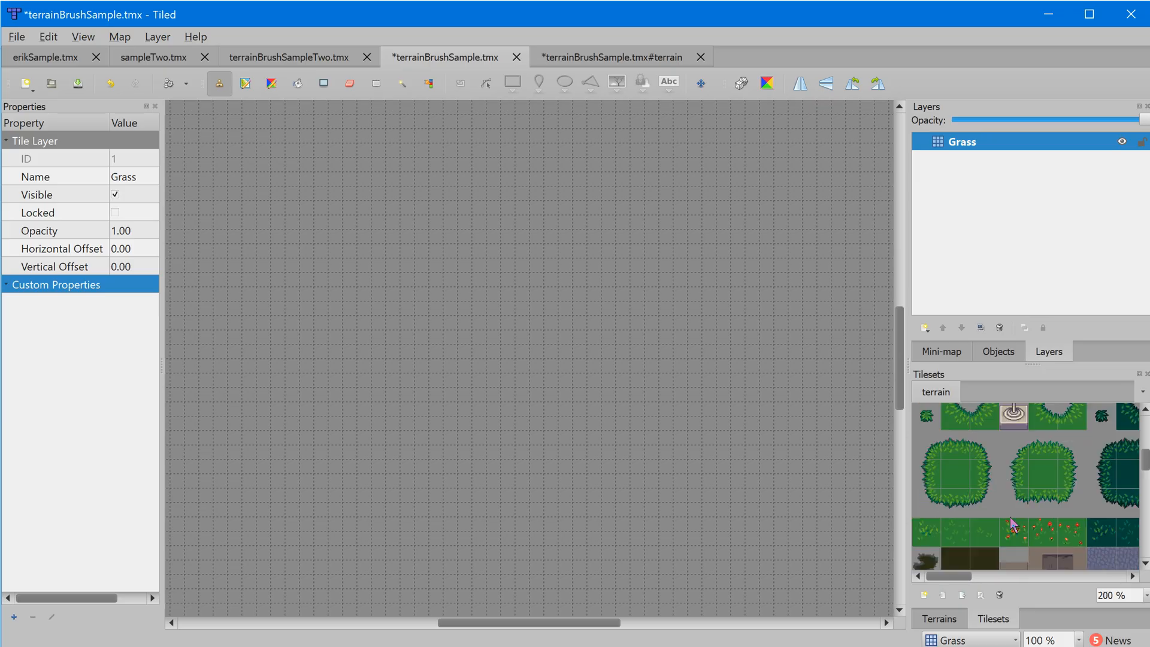
# Step: Select several grass tiles from the terrain tileset to fill the Grass layer randomly
pyautogui.click(928, 450)
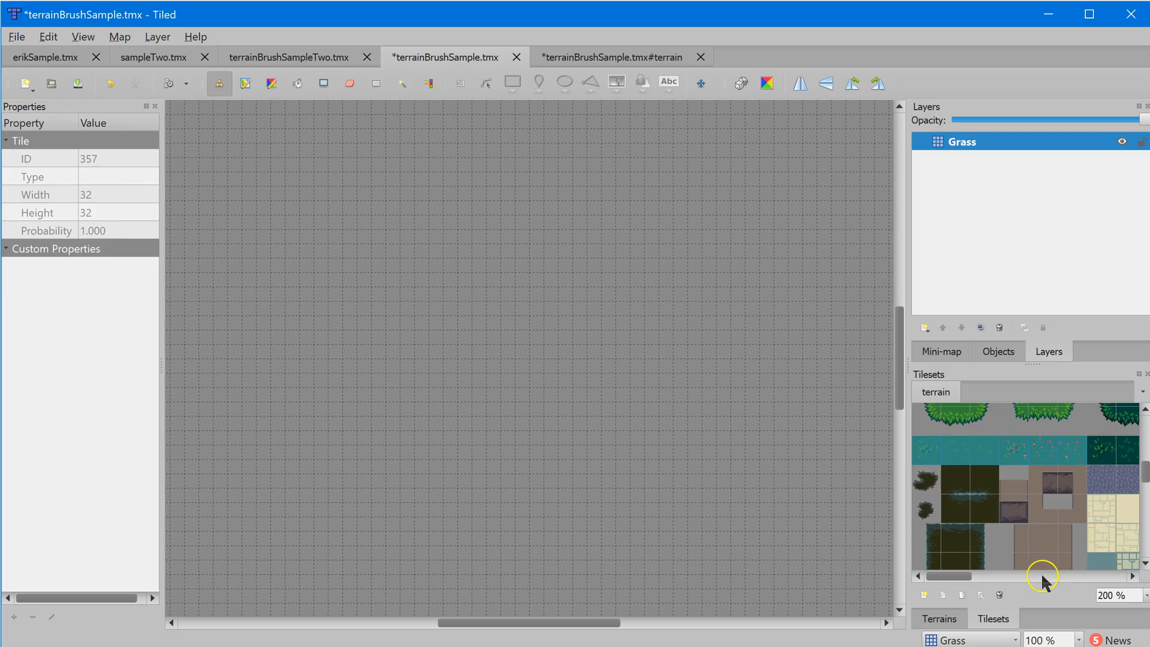
pyautogui.moveTo(1012, 462)
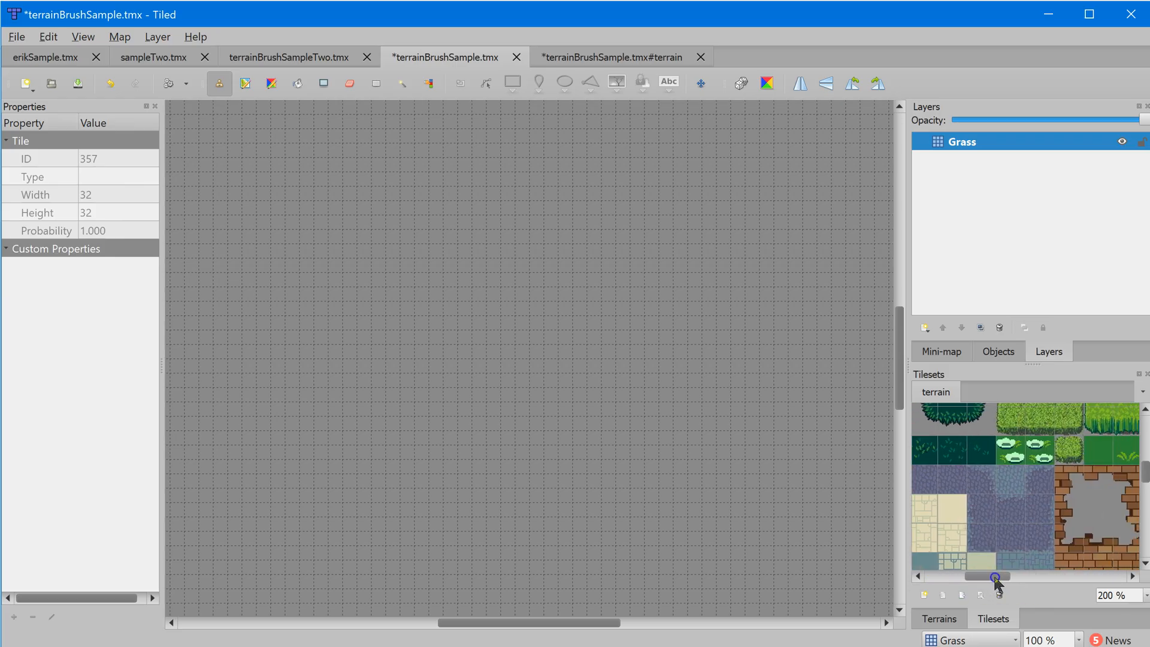
pyautogui.hscroll(3)
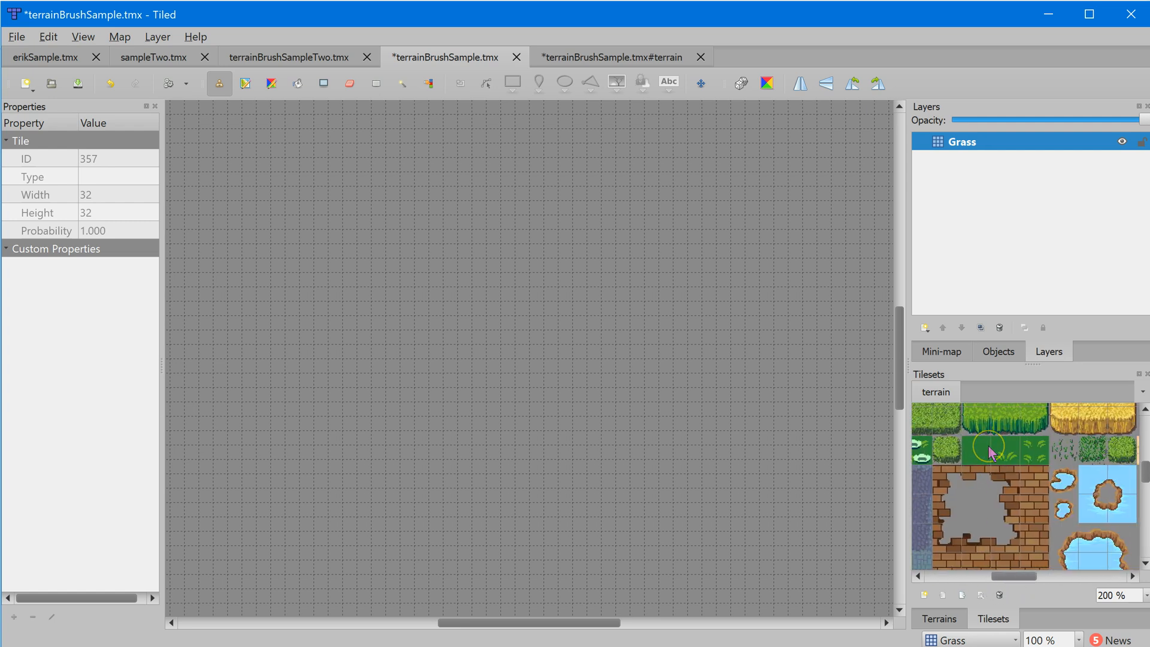
pyautogui.click(1005, 454)
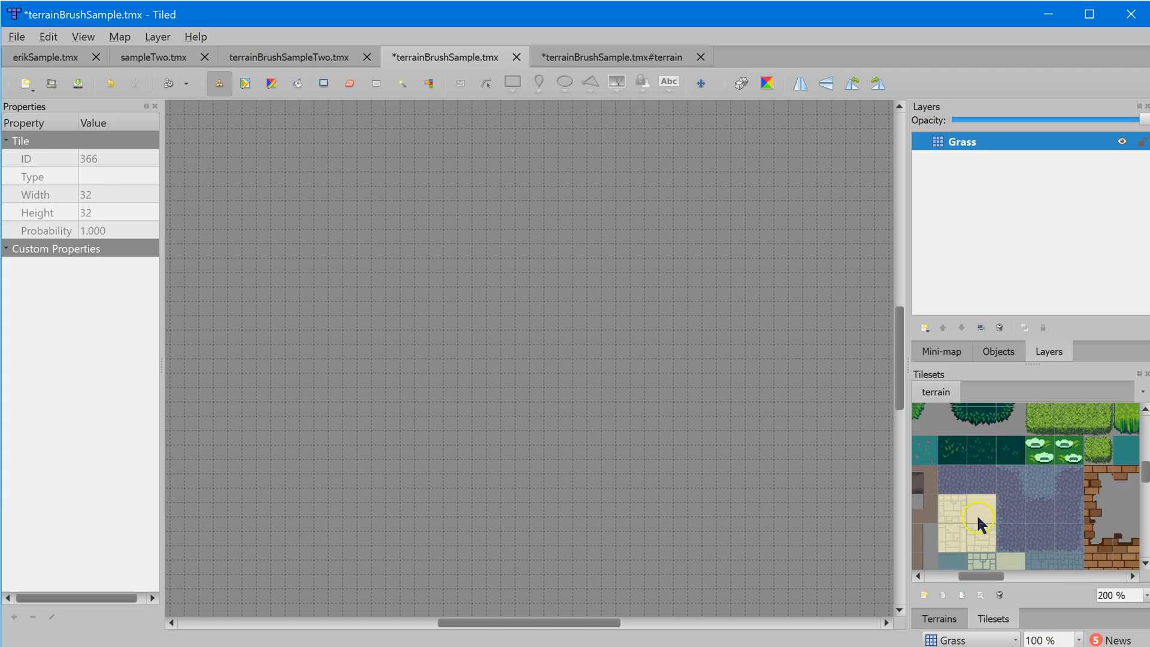
pyautogui.scroll(3)
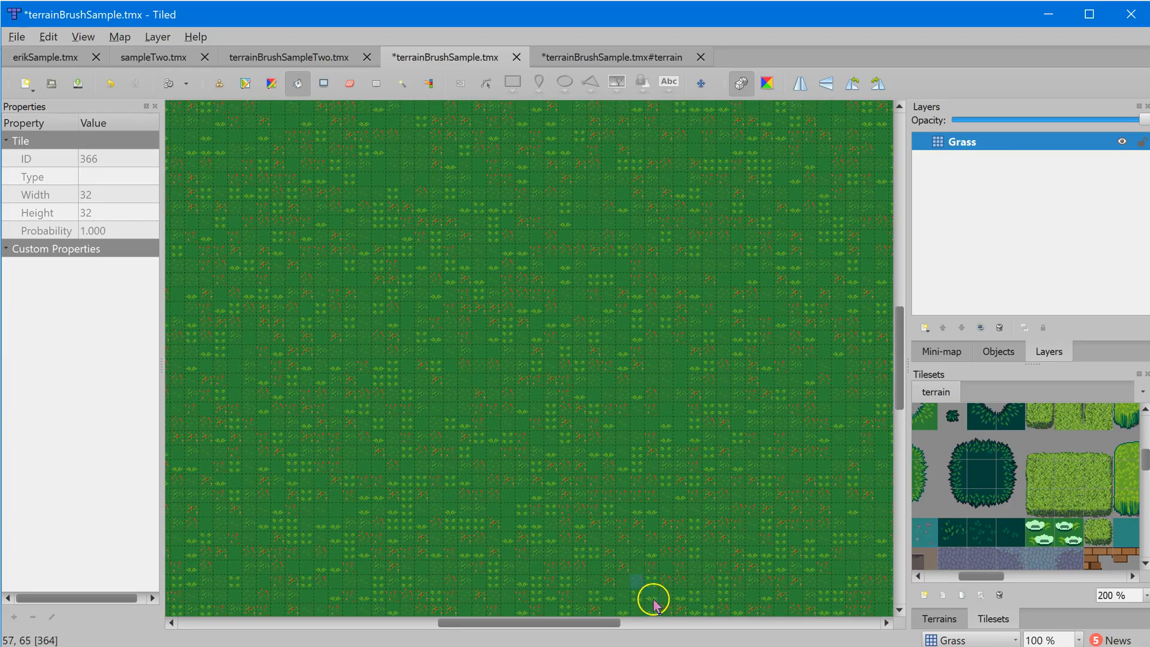
pyautogui.moveTo(634, 592)
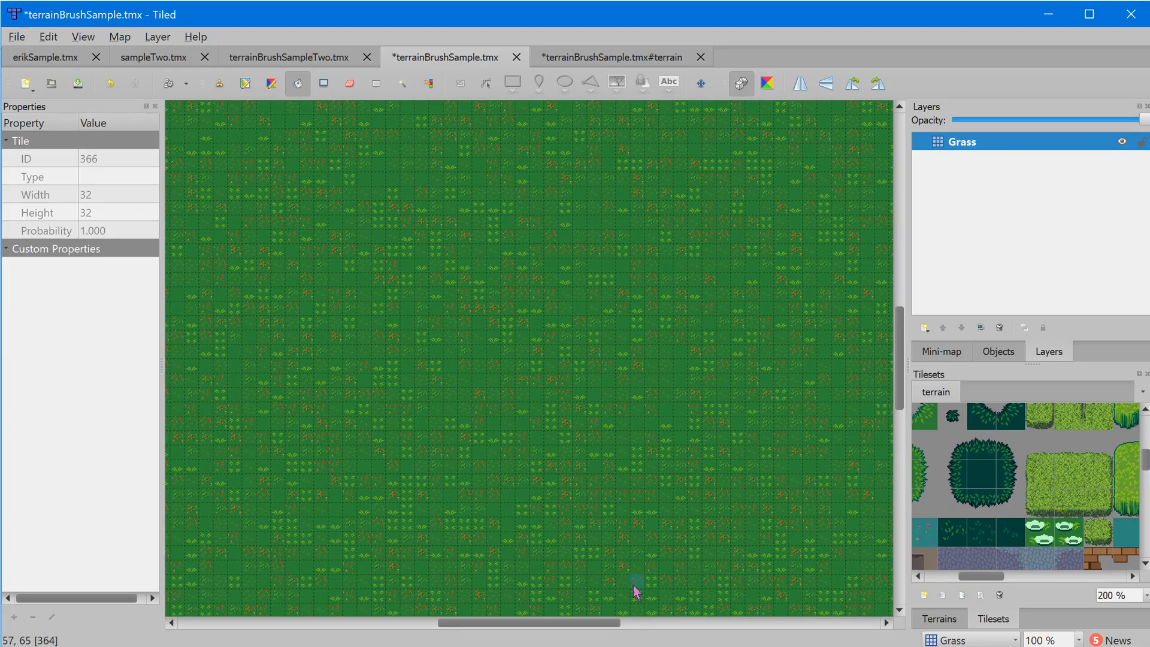
pyautogui.moveTo(585, 566)
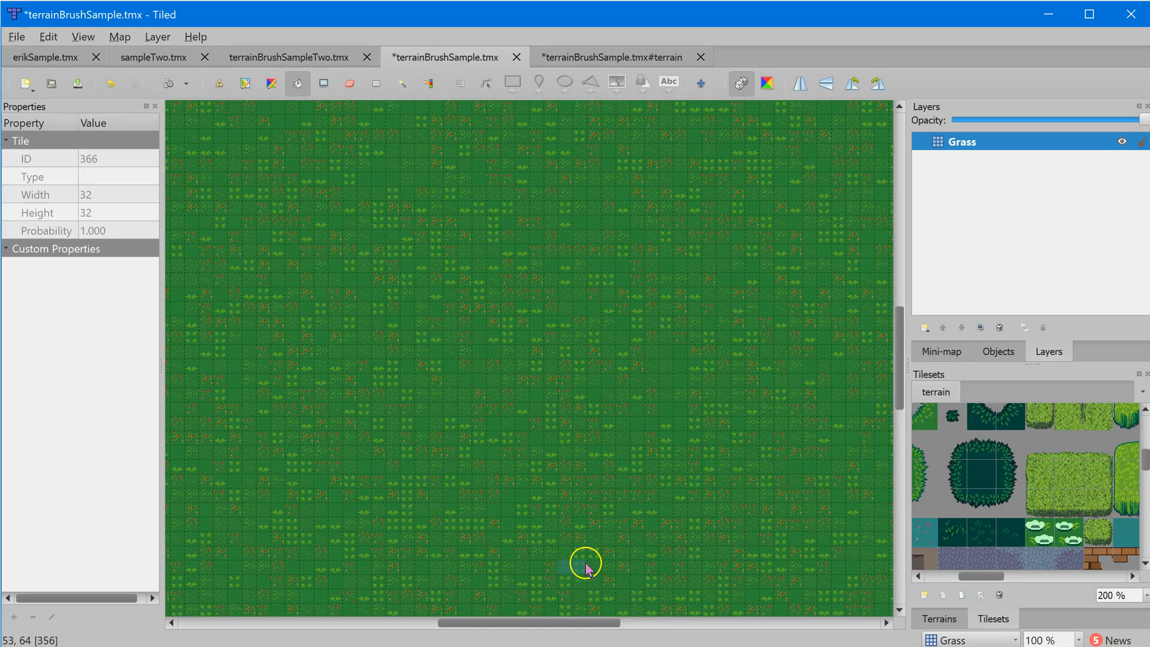
pyautogui.moveTo(986, 360)
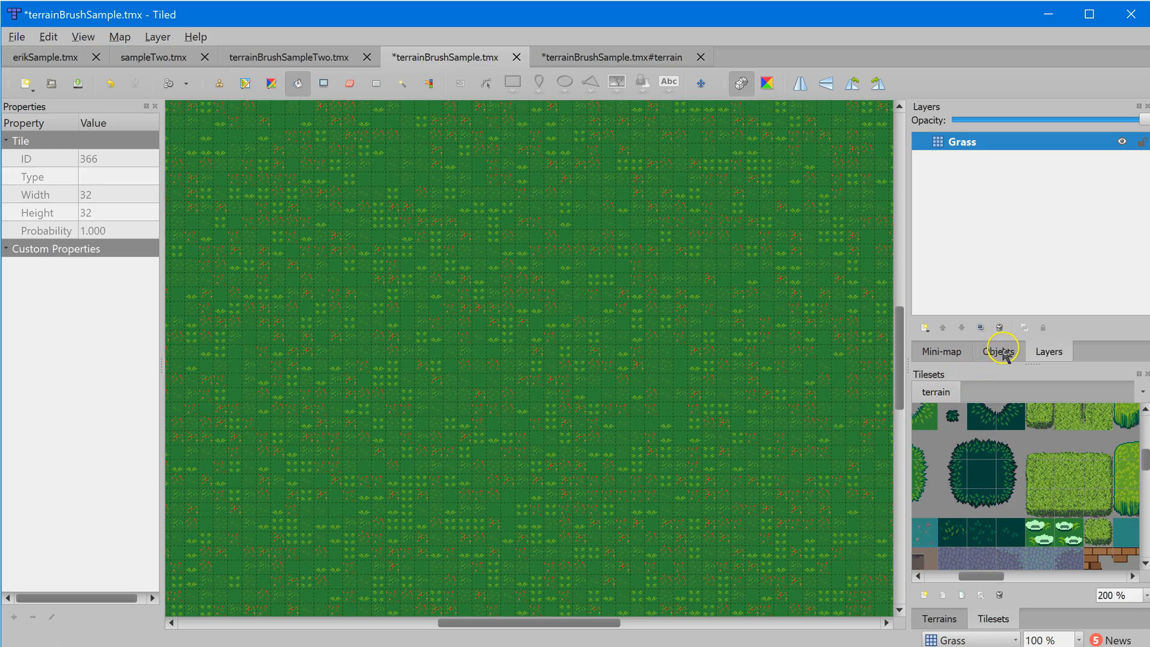
# Step: Create the Grass 2 tile layer using the Layers panel's New Layer menu
pyautogui.click(925, 328)
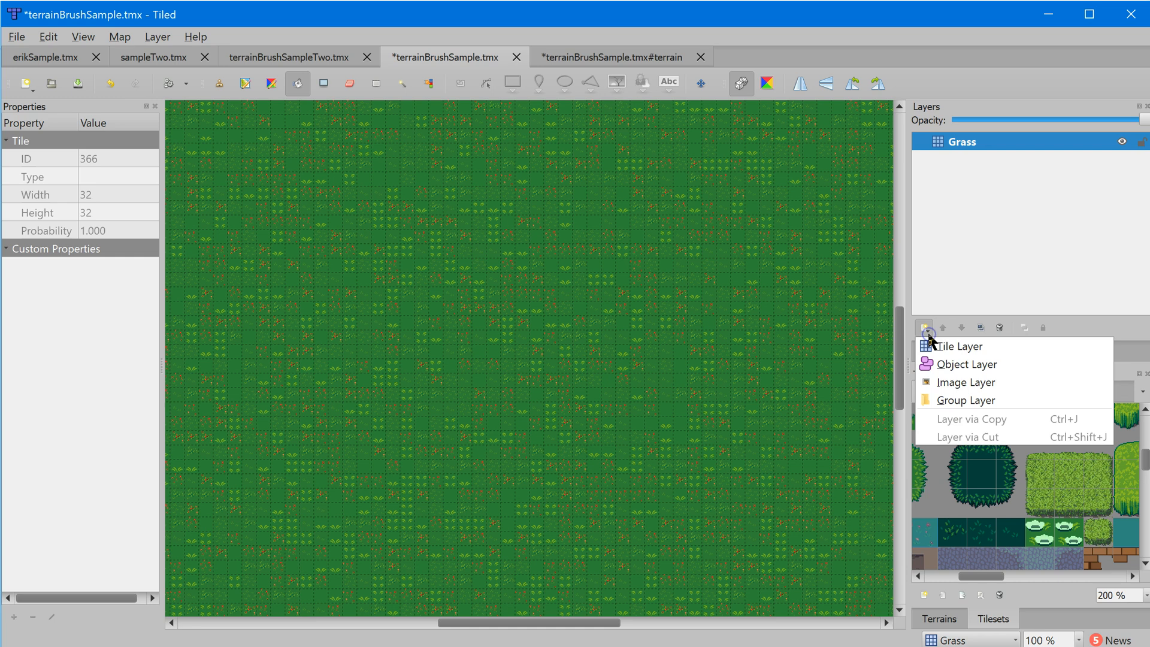
pyautogui.click(958, 345)
pyautogui.write('Grass 2')
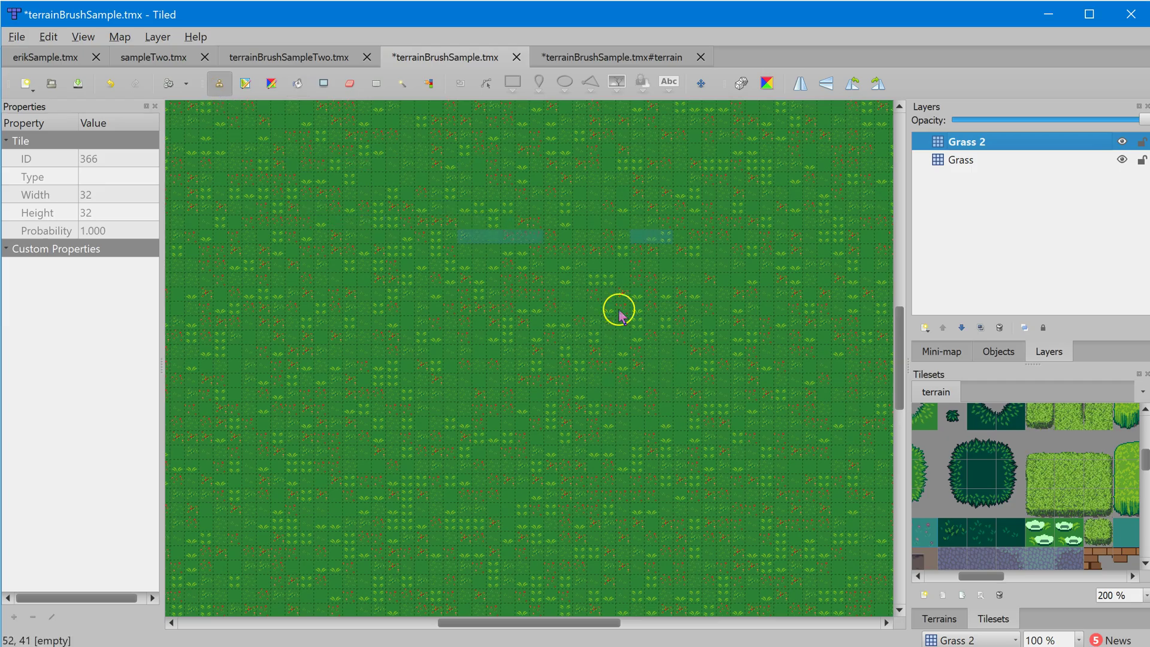
# Step: Show the map's Terrains tab and select Dark Grass as the painting terrain
pyautogui.click(937, 617)
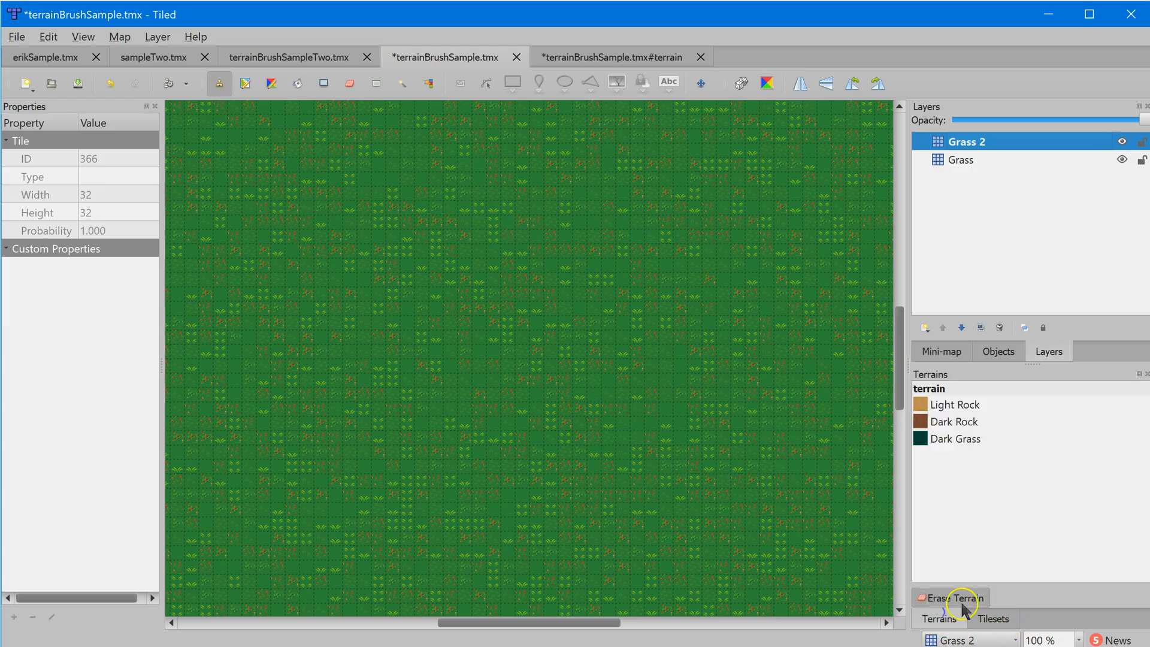
pyautogui.click(956, 438)
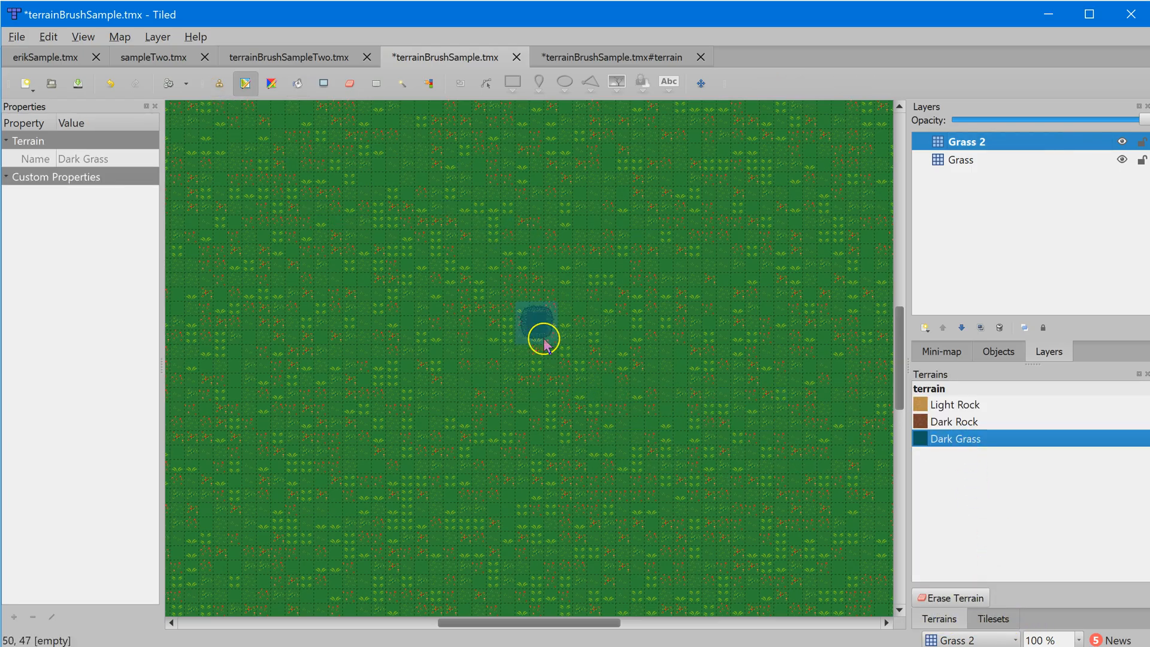
pyautogui.moveTo(499, 353)
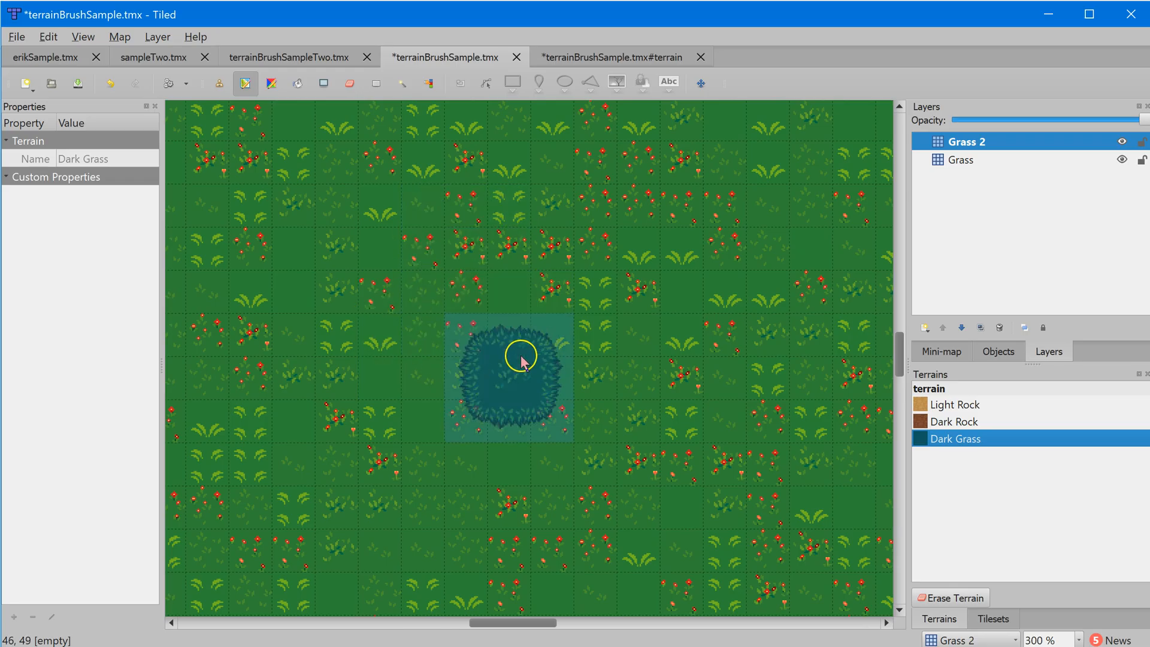
pyautogui.moveTo(458, 345)
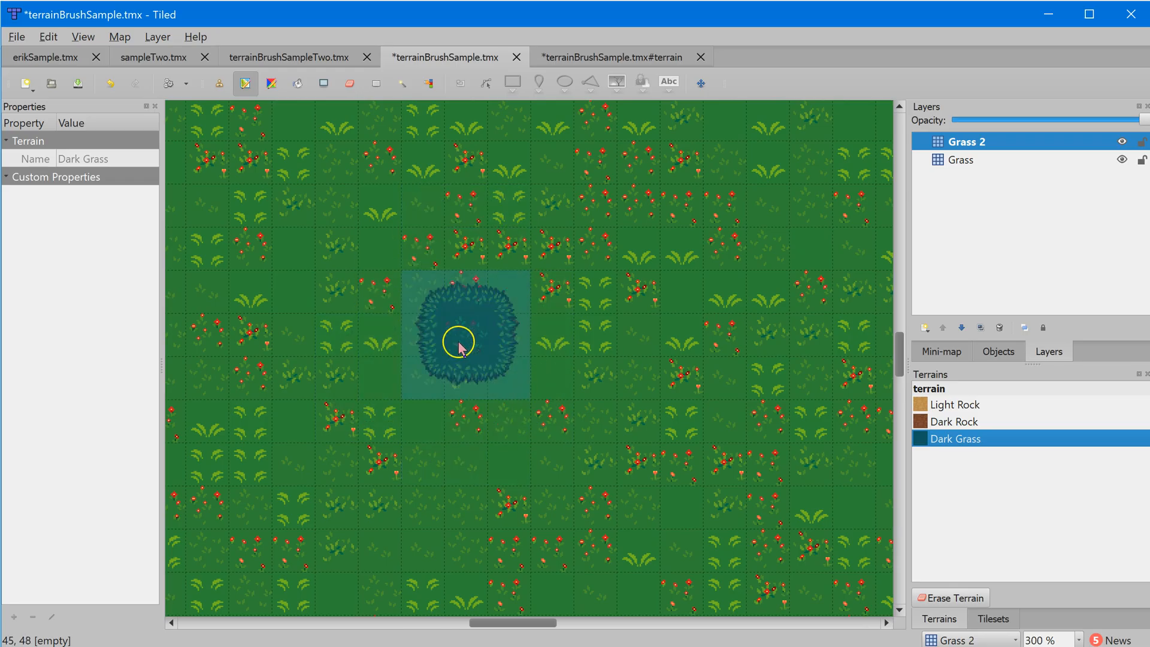
pyautogui.moveTo(432, 344)
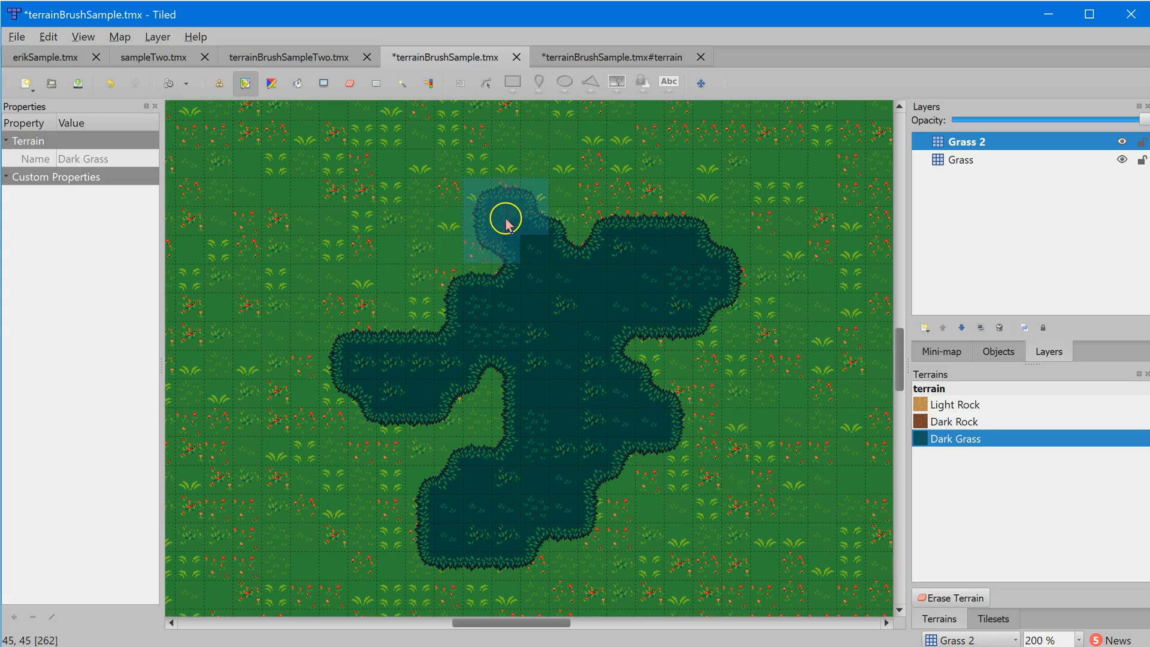
pyautogui.moveTo(516, 228)
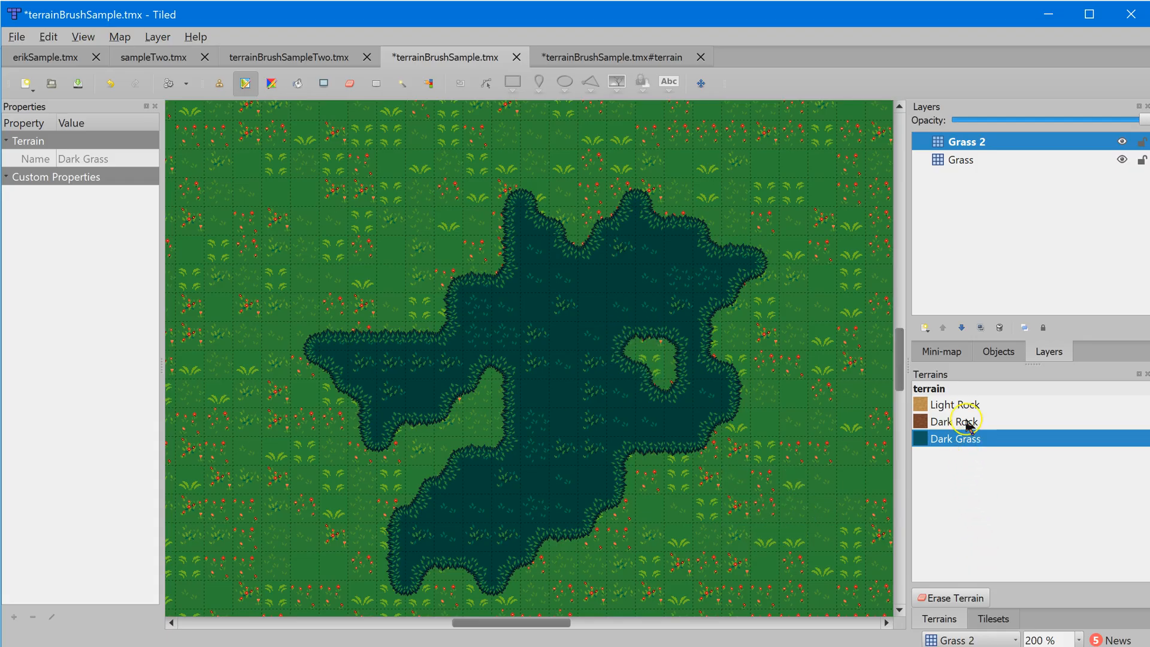
# Step: Select the Light Rock terrain and paint light rock onto the map
pyautogui.click(954, 405)
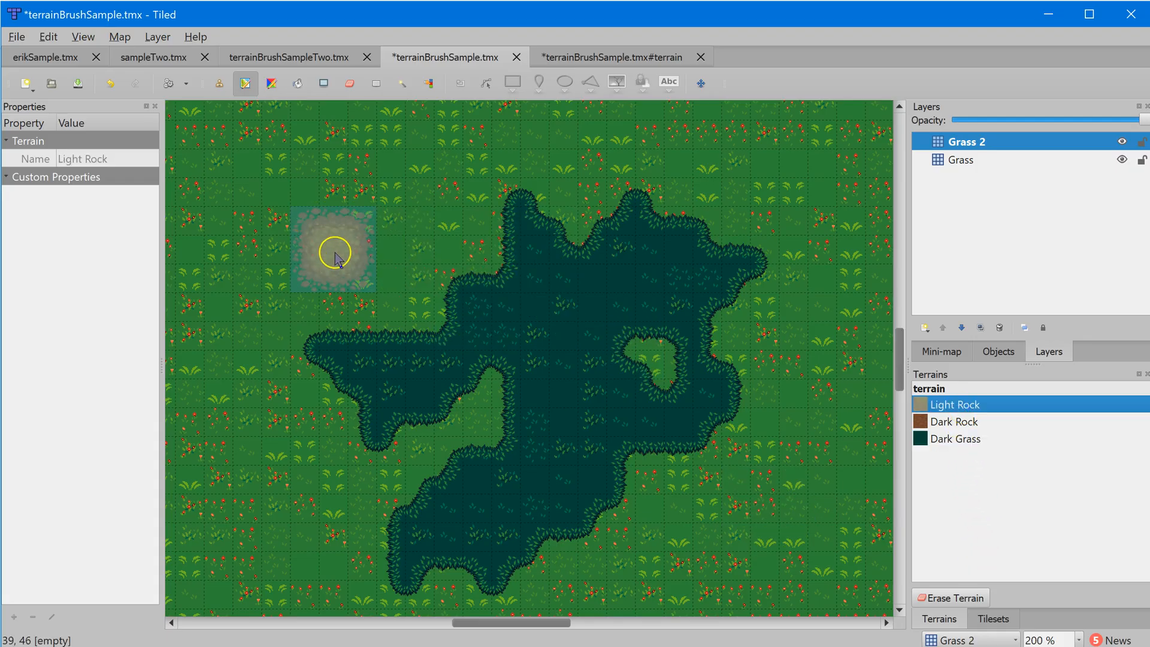
pyautogui.moveTo(278, 218)
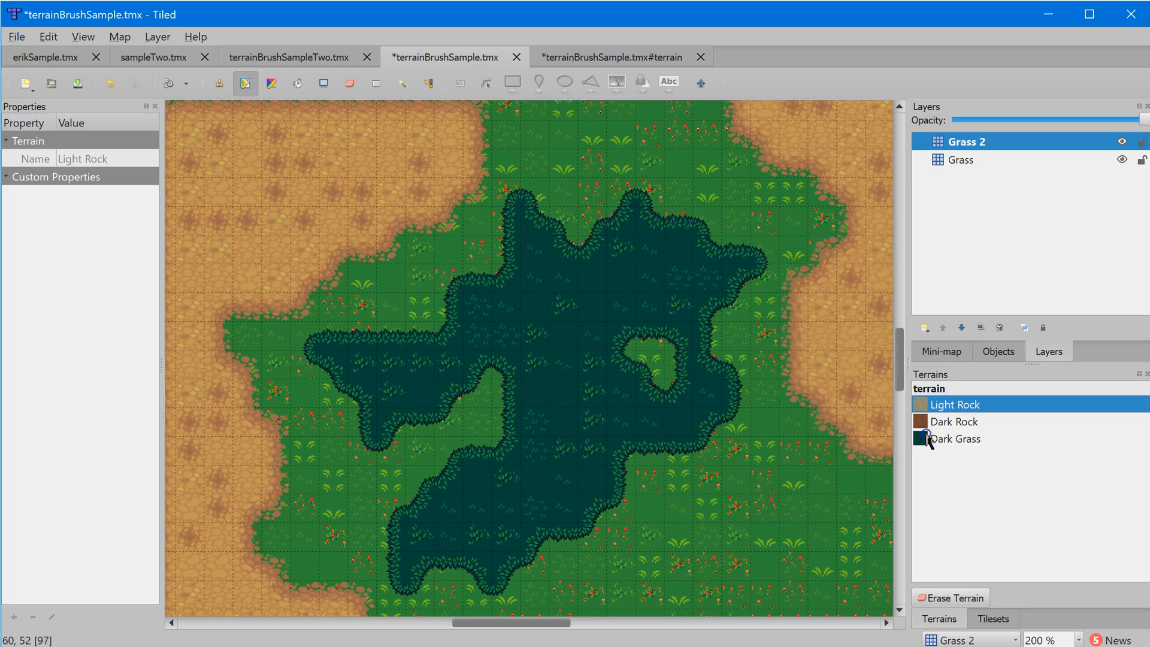
pyautogui.click(810, 585)
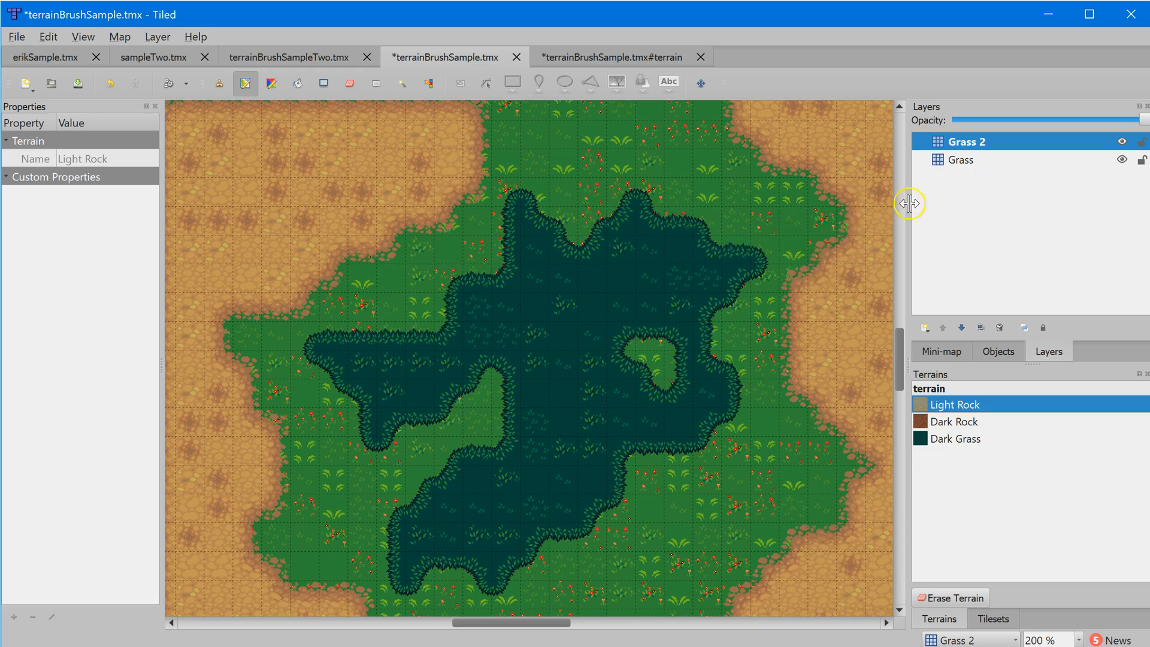
pyautogui.moveTo(995, 277)
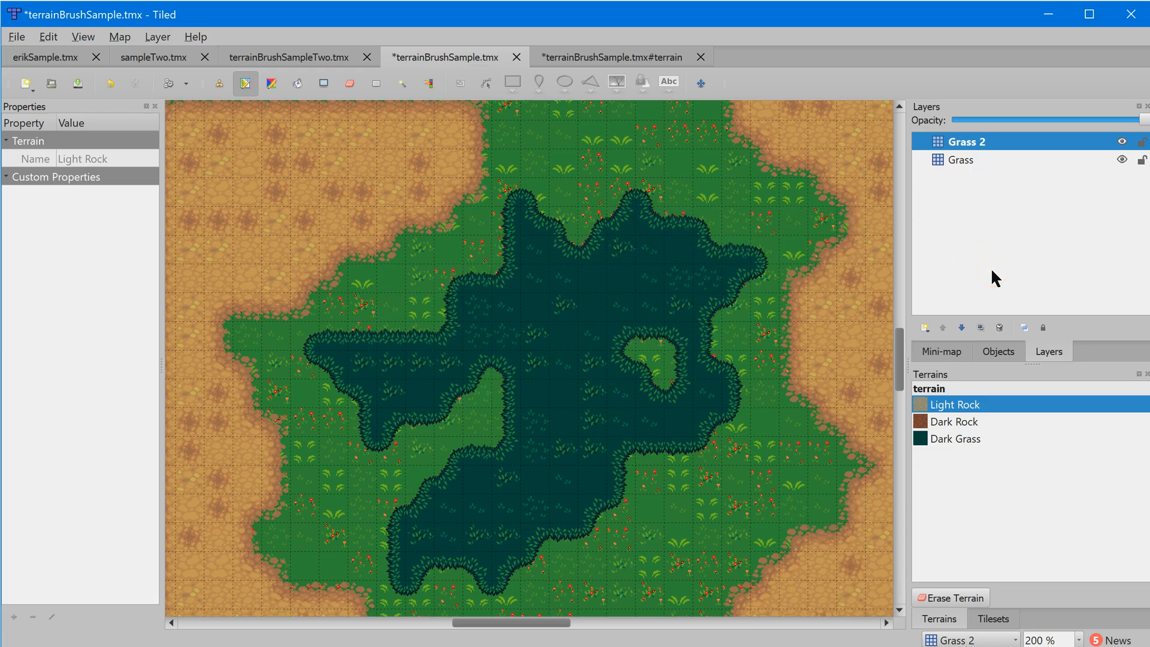
pyautogui.moveTo(927, 327)
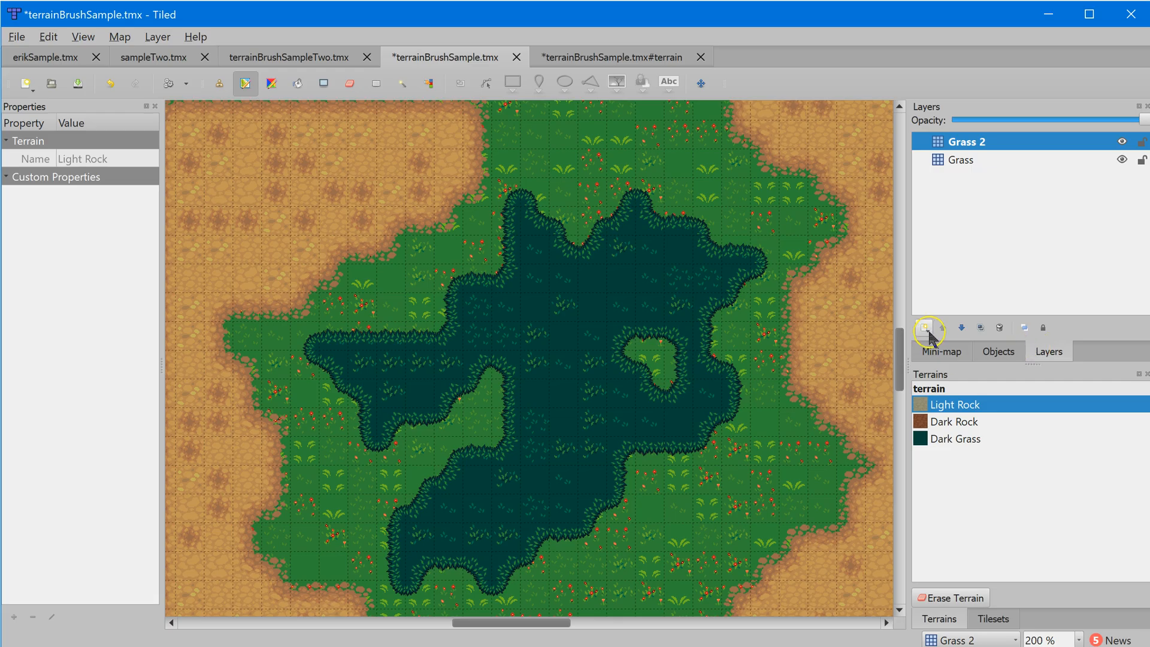
# Step: Add a new tile layer named Foreground
pyautogui.click(926, 327)
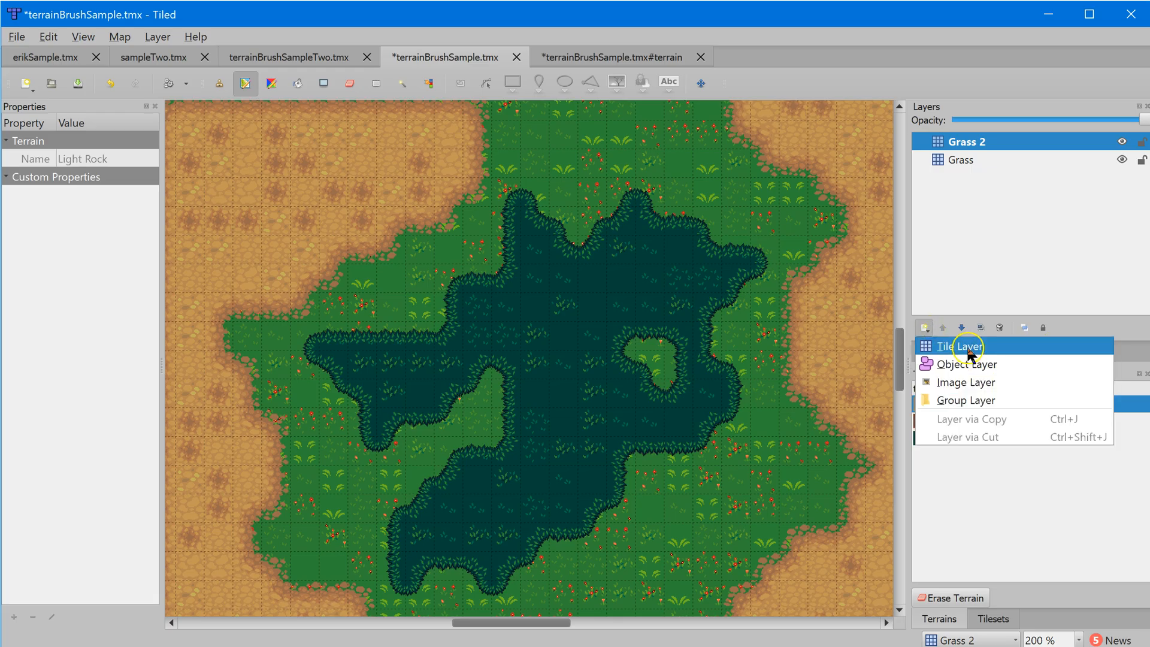
pyautogui.click(959, 346)
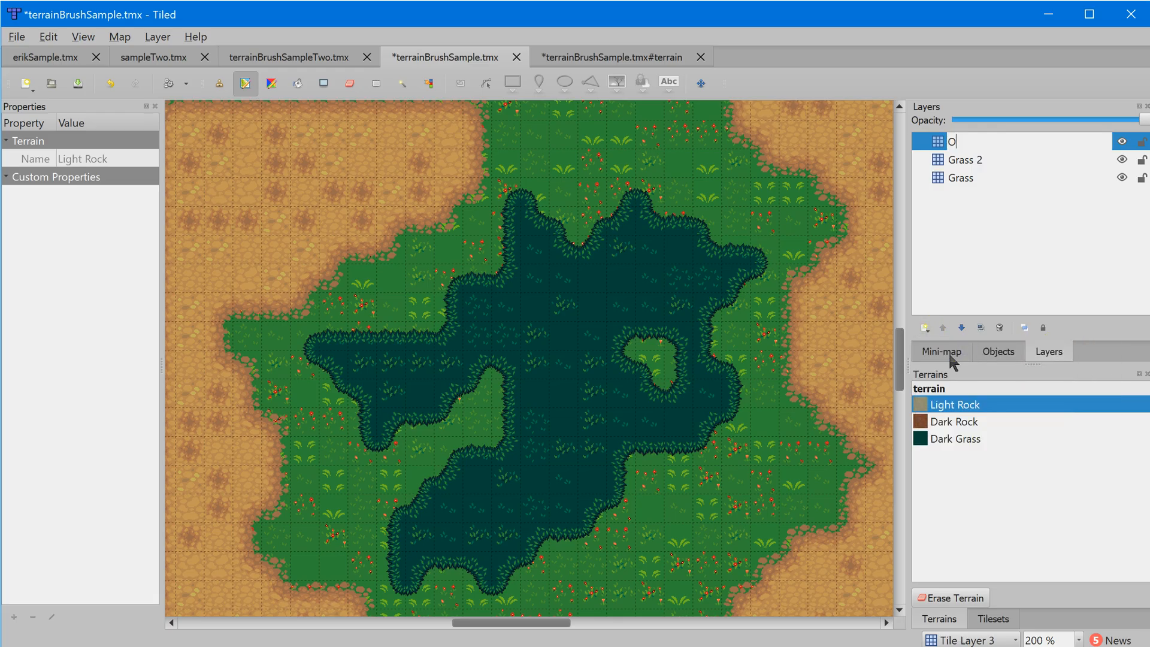
pyautogui.write('Foreground')
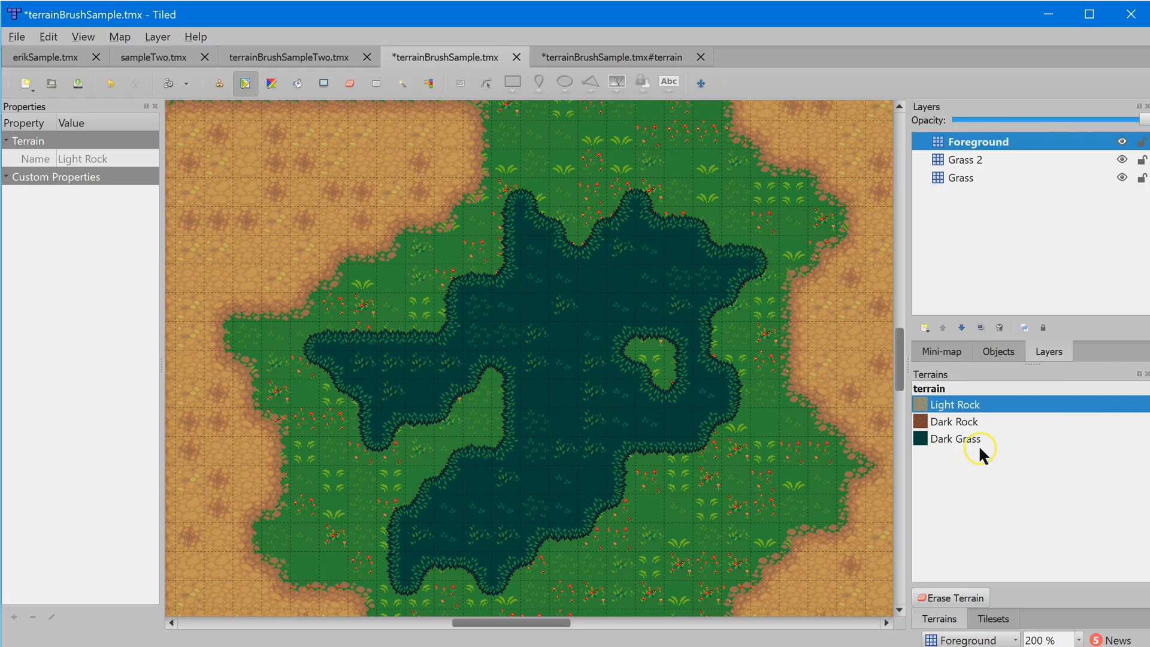
# Step: Browse the Tilesets tab and pick the small grass patch tile
pyautogui.click(992, 618)
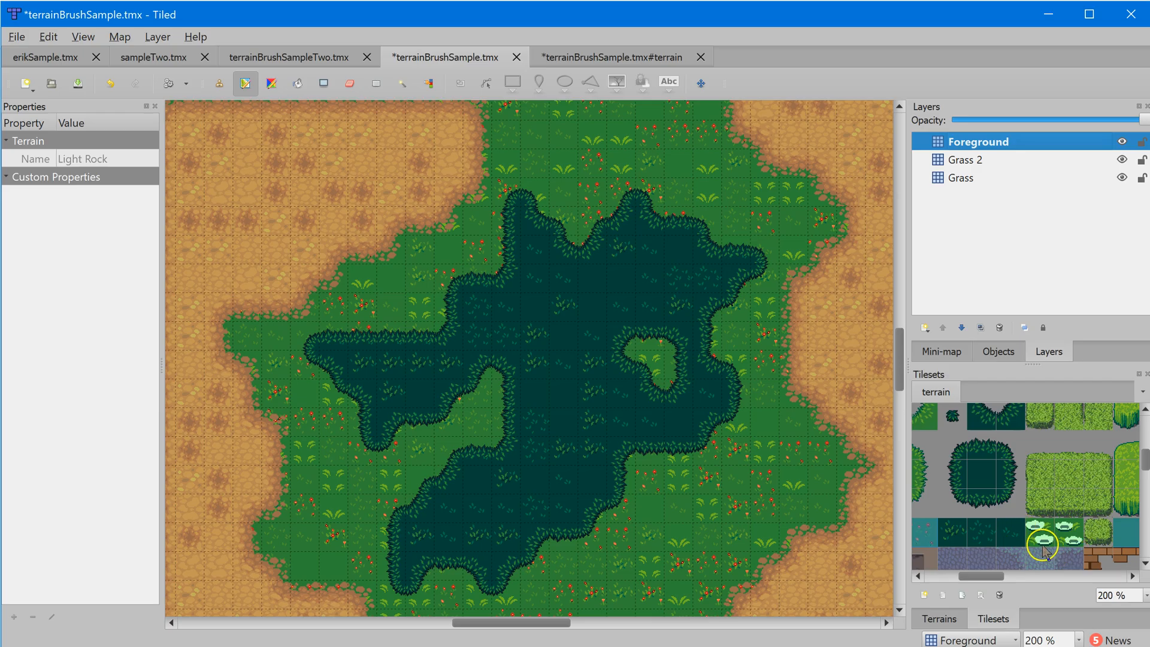
pyautogui.scroll(3)
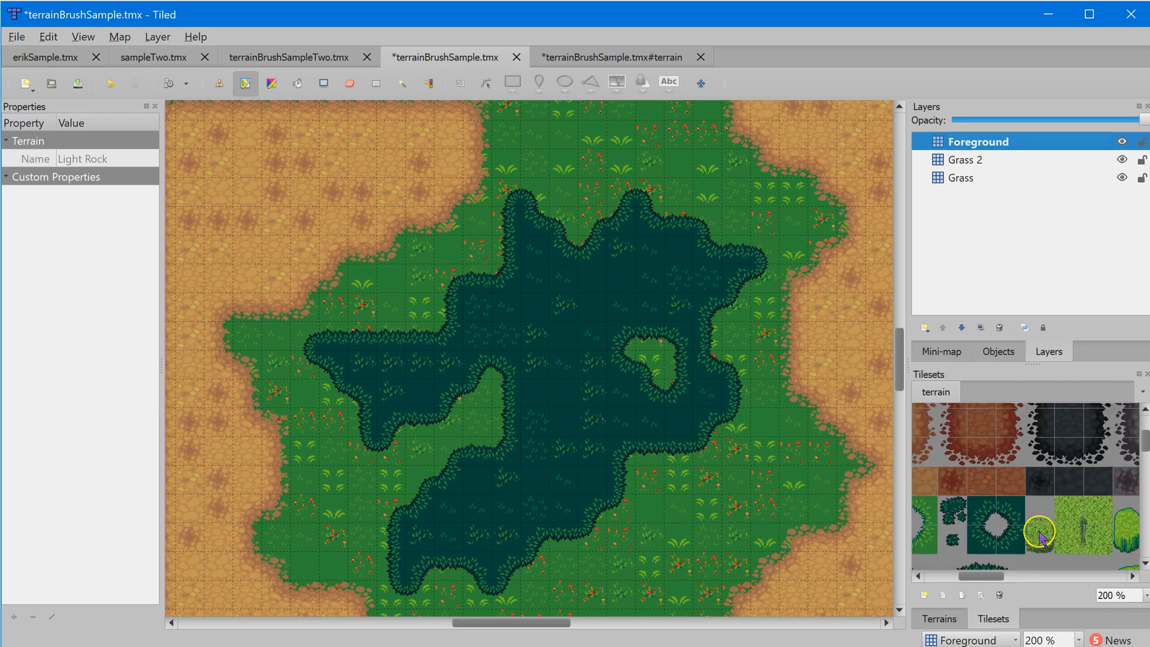
pyautogui.scroll(-3)
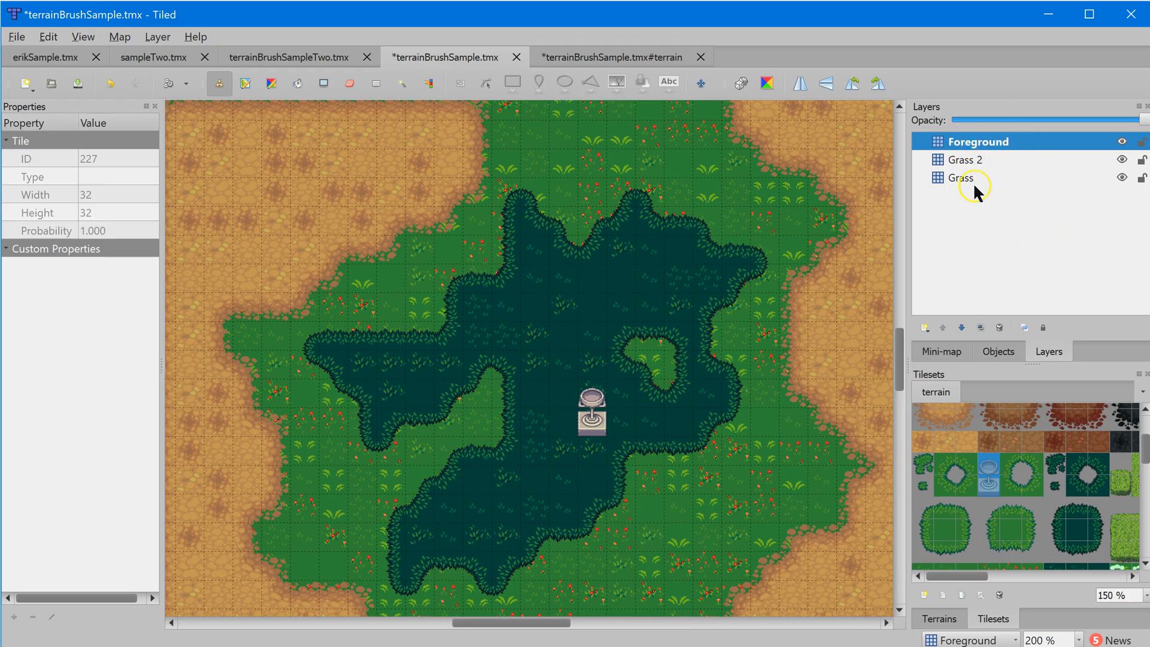
pyautogui.moveTo(1049, 515)
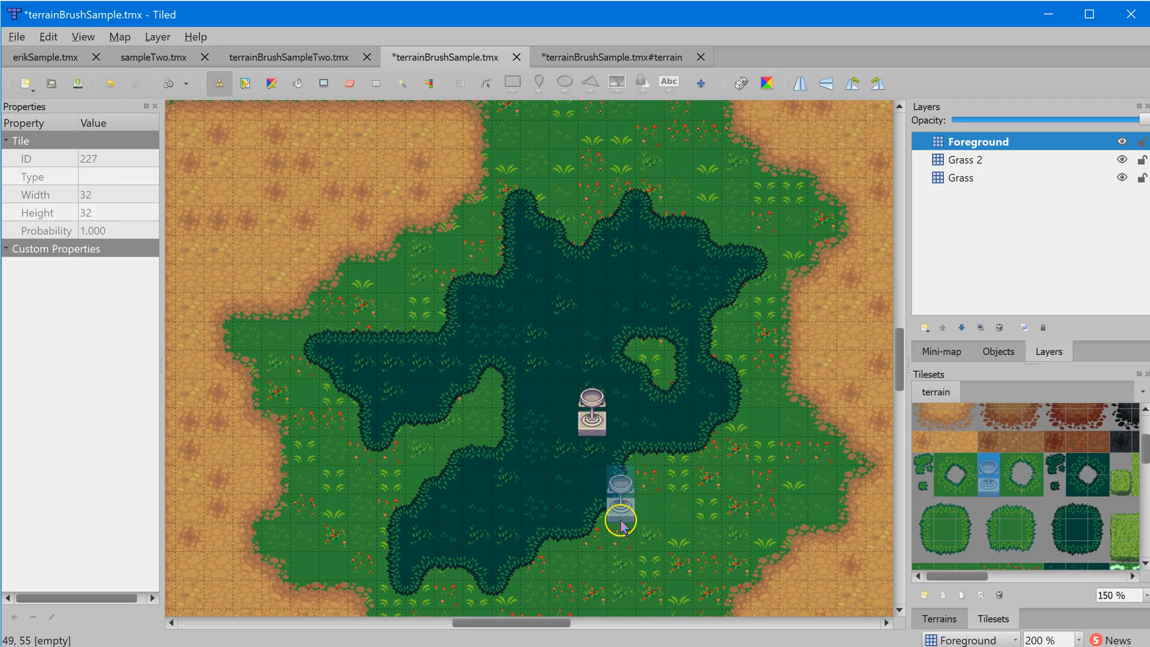
pyautogui.scroll(3)
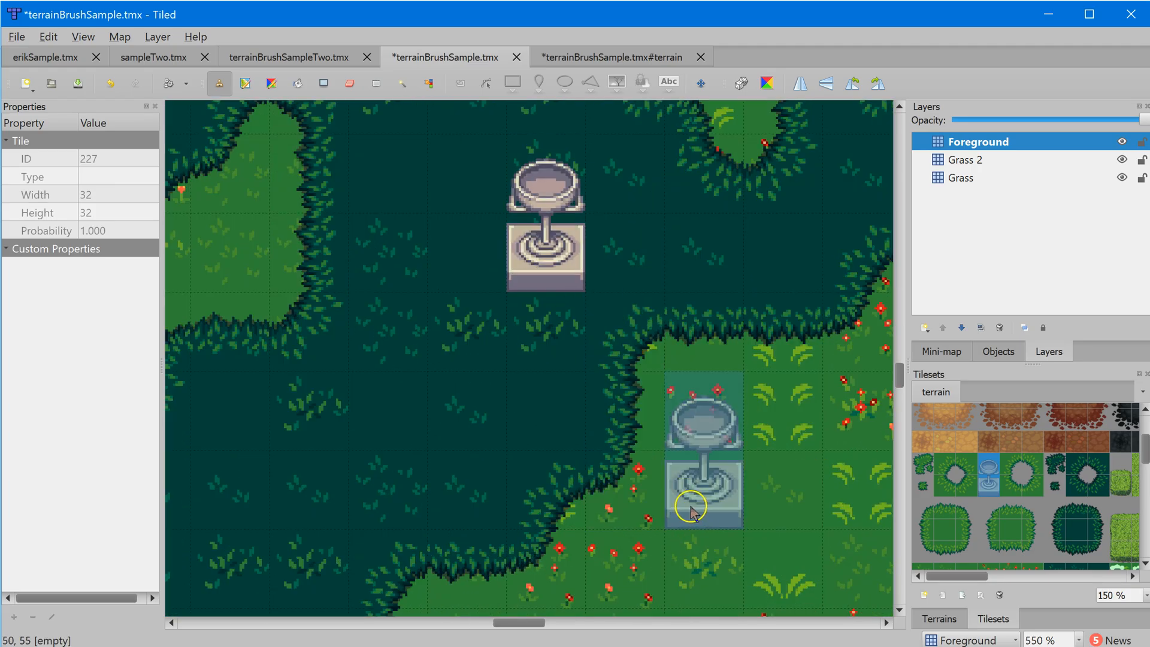
pyautogui.scroll(-3)
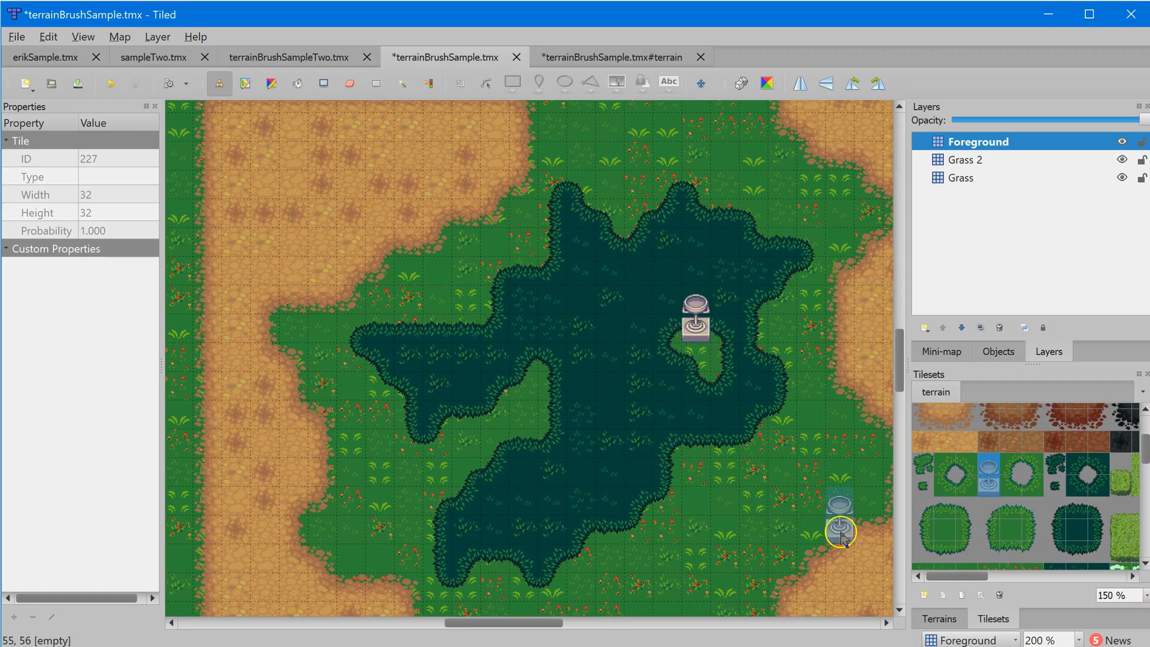
pyautogui.moveTo(911, 485)
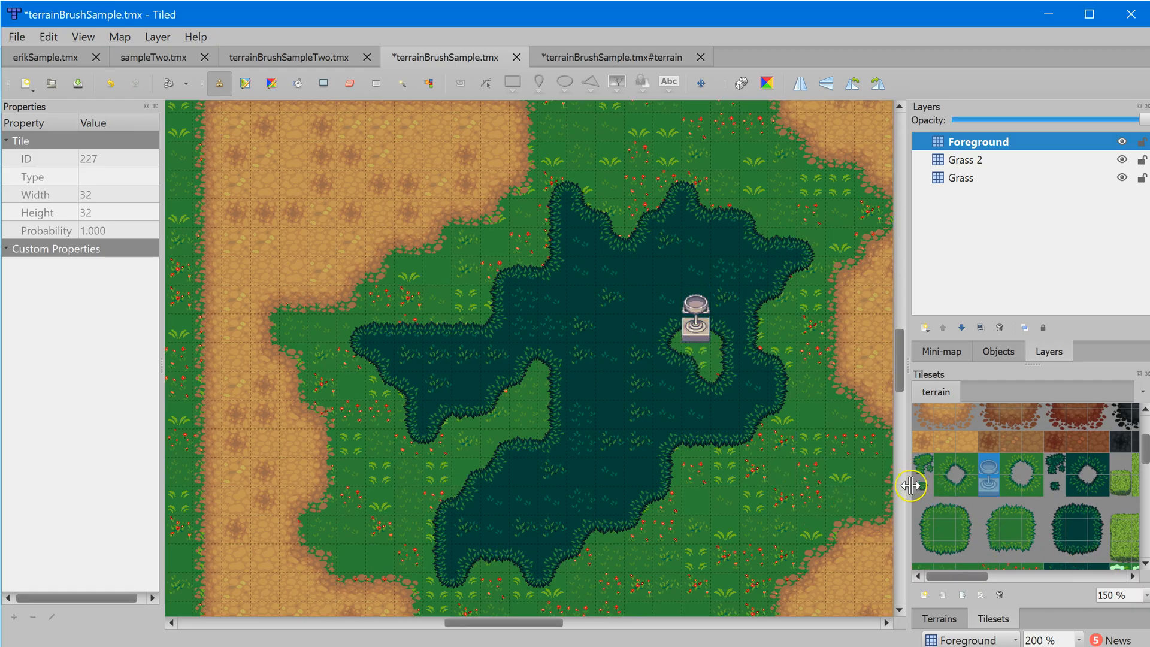
pyautogui.moveTo(919, 511)
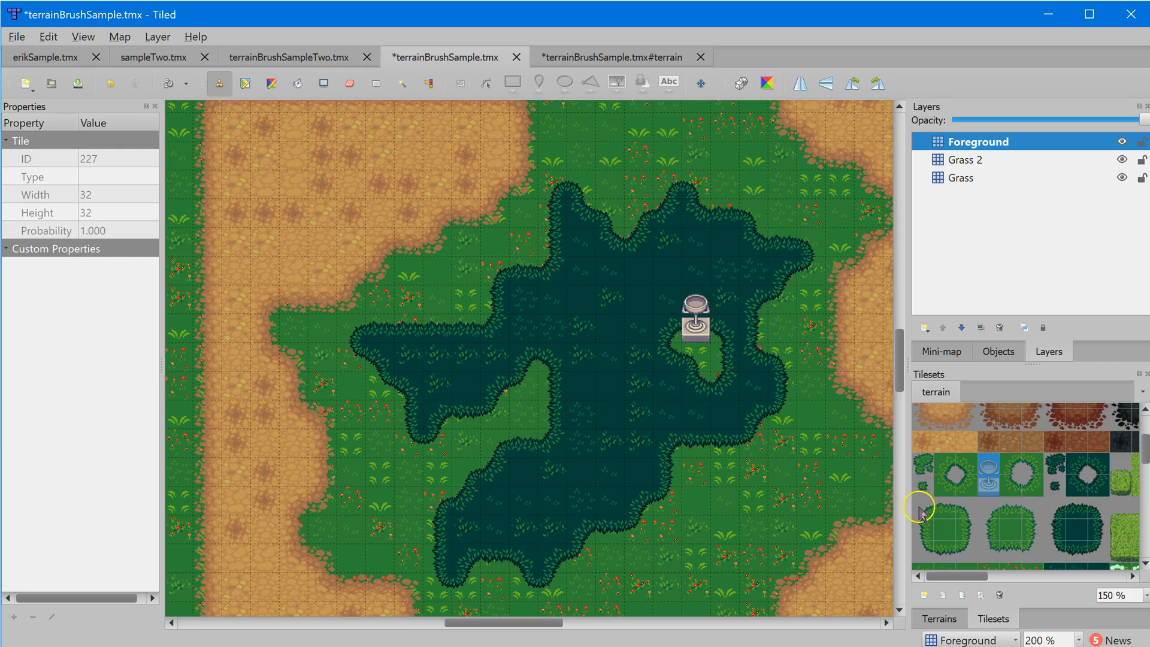
pyautogui.moveTo(925, 467)
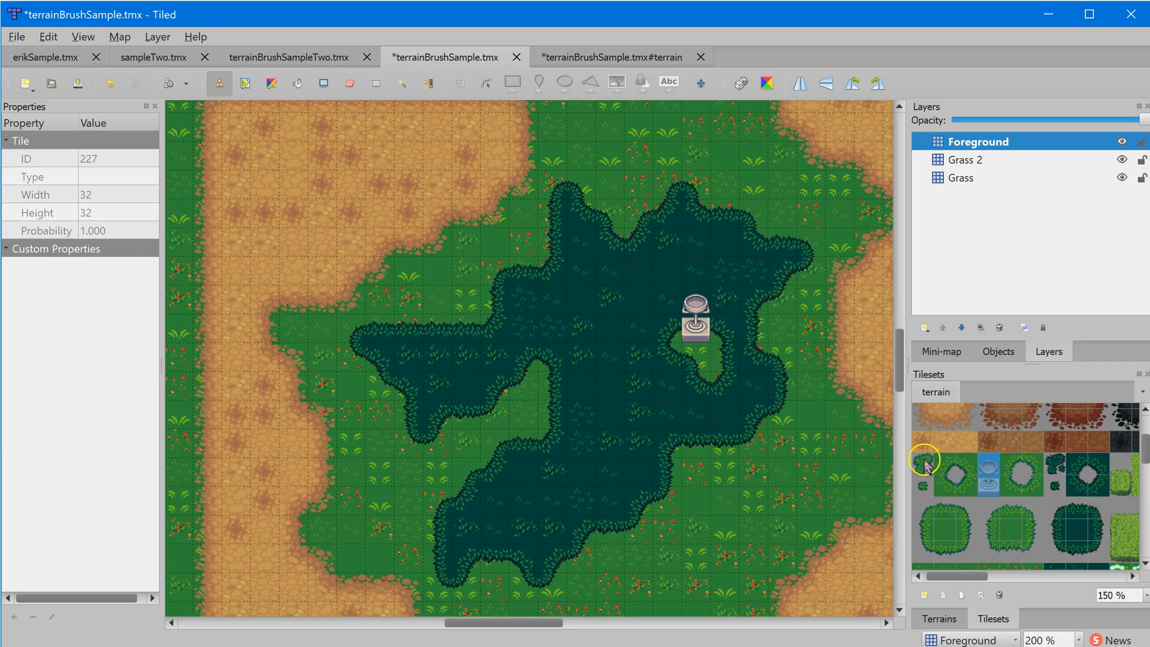
pyautogui.click(1060, 473)
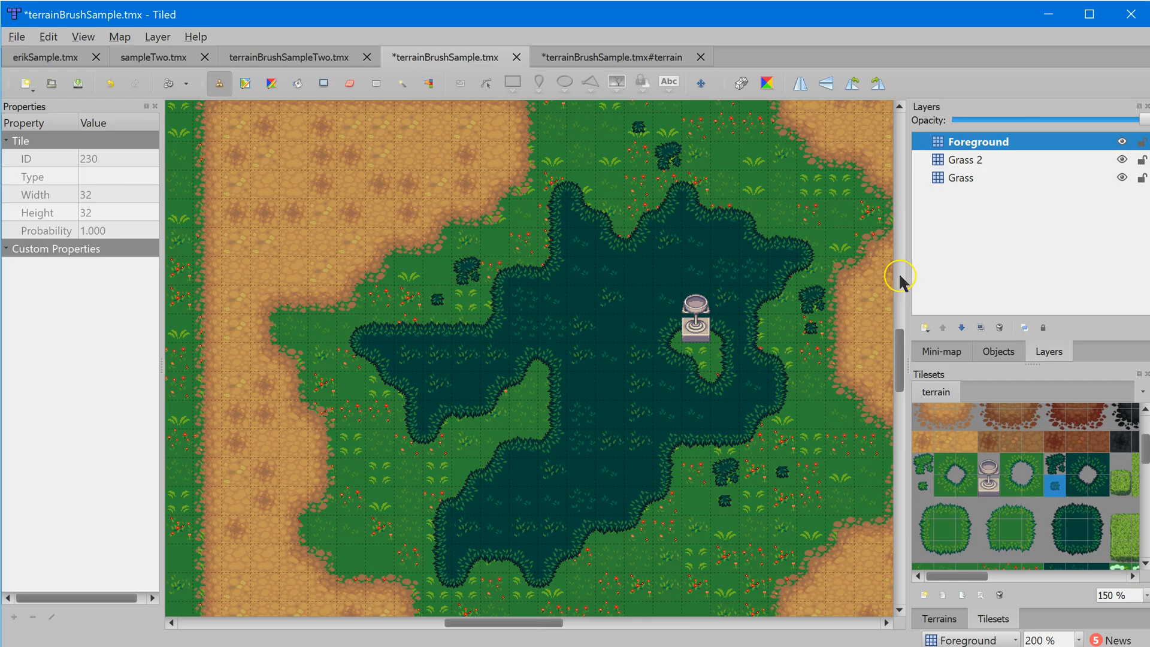
pyautogui.moveTo(1021, 173)
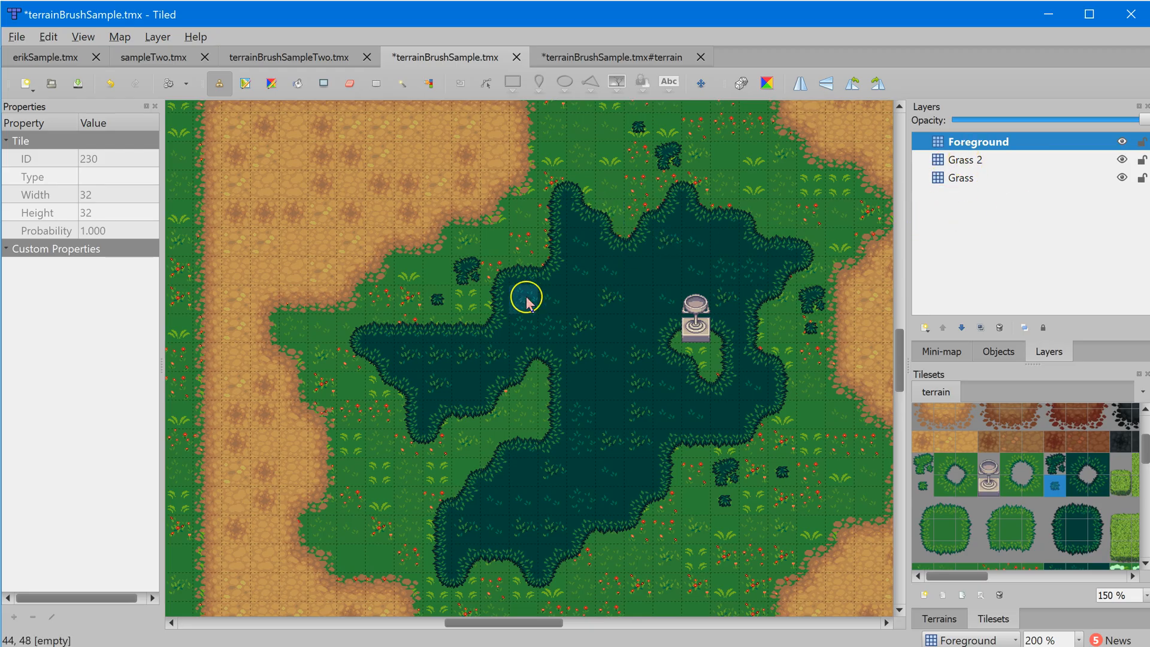
pyautogui.moveTo(775, 395)
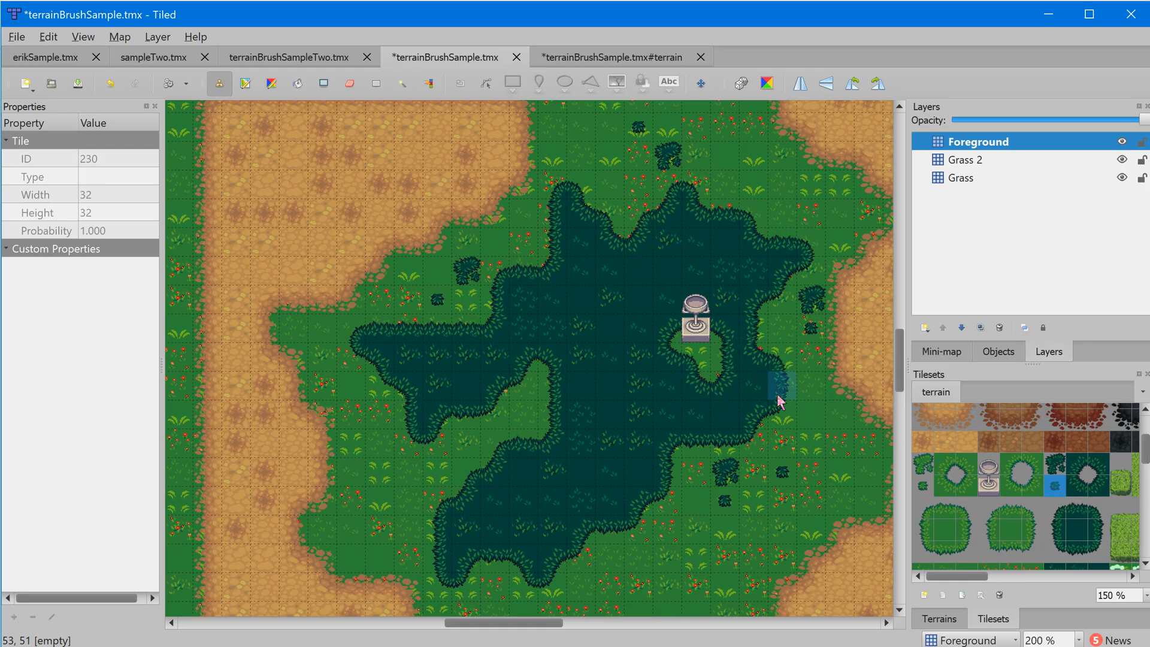
pyautogui.moveTo(644, 480)
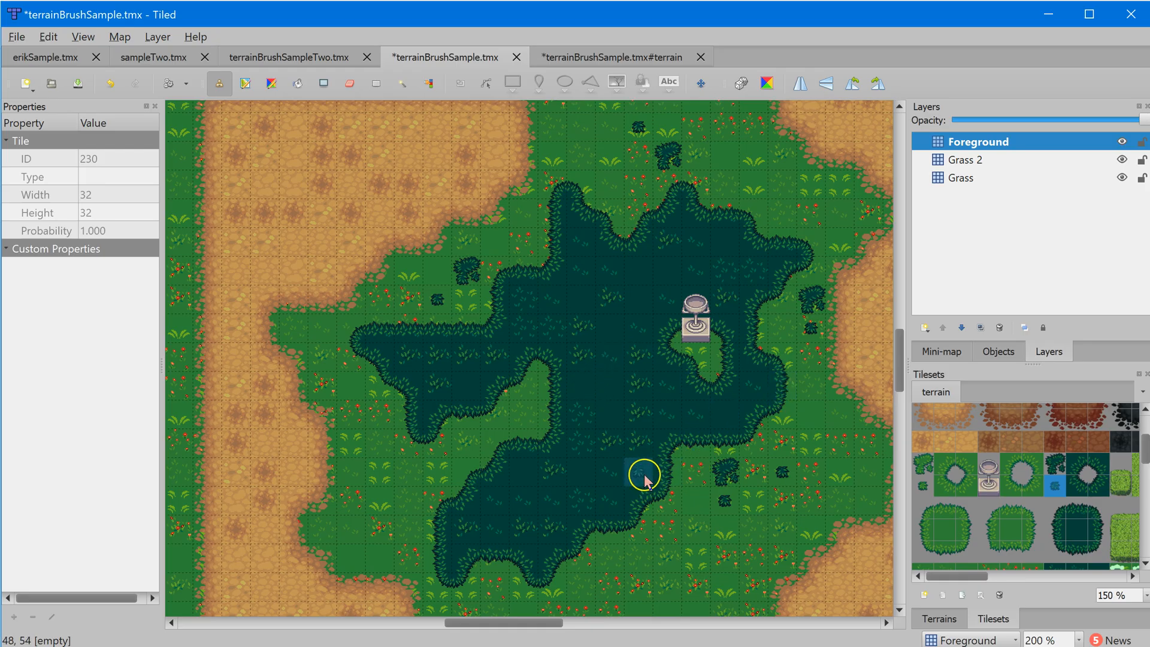
pyautogui.moveTo(885, 448)
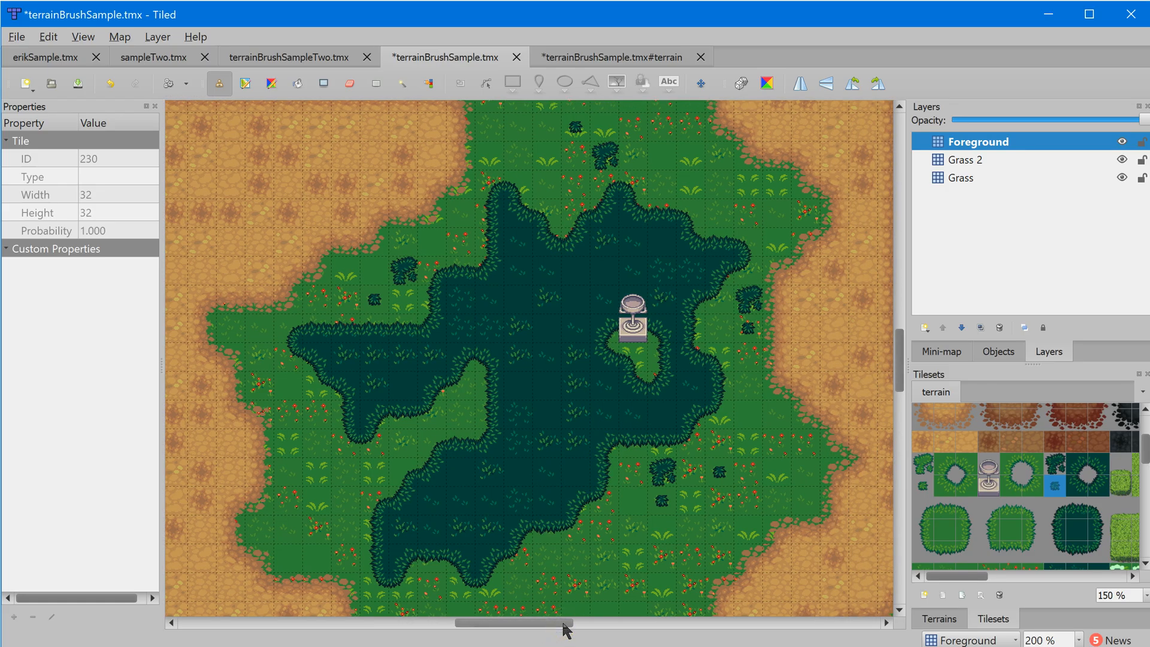
pyautogui.moveTo(723, 376)
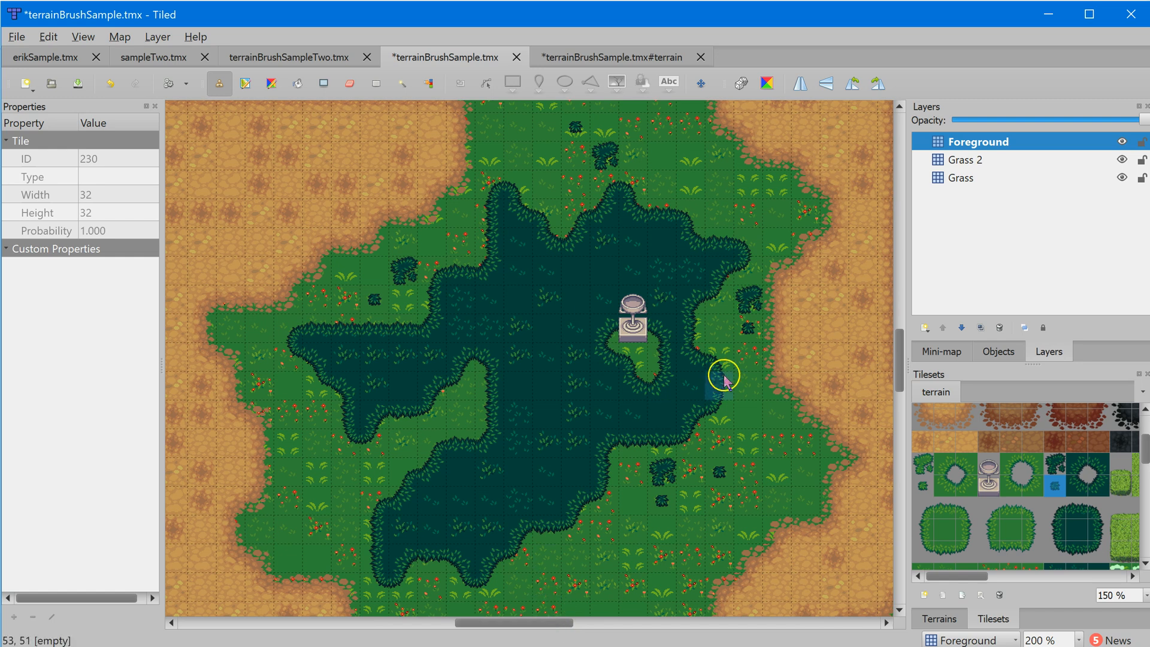
pyautogui.moveTo(401, 360)
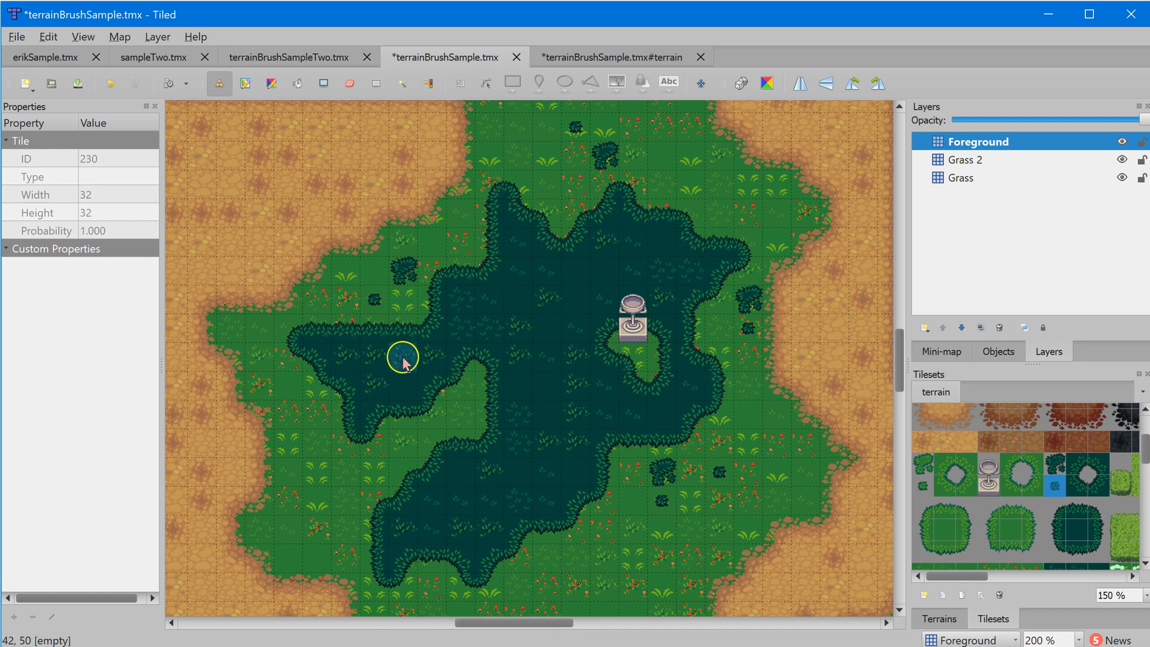
pyautogui.moveTo(449, 430)
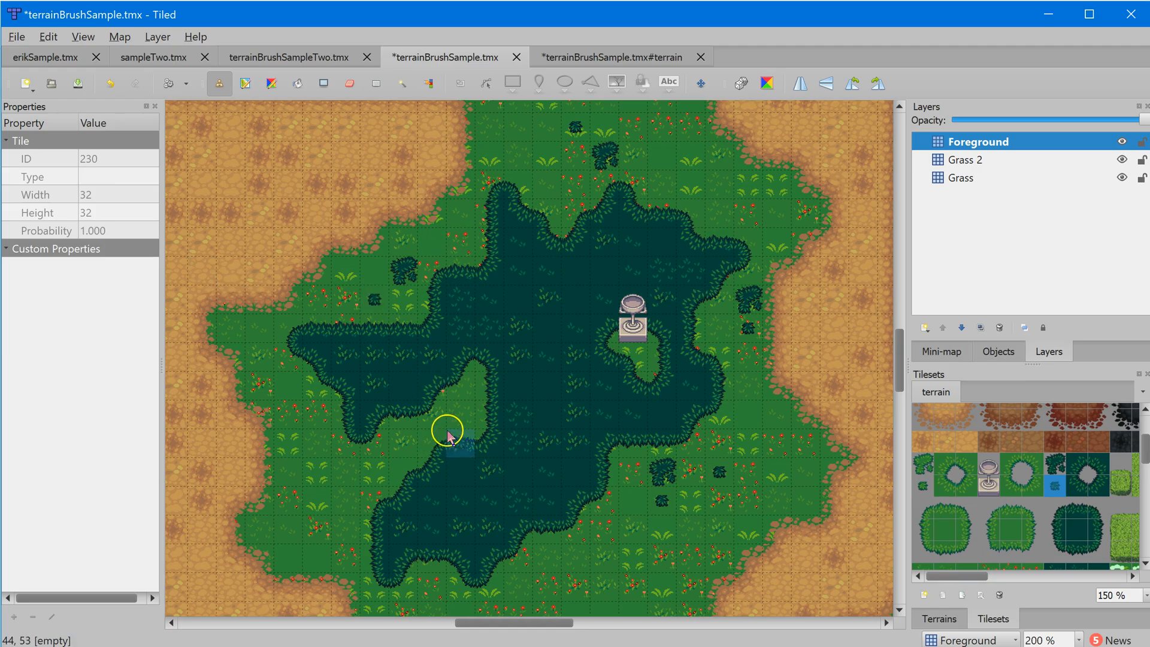
pyautogui.moveTo(535, 275)
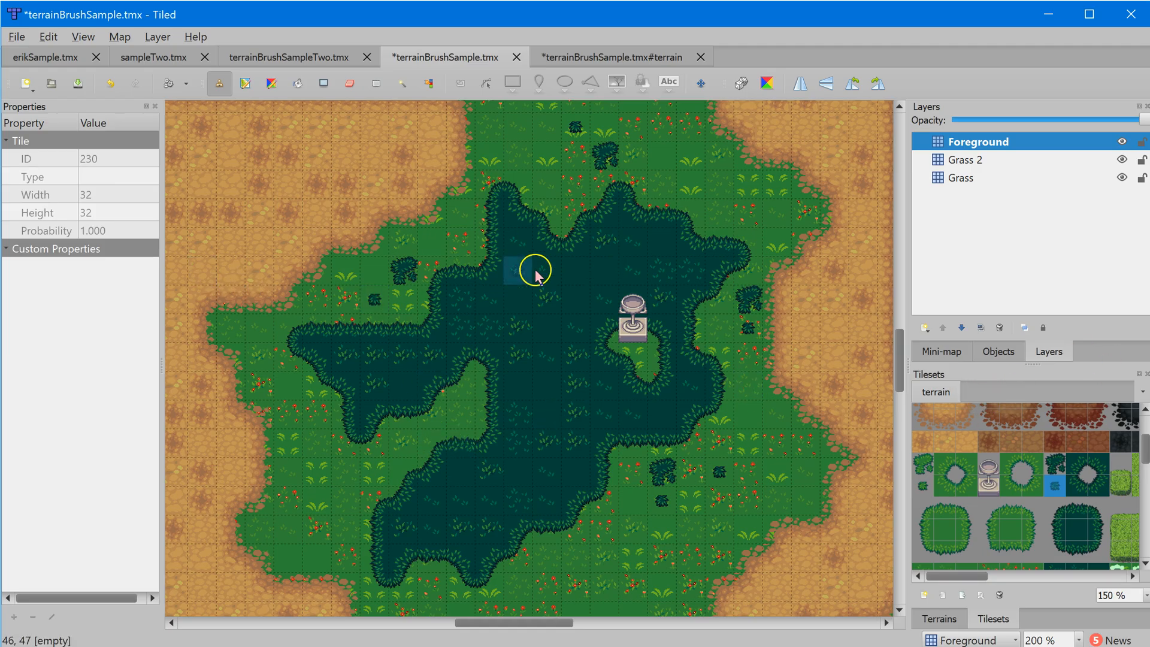
pyautogui.moveTo(513, 416)
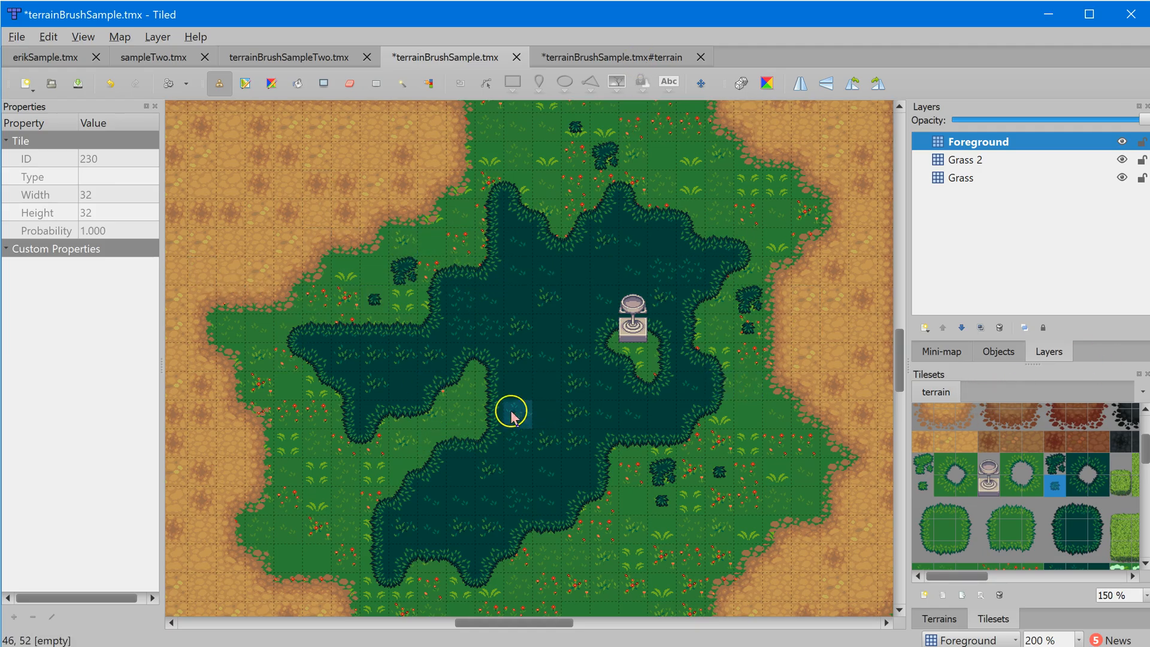
pyautogui.moveTo(676, 367)
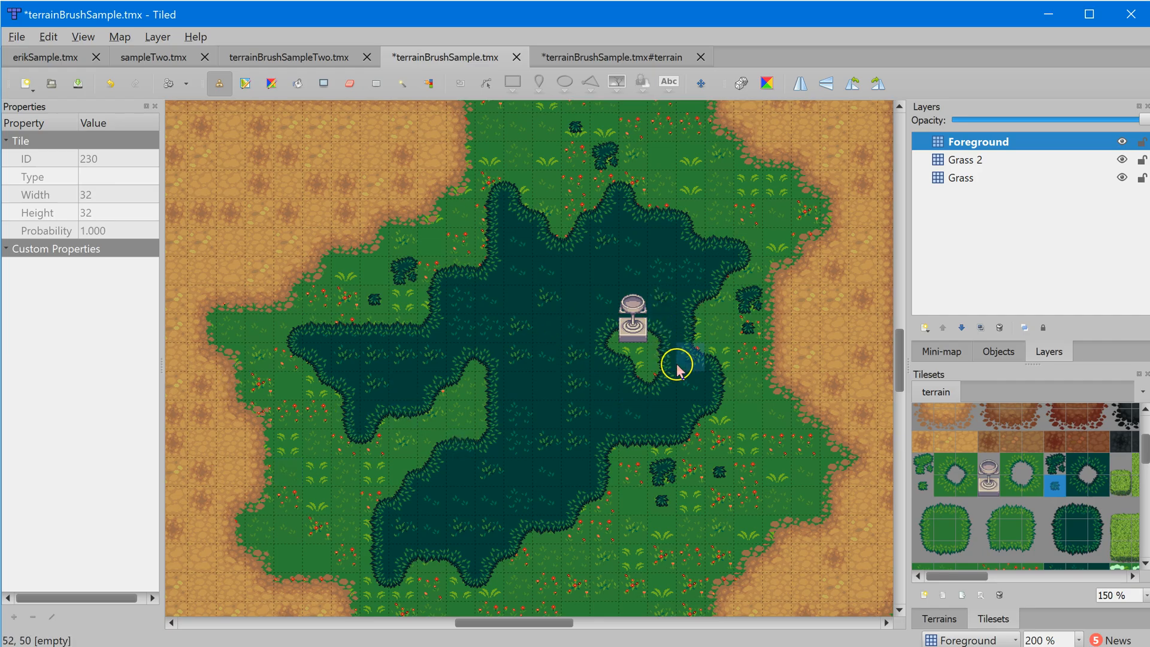
pyautogui.moveTo(656, 431)
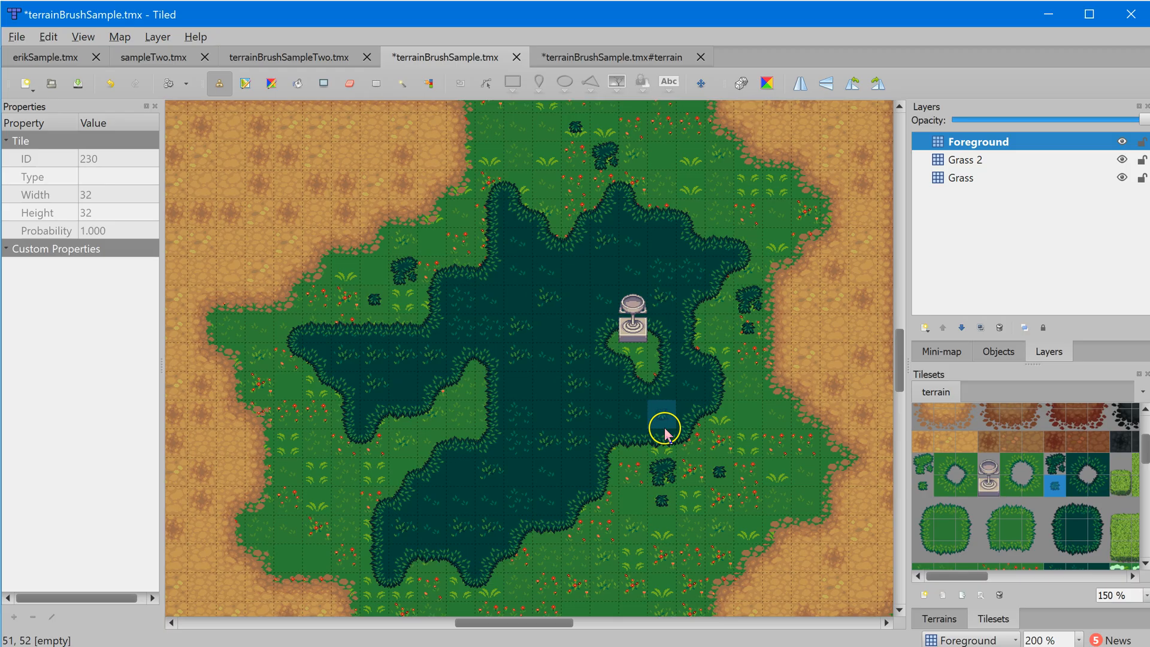
pyautogui.moveTo(663, 428)
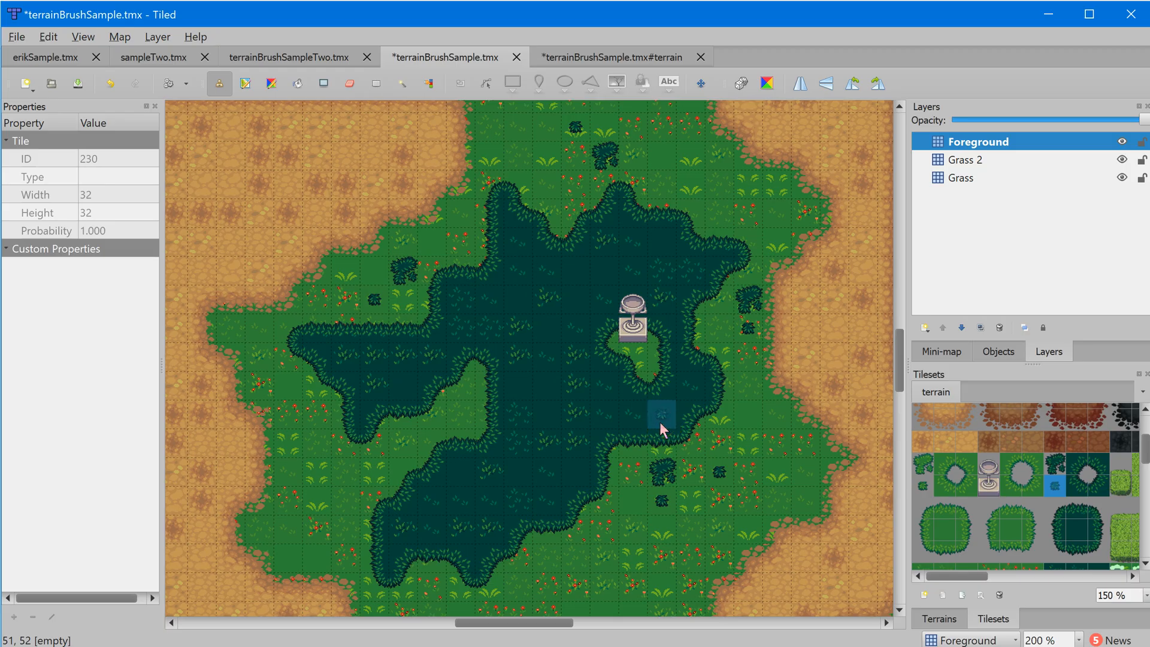